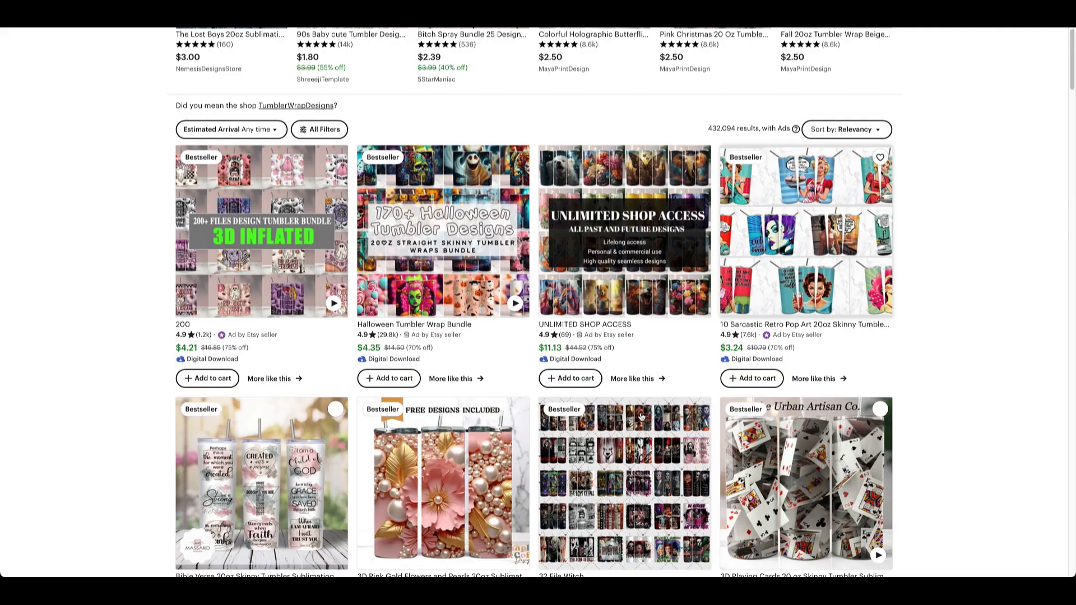
- Scroll through the AIWithjuju shop's All Items grid of 3D tumbler wrap listings
{"action": "scroll", "scroll_direction": "down", "scroll_amount": 3}
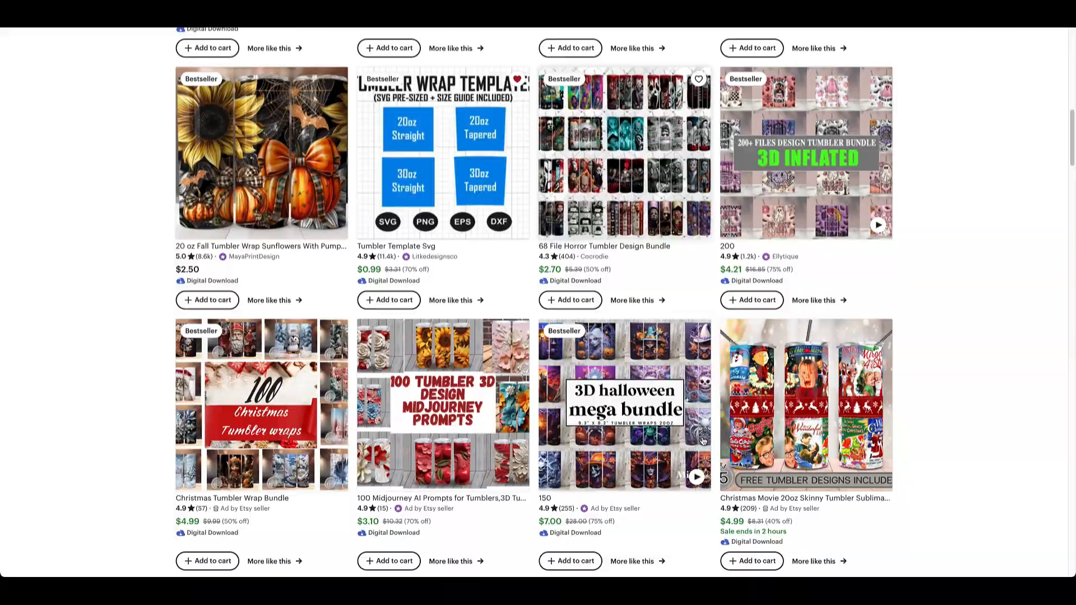
{"action": "scroll", "scroll_direction": "down", "scroll_amount": 3}
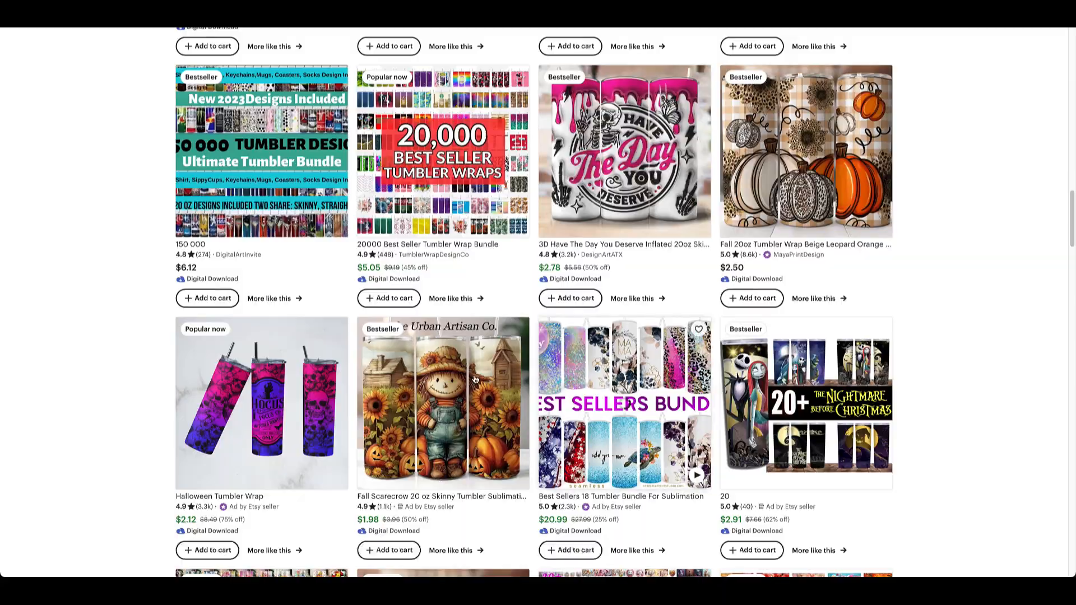
{"action": "scroll", "scroll_direction": "down", "scroll_amount": 3}
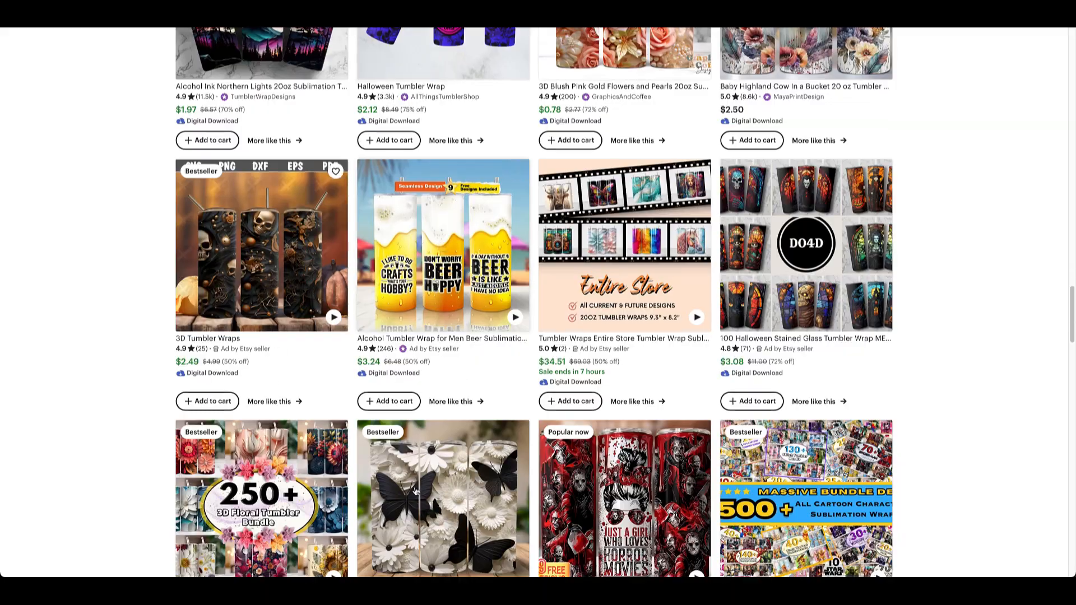
{"action": "scroll", "scroll_direction": "down", "scroll_amount": 3}
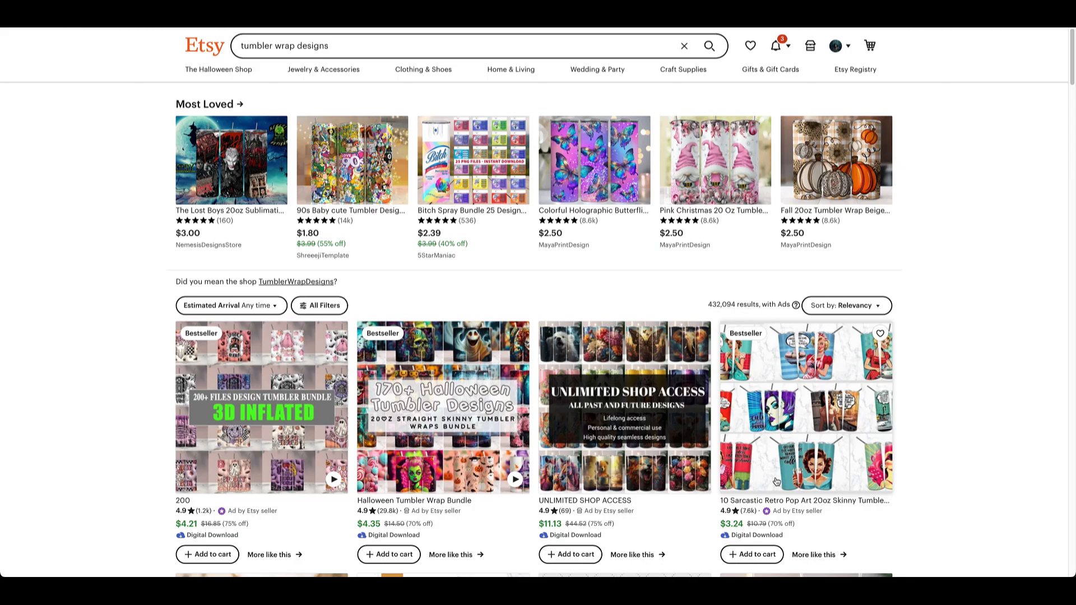
{"action": "scroll", "scroll_direction": "down", "scroll_amount": 3}
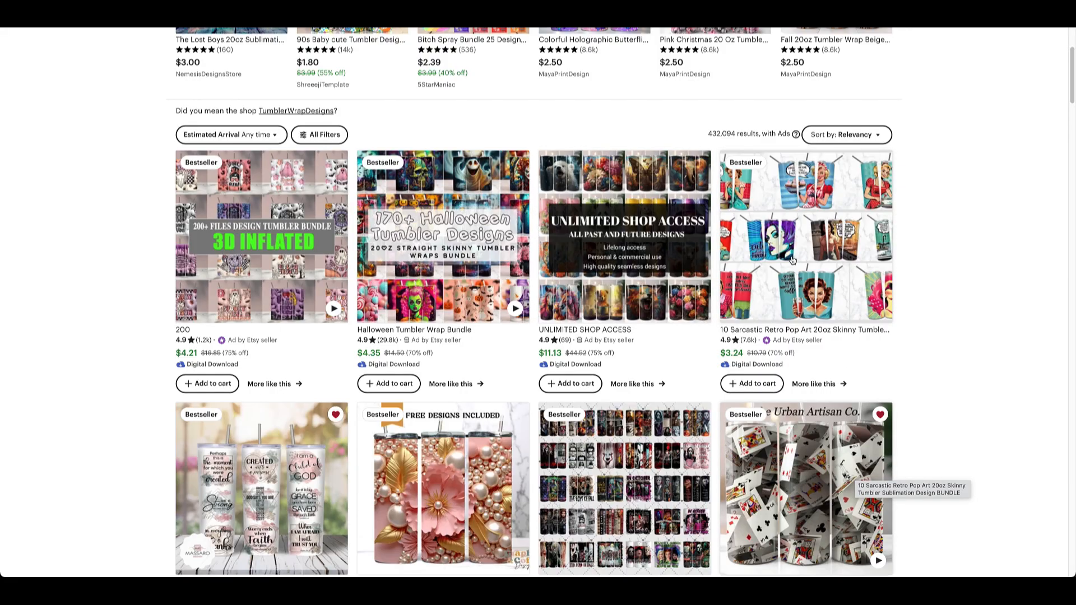
{"action": "scroll", "scroll_direction": "down", "scroll_amount": 3}
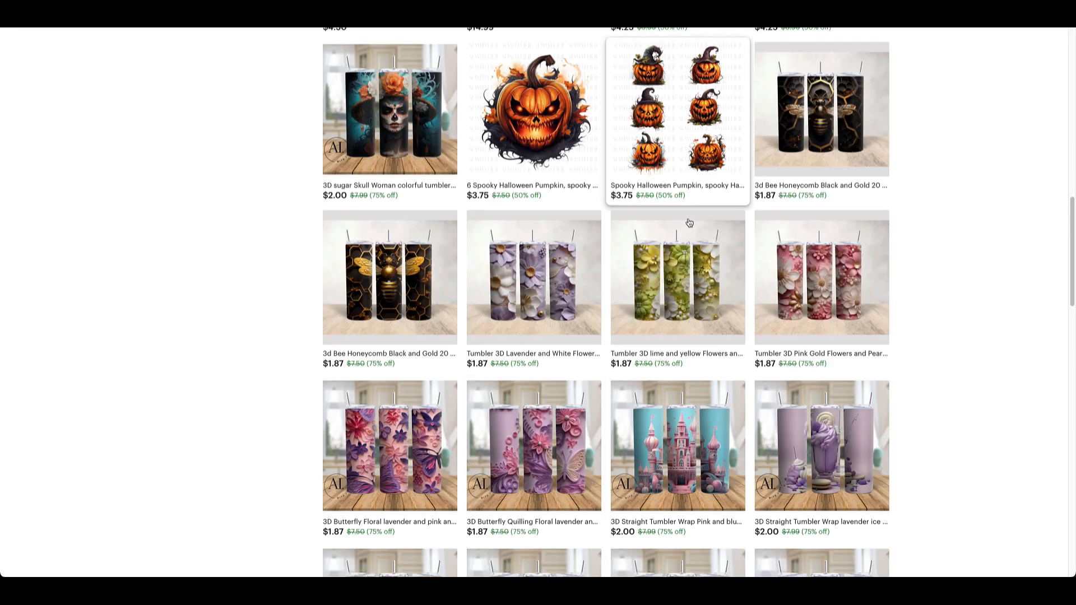
{"action": "scroll", "scroll_direction": "down", "scroll_amount": 3}
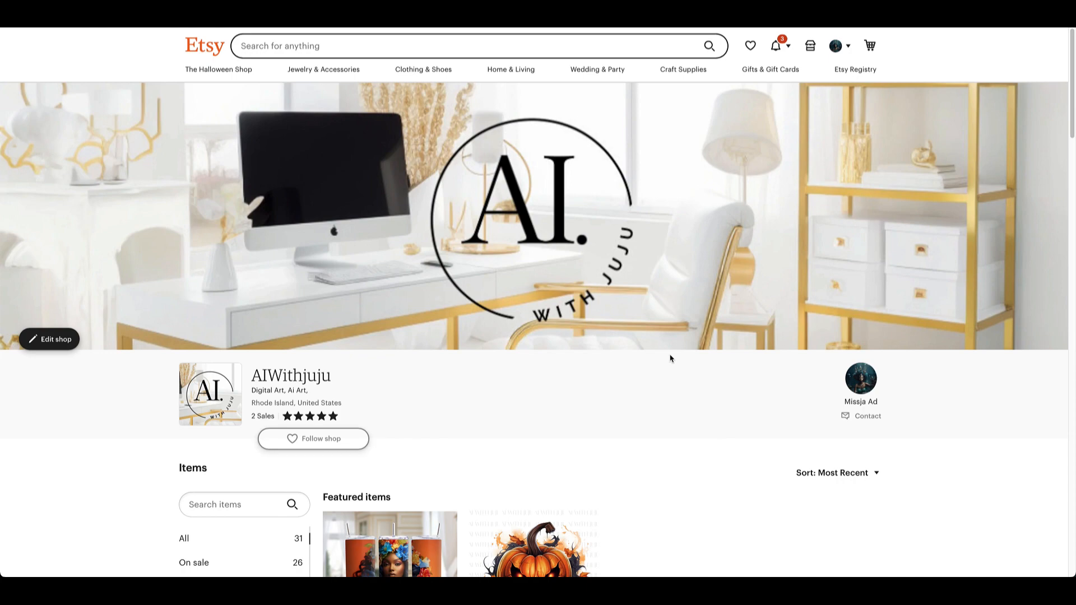
{"action": "scroll", "scroll_direction": "down", "scroll_amount": 3}
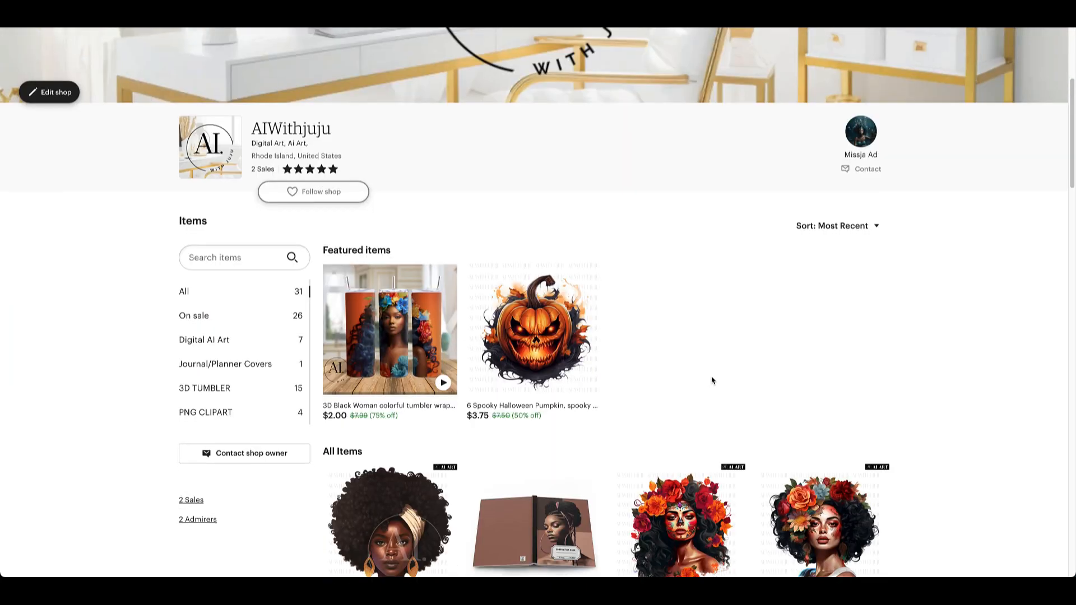
{"action": "scroll", "scroll_direction": "down", "scroll_amount": 3}
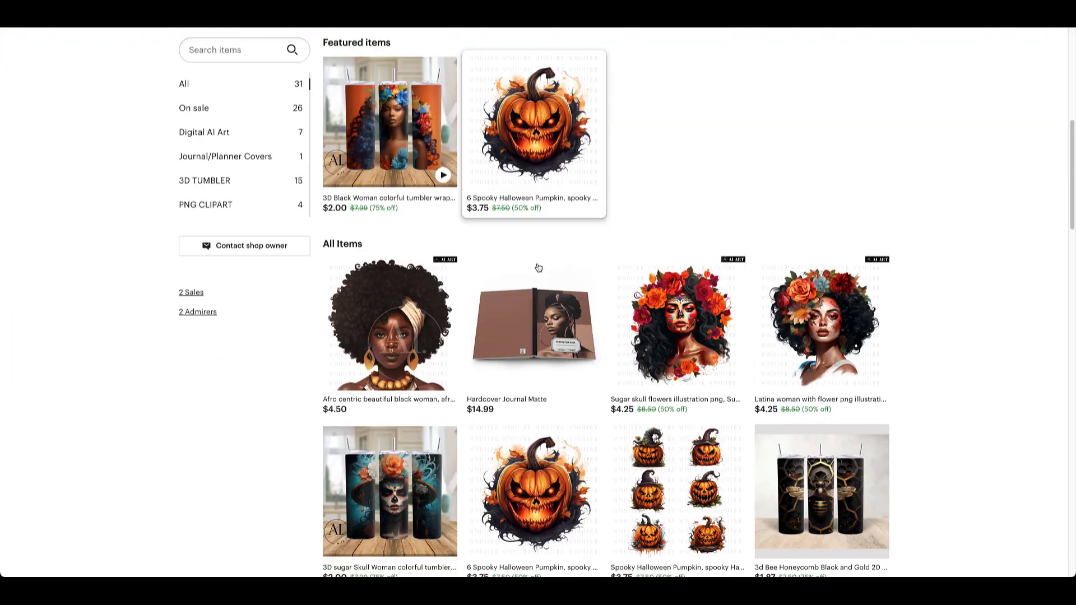
{"action": "scroll", "scroll_direction": "down", "scroll_amount": 3}
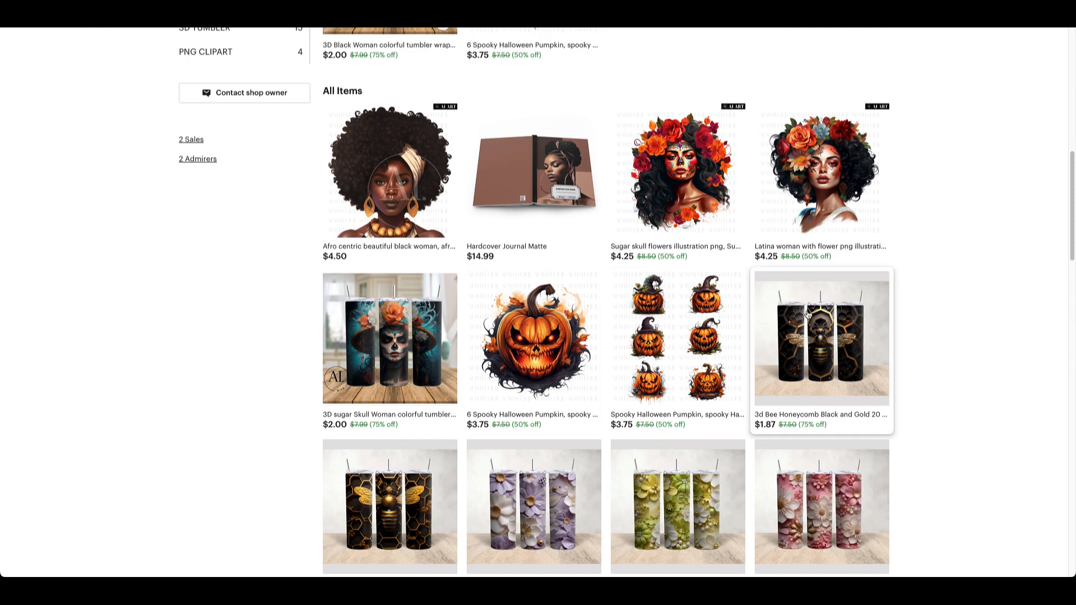
{"action": "scroll", "scroll_direction": "down", "scroll_amount": 3}
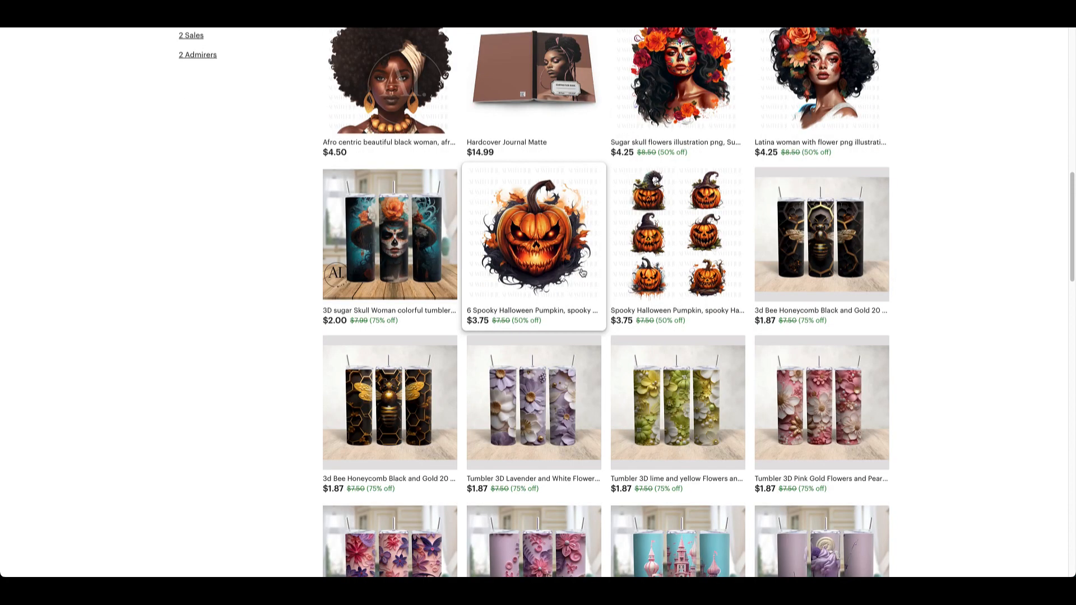
{"action": "scroll", "scroll_direction": "down", "scroll_amount": 3}
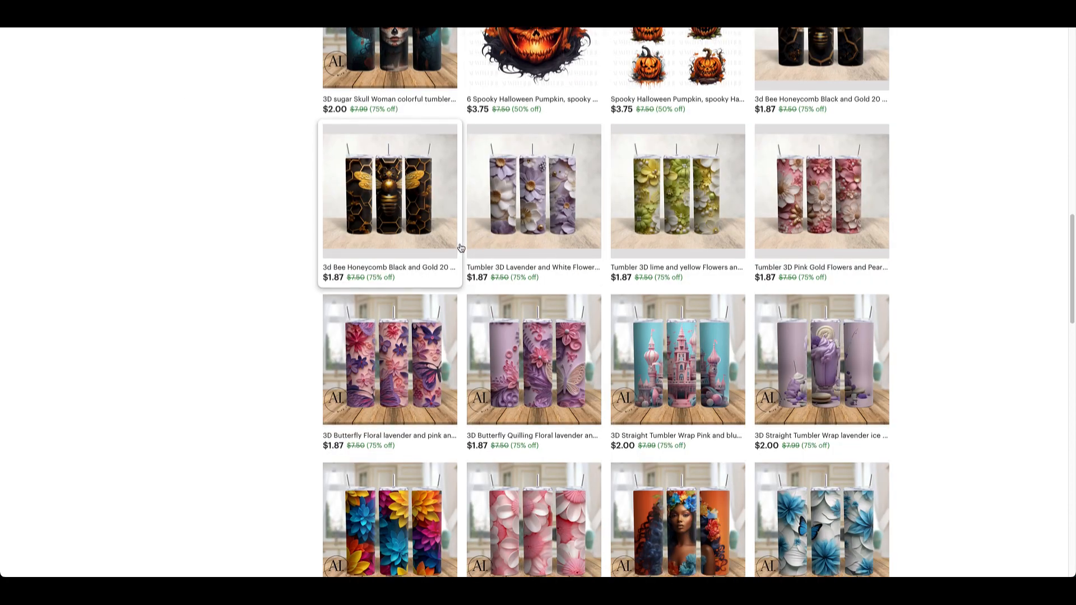
{"action": "scroll", "scroll_direction": "down", "scroll_amount": 3}
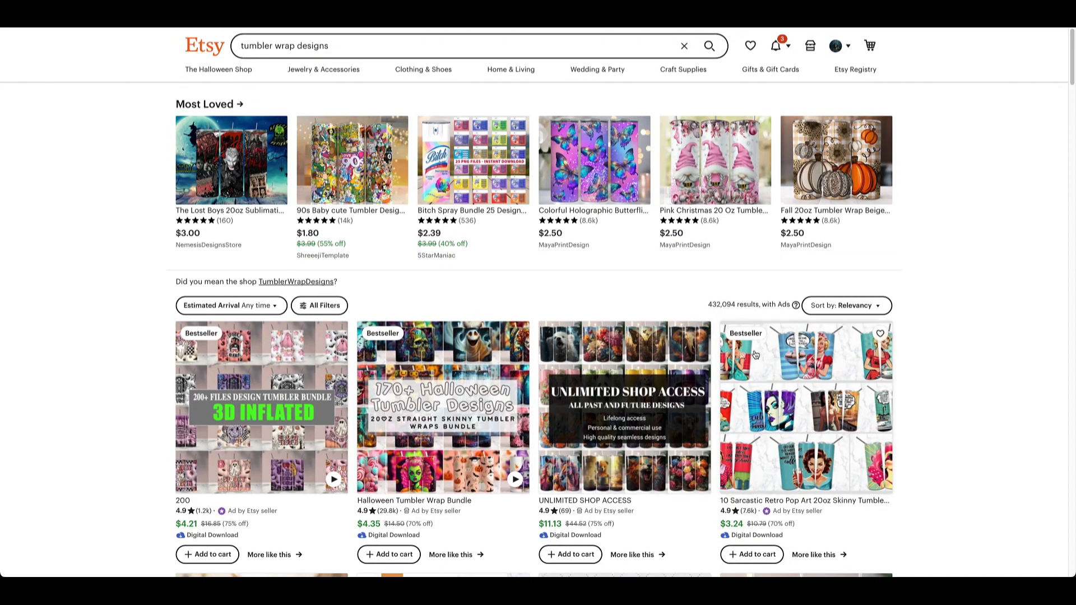
{"action": "mouse_move", "coordinate": [703, 461]}
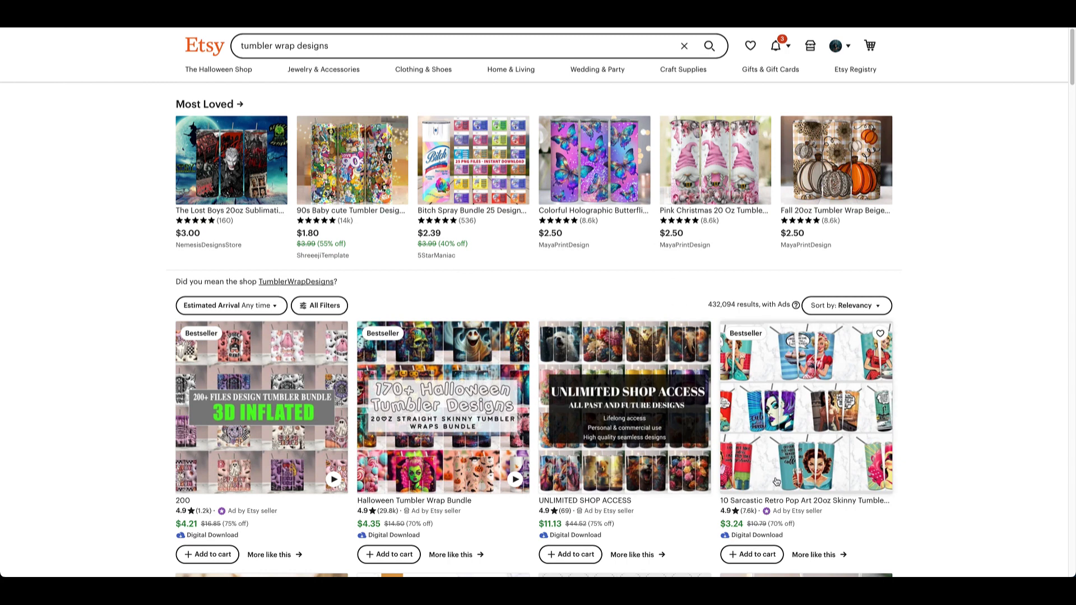
{"action": "mouse_move", "coordinate": [781, 375]}
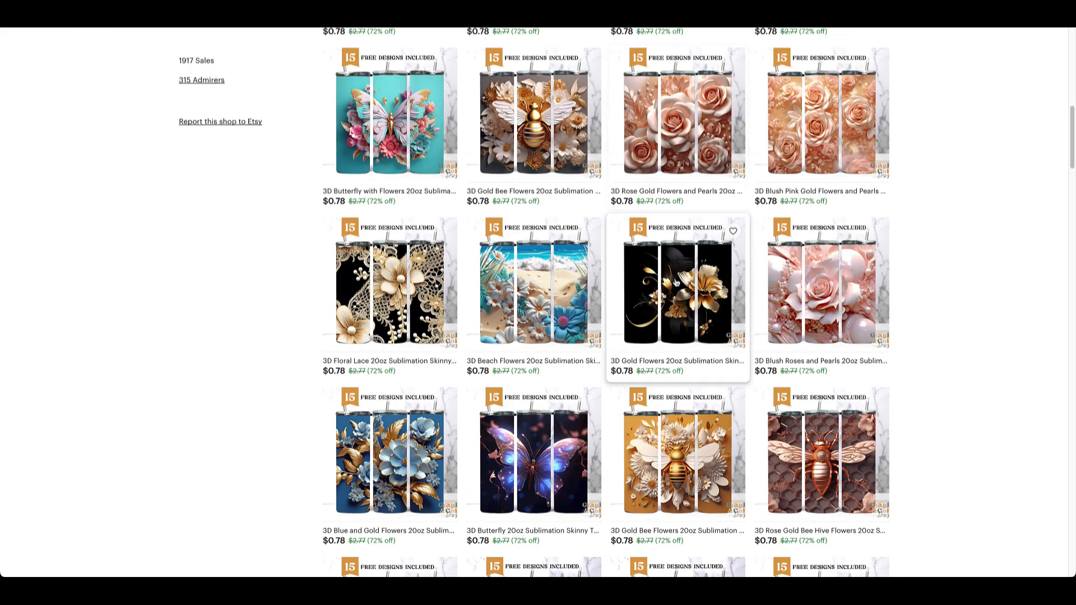
- Scroll through the GraphicsAndCoffee Star Seller shop's tumbler wrap listings
{"action": "scroll", "scroll_direction": "up", "scroll_amount": 3}
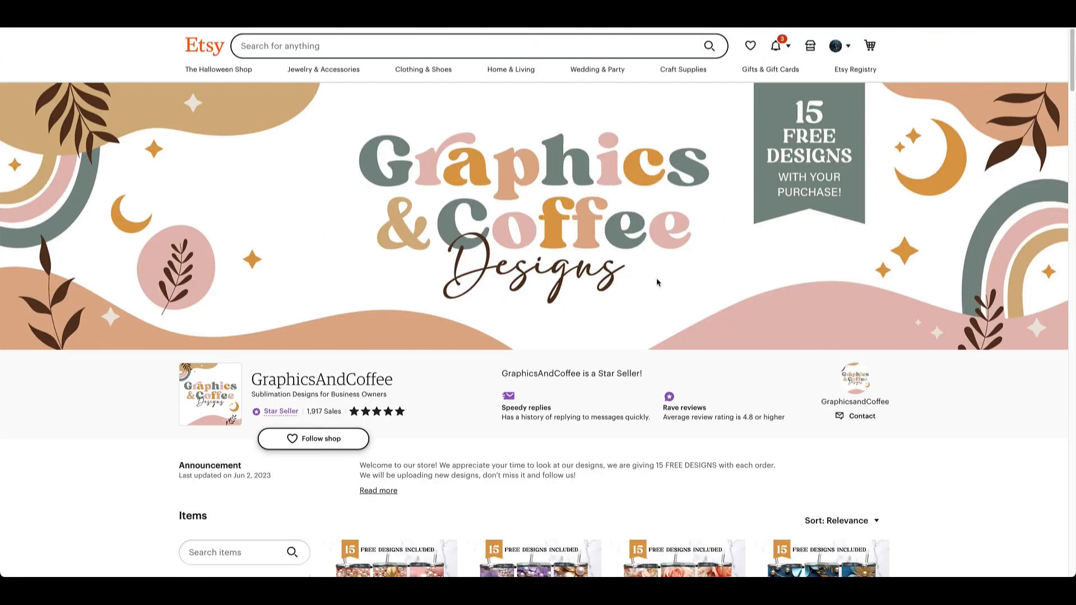
{"action": "scroll", "scroll_direction": "down", "scroll_amount": 3}
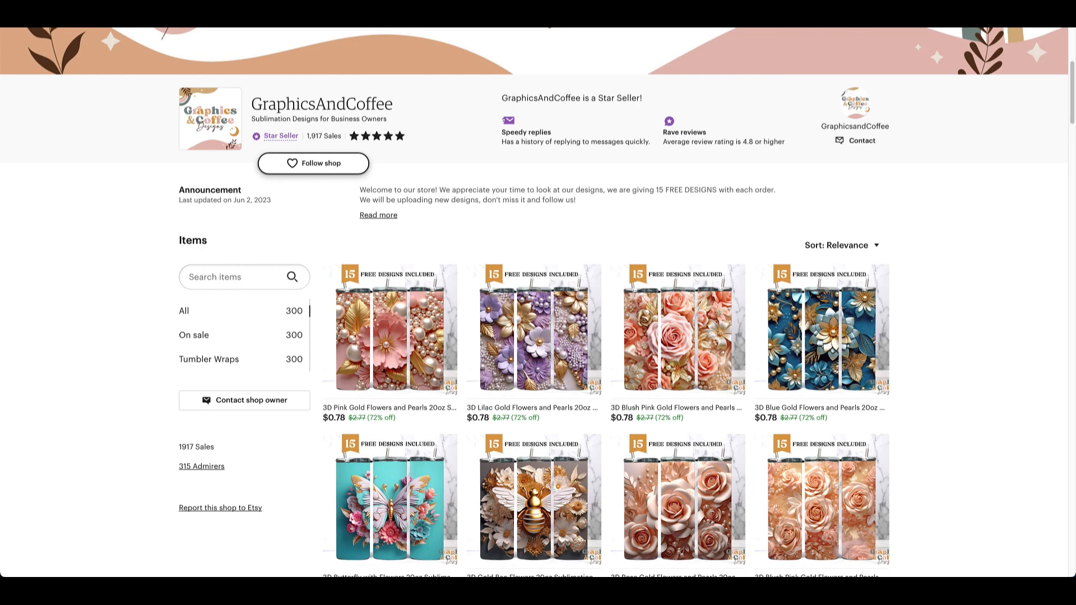
{"action": "scroll", "scroll_direction": "down", "scroll_amount": 3}
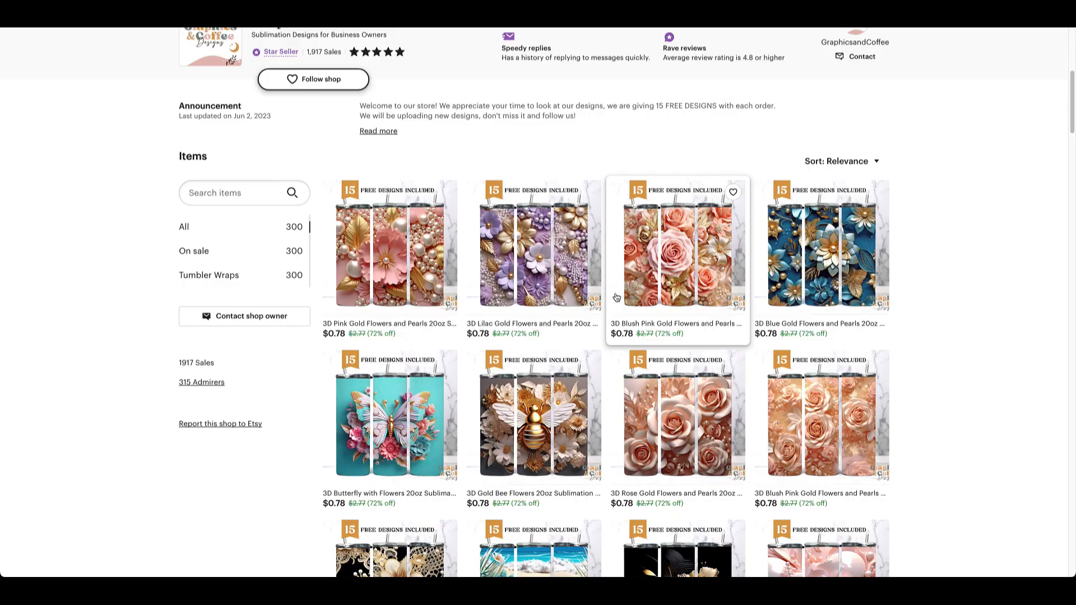
{"action": "scroll", "scroll_direction": "down", "scroll_amount": 3}
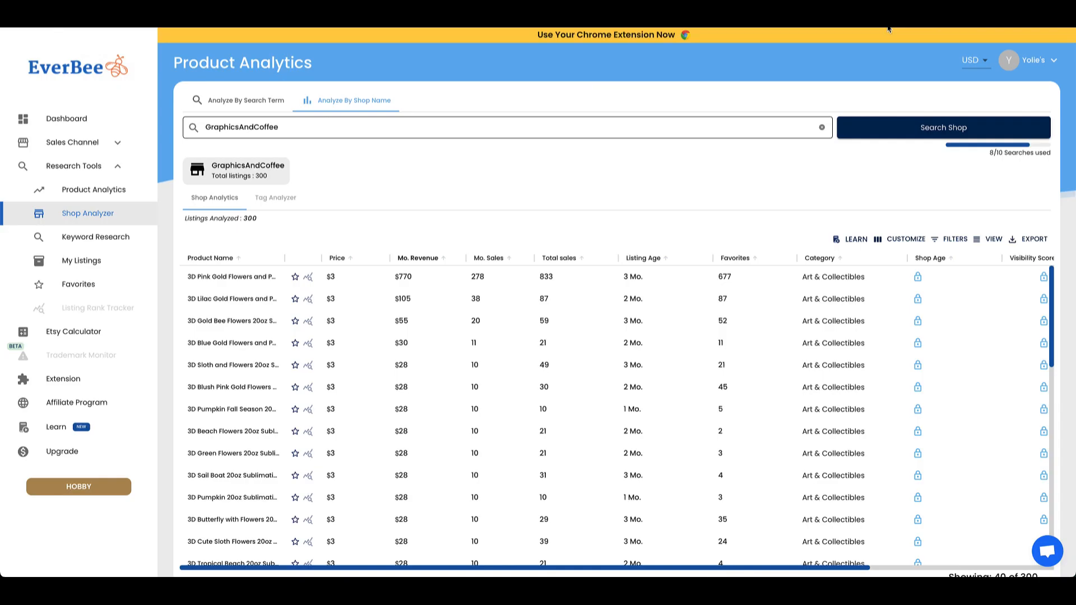
{"action": "mouse_move", "coordinate": [331, 236]}
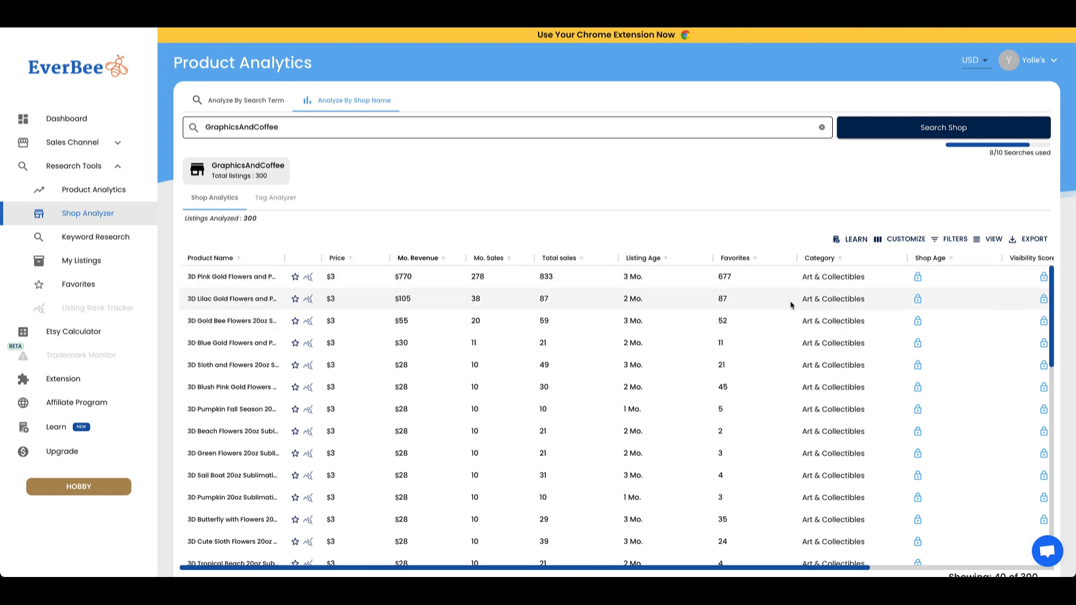
{"action": "mouse_move", "coordinate": [369, 164]}
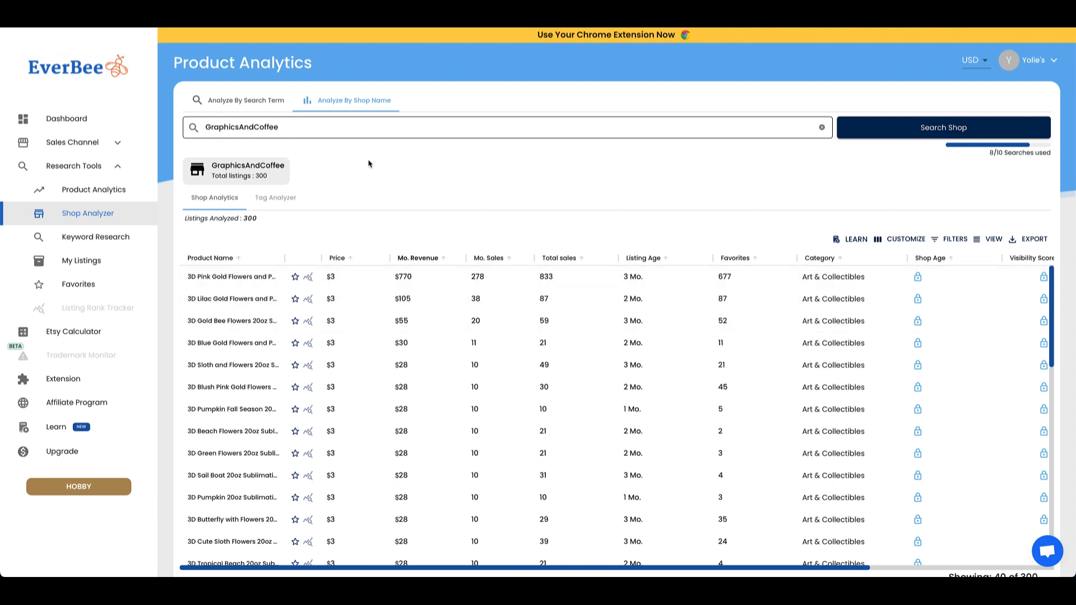
{"action": "mouse_move", "coordinate": [290, 145]}
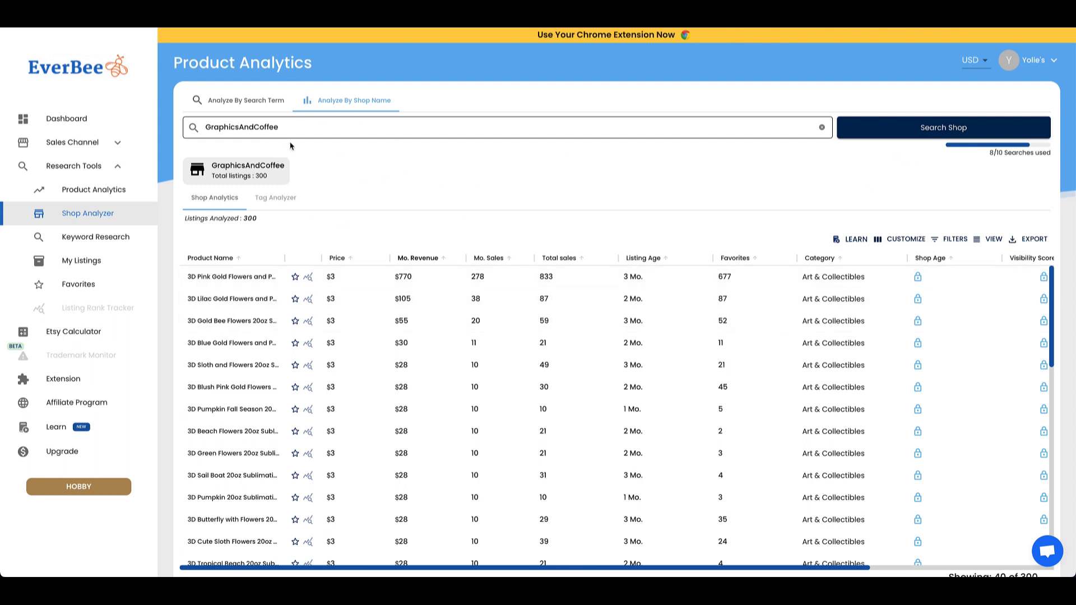
- Show the Listing Details panel for the 3D Lilac Gold Flowers tumbler design in Shop Analyzer
{"action": "scroll", "scroll_direction": "down", "scroll_amount": 3}
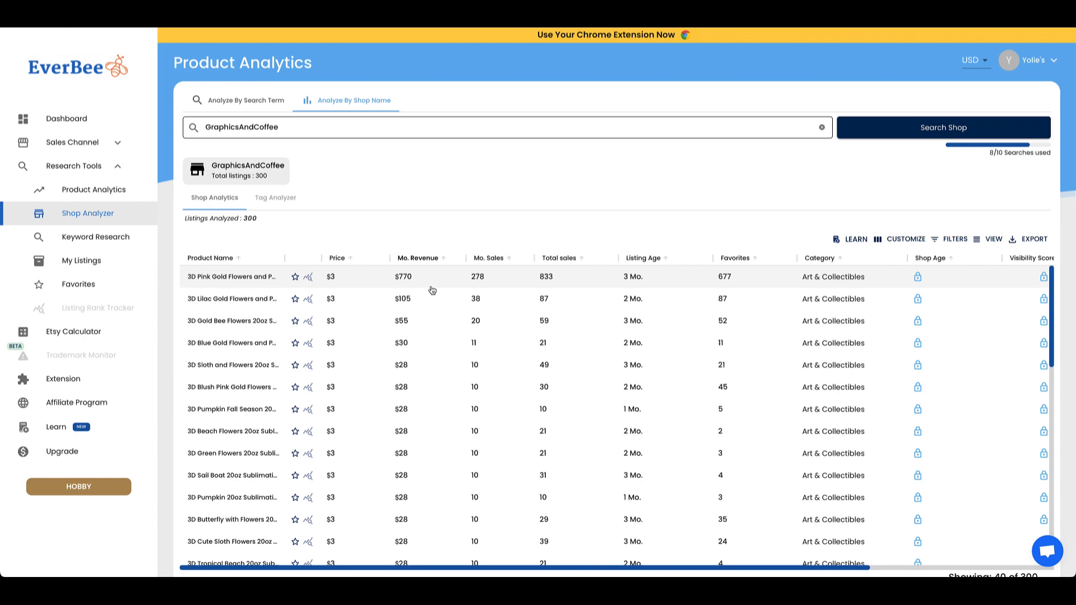
{"action": "left_click", "coordinate": [231, 277]}
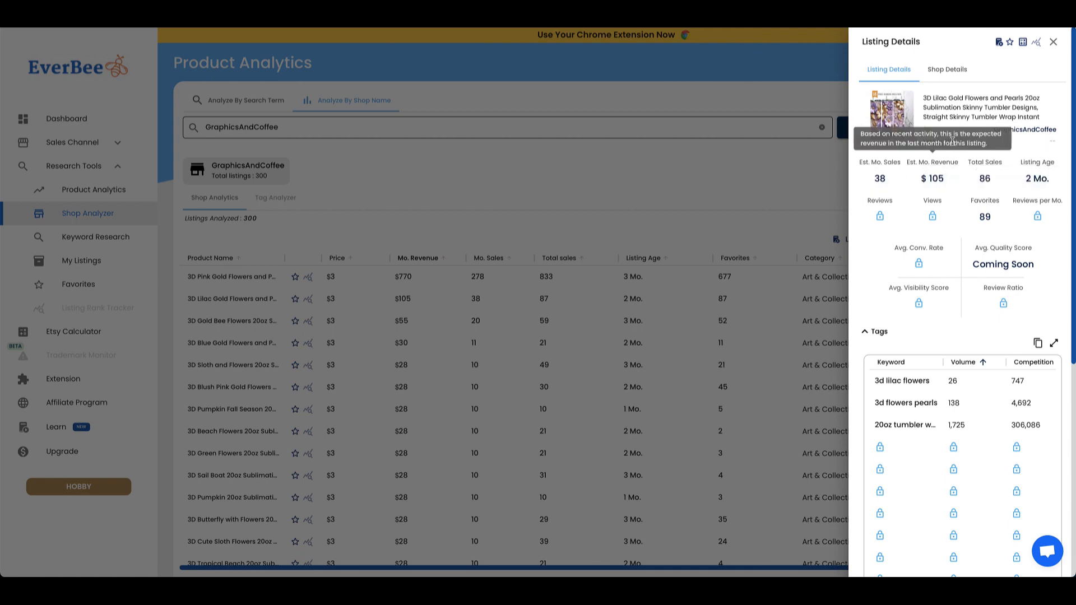
{"action": "mouse_move", "coordinate": [1038, 162]}
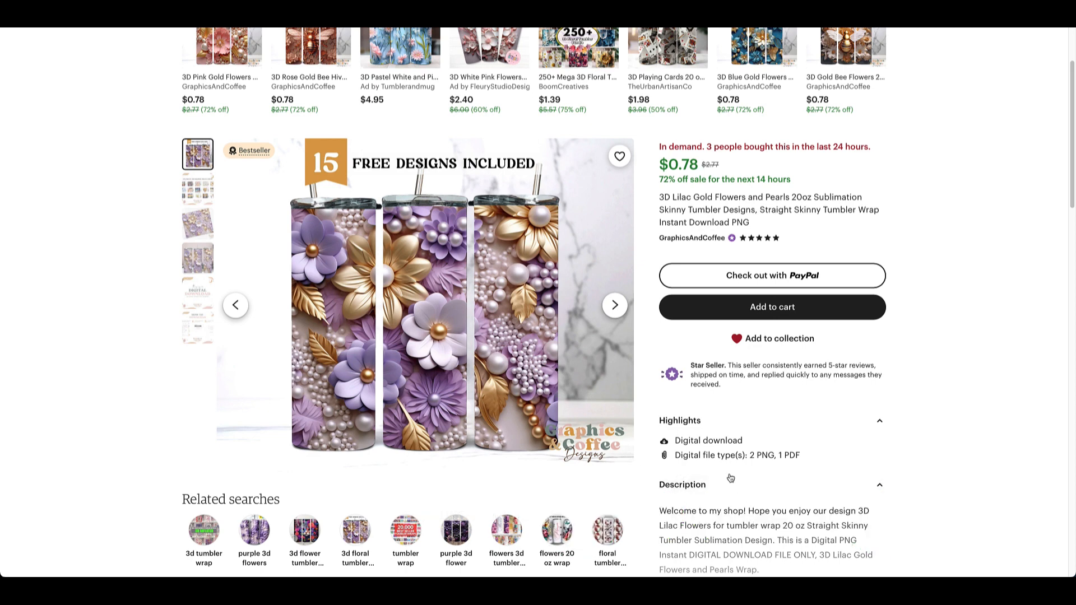
{"action": "mouse_move", "coordinate": [426, 287]}
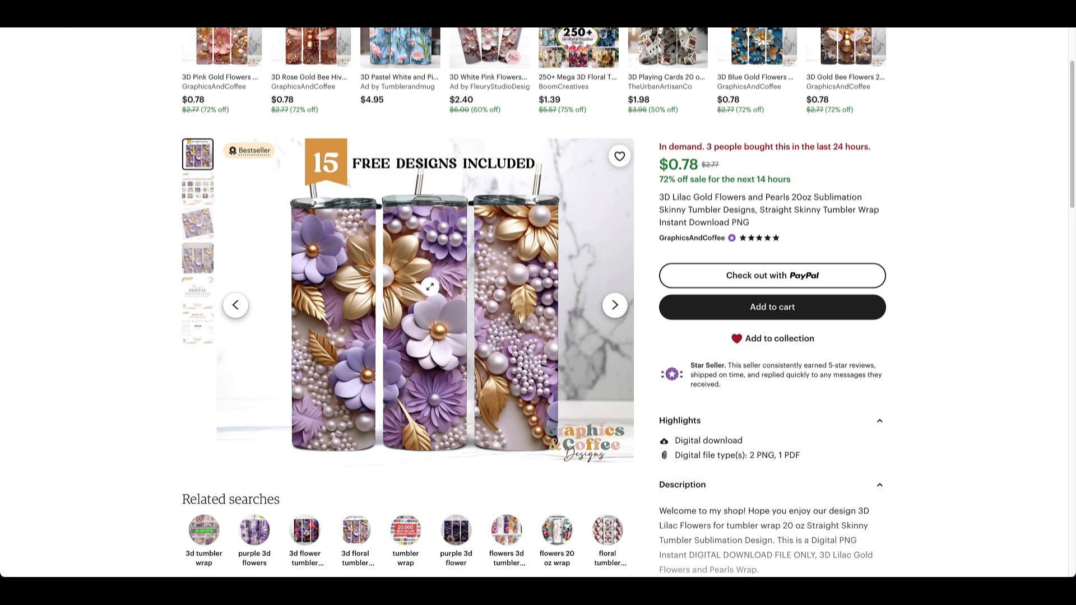
{"action": "mouse_move", "coordinate": [455, 445]}
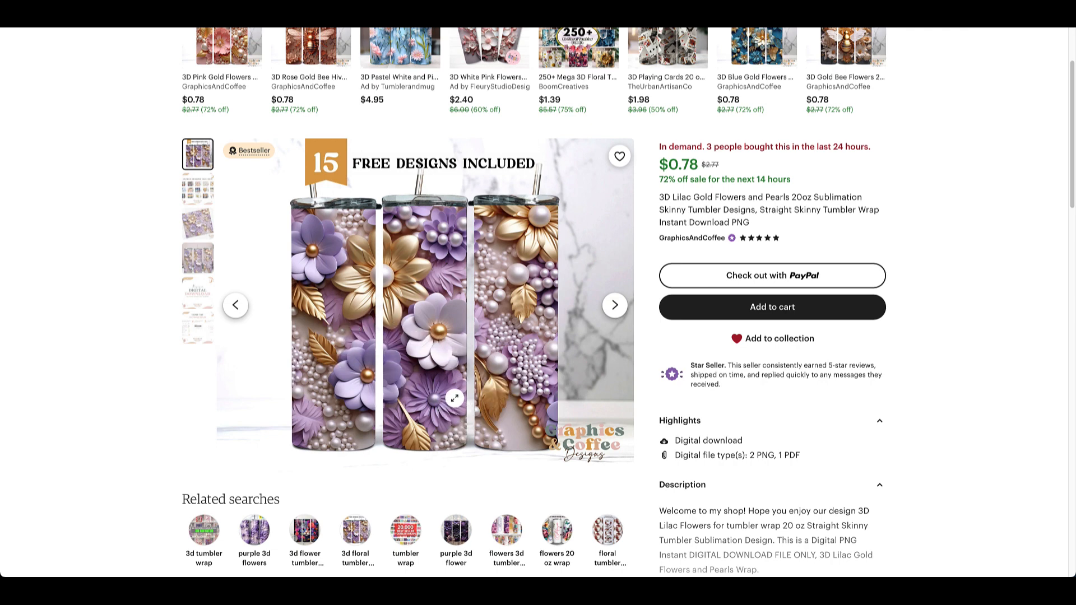
{"action": "mouse_move", "coordinate": [430, 228]}
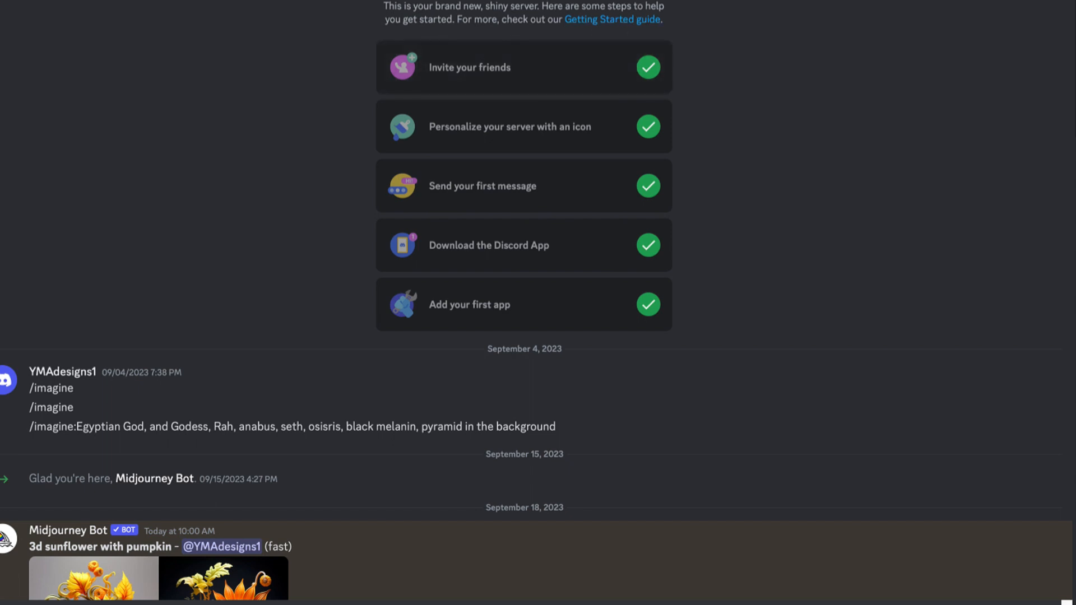
- Submit /imagine prompt '3d lilac and gold flowers with pearls --tile --ar 3:2' in the channel
{"action": "scroll", "scroll_direction": "down", "scroll_amount": 3}
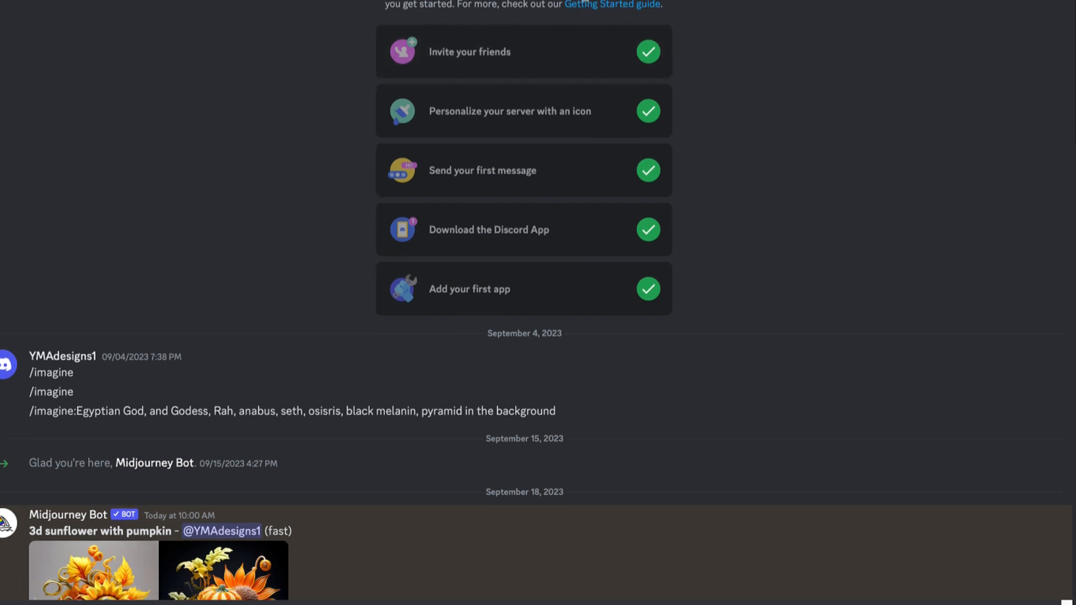
{"action": "scroll", "scroll_direction": "down", "scroll_amount": 3}
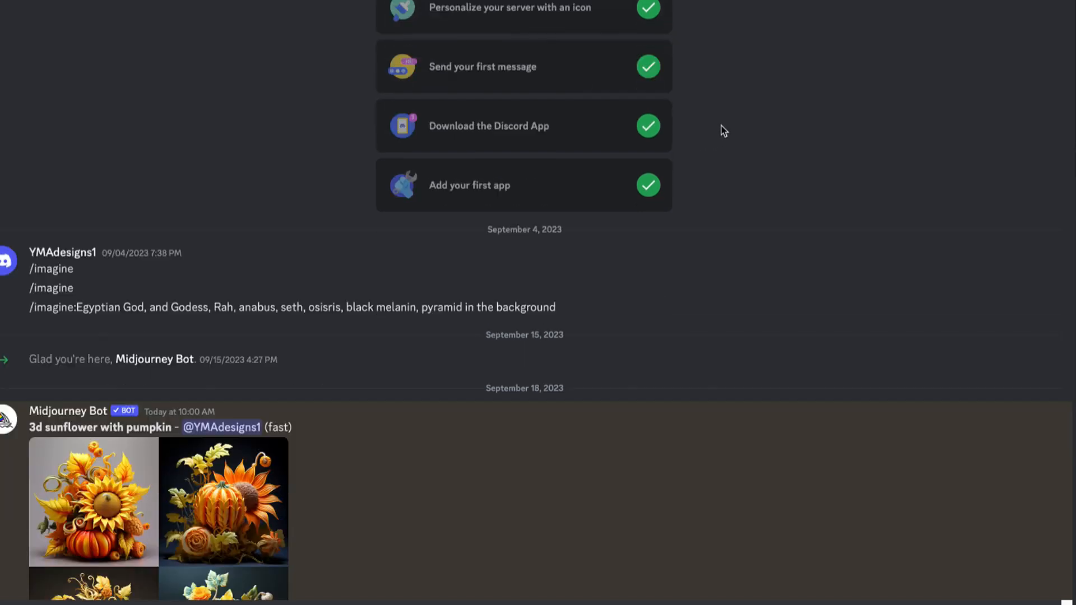
{"action": "scroll", "scroll_direction": "down", "scroll_amount": 3}
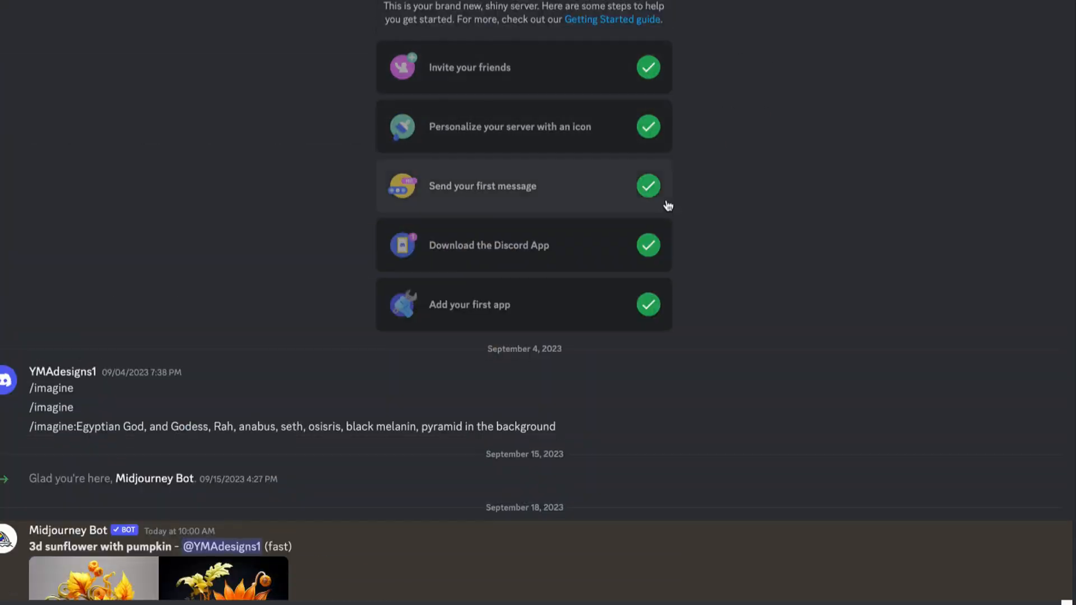
{"action": "scroll", "scroll_direction": "down", "scroll_amount": 3}
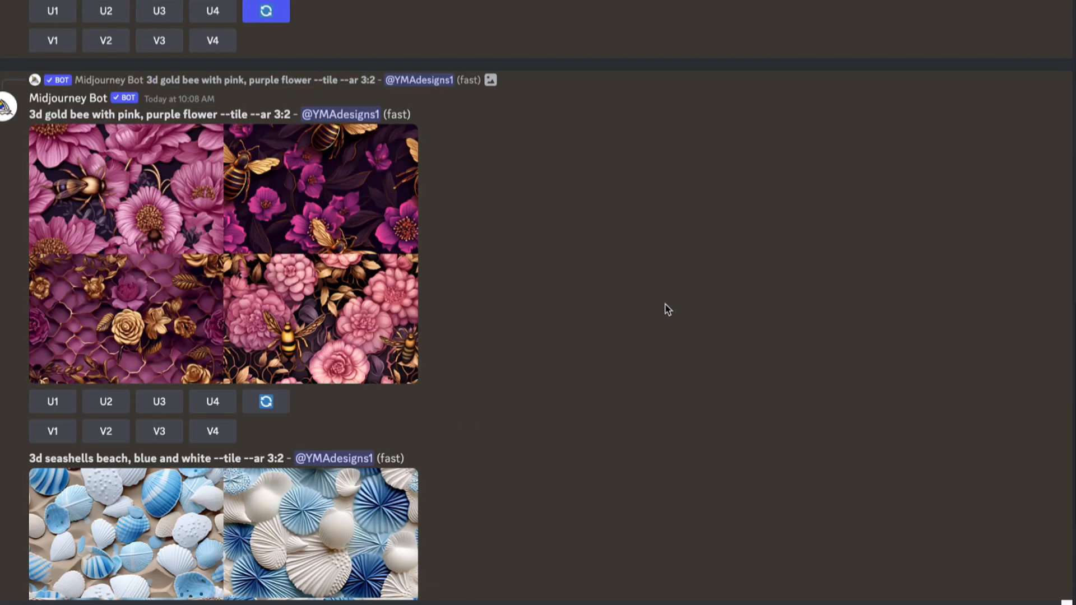
{"action": "type", "text": "/imagine prompt 3"}
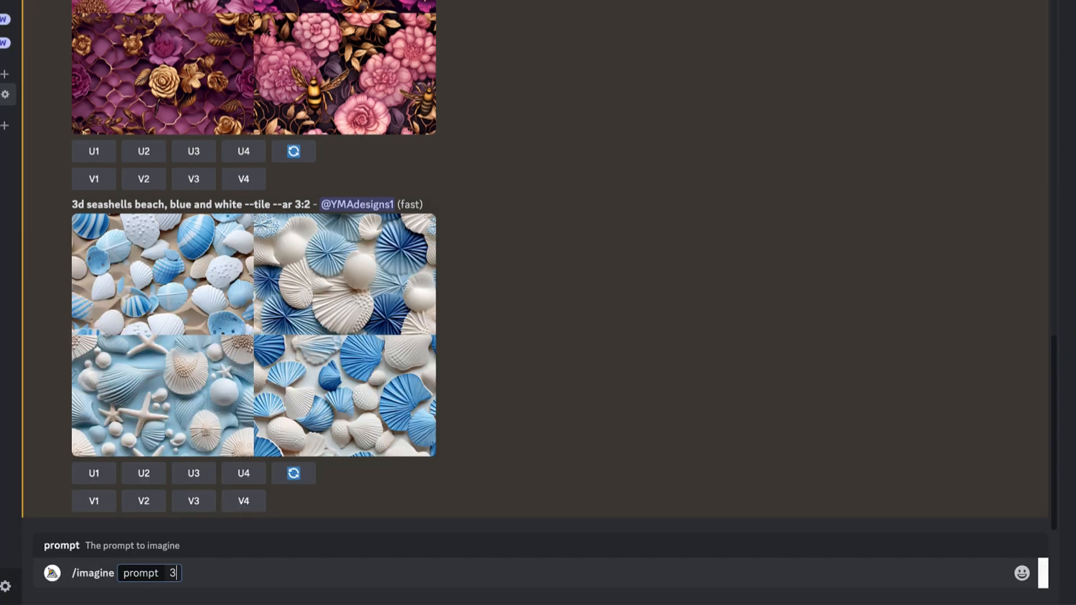
{"action": "type", "text": "d lilac and gold"}
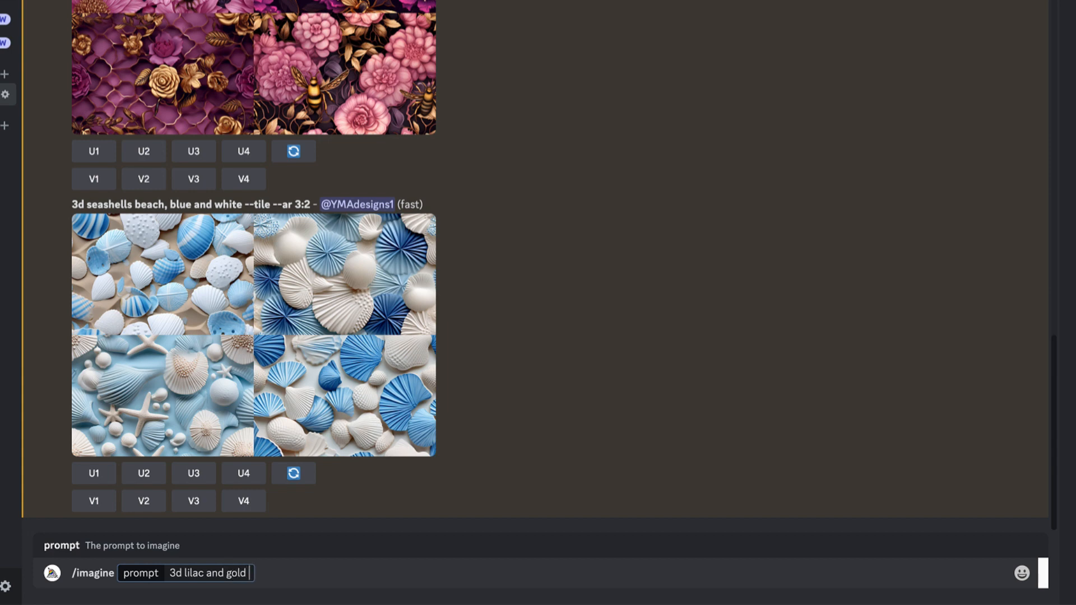
{"action": "type", "text": "flowers"}
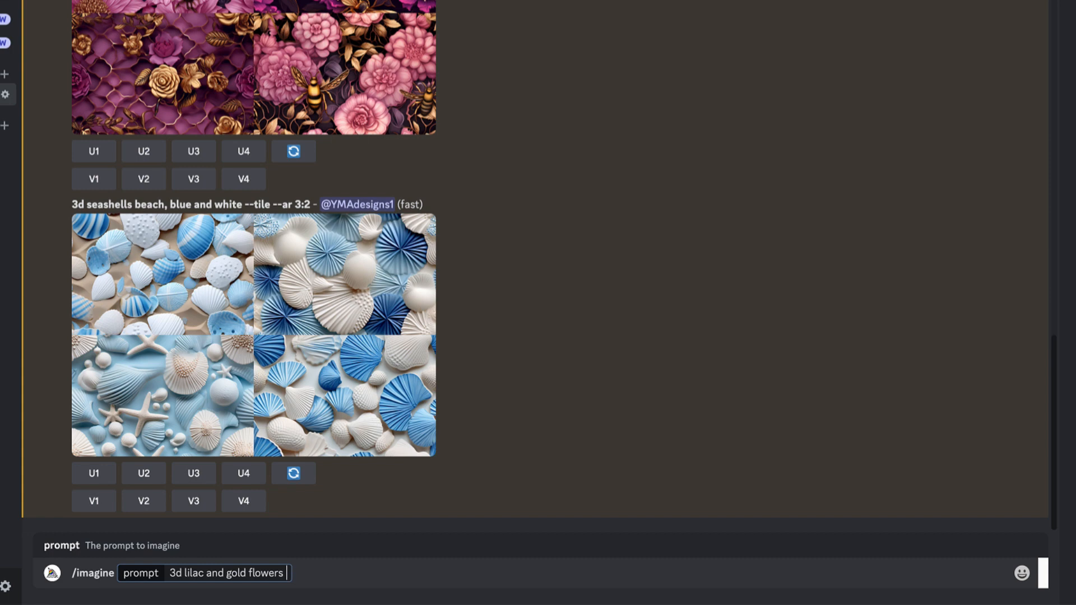
{"action": "type", "text": "with pearls --"}
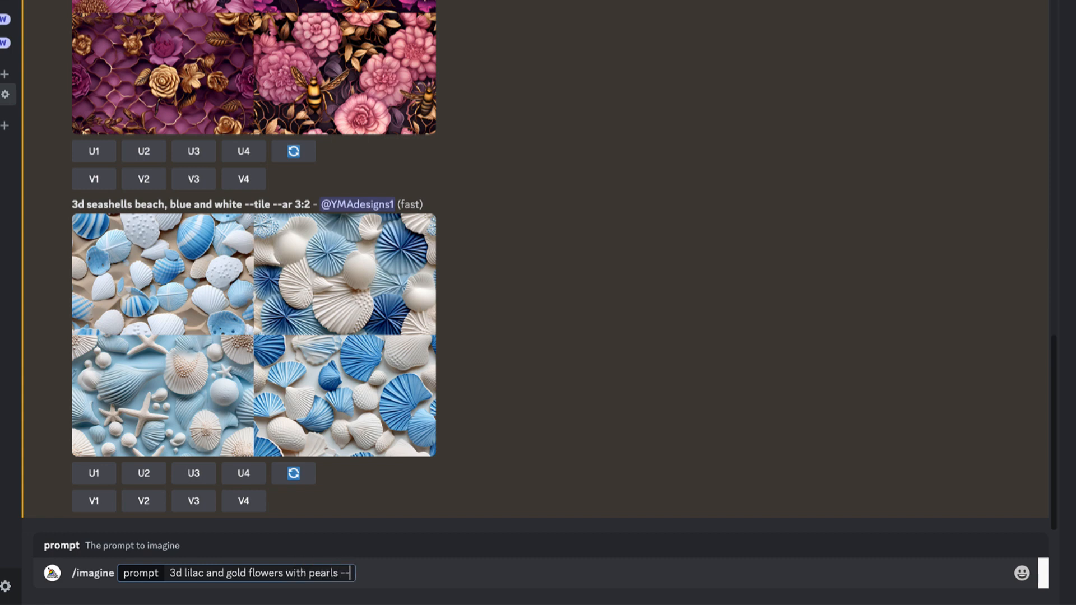
{"action": "type", "text": "ti"}
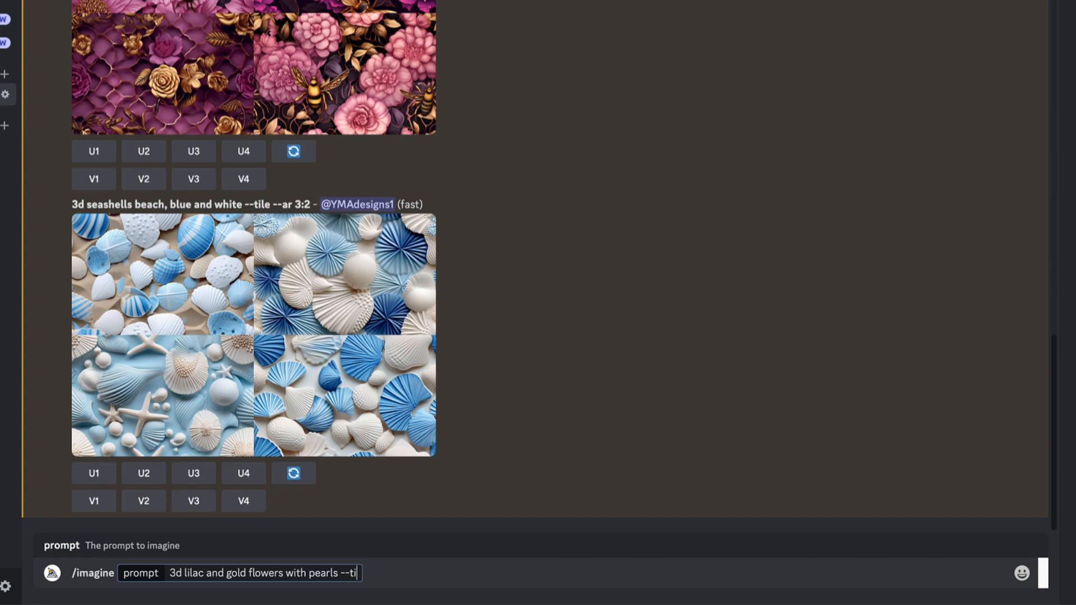
{"action": "type", "text": "le --ar"}
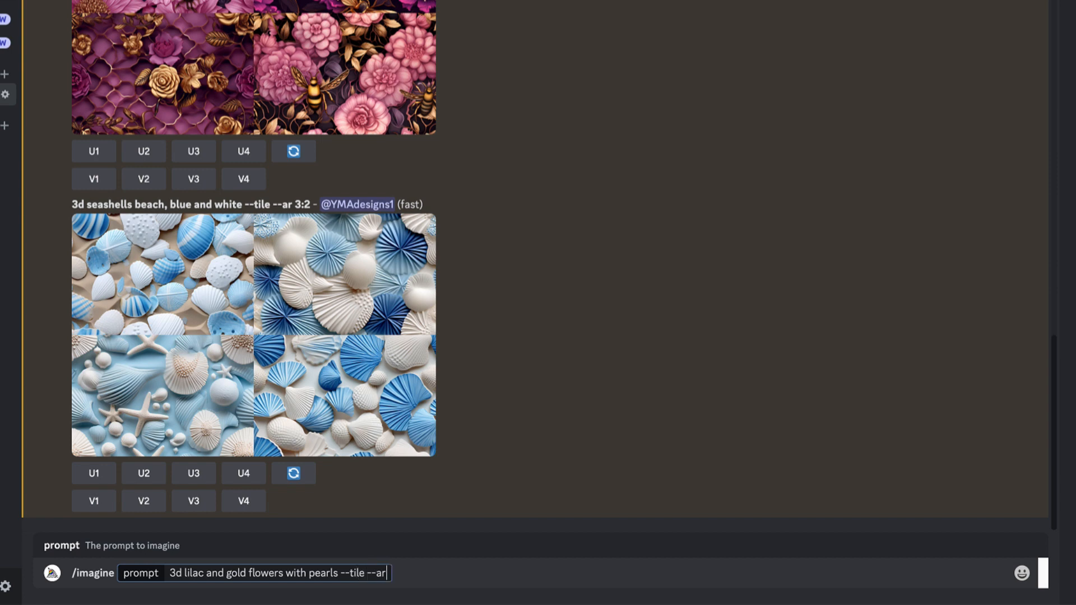
{"action": "type", "text": "3:"}
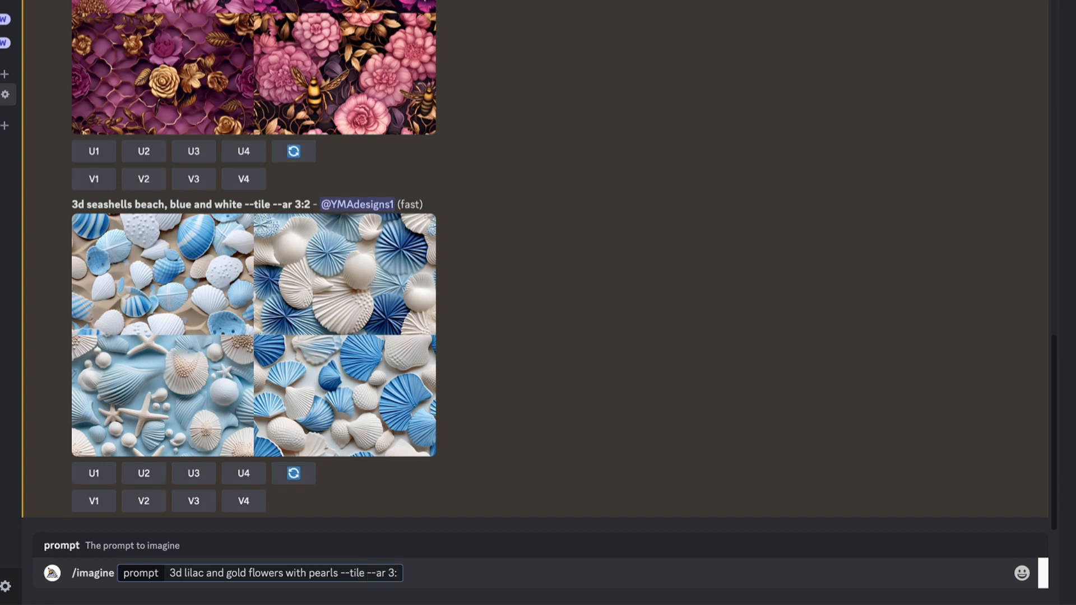
{"action": "type", "text": "2"}
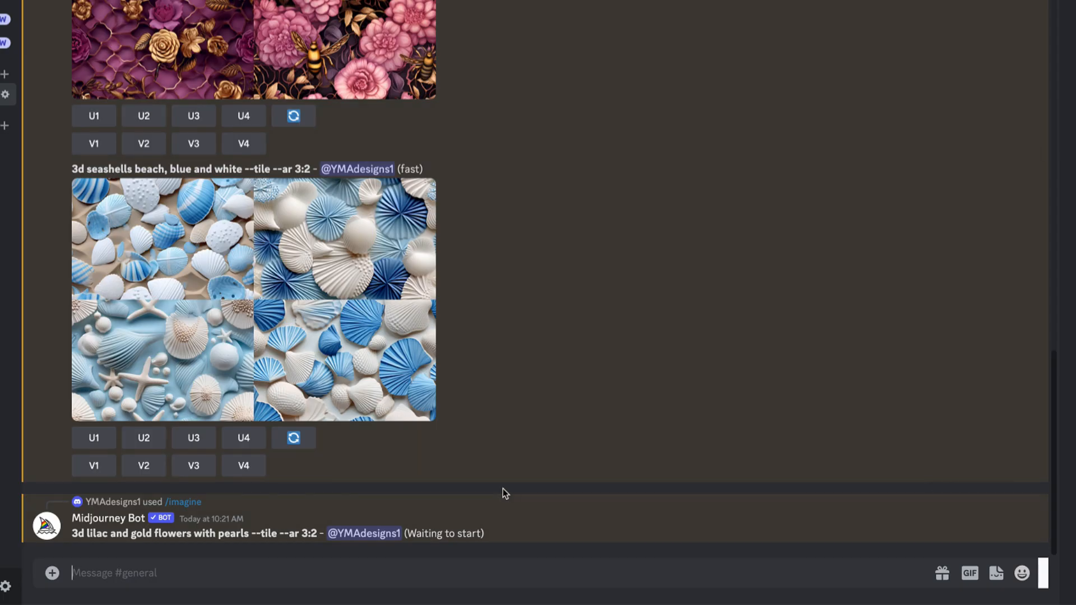
- Re-roll the finished lilac flowers grid to get a second four-image grid of the same prompt
{"action": "scroll", "scroll_direction": "down", "scroll_amount": 3}
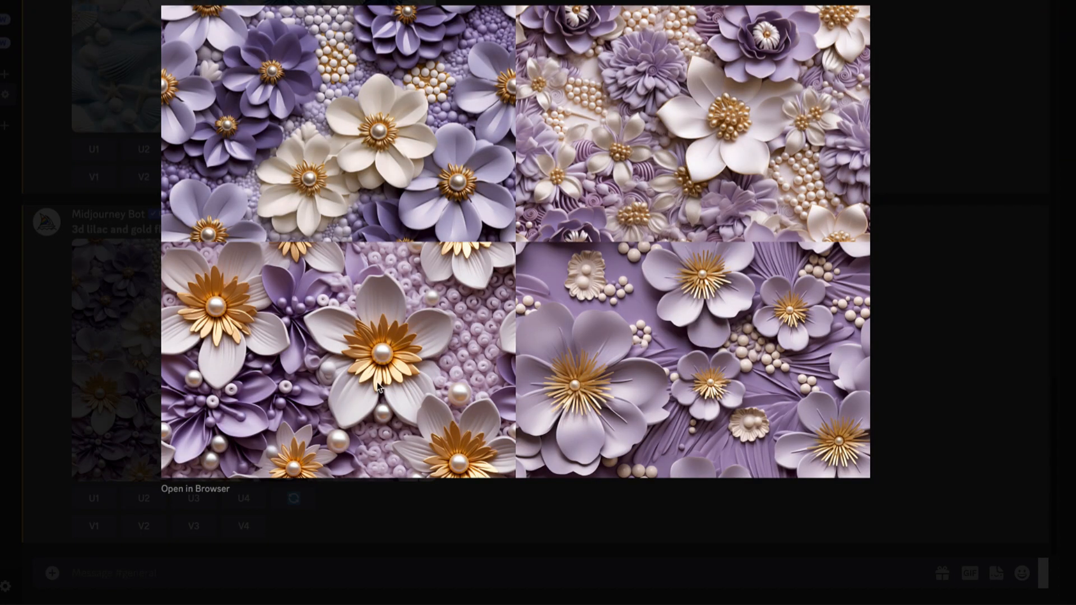
{"action": "mouse_move", "coordinate": [932, 172]}
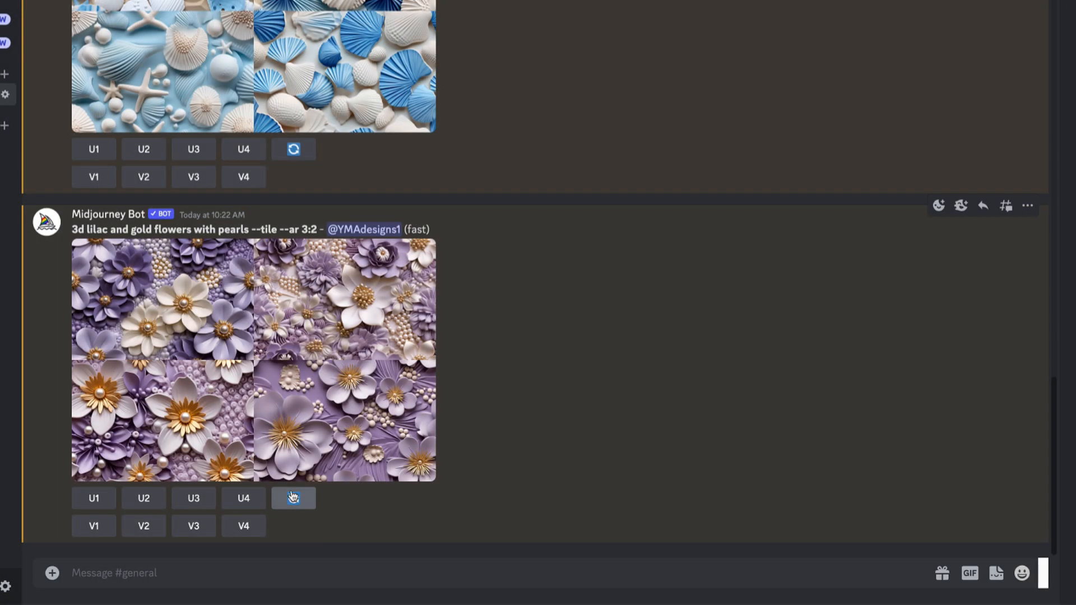
{"action": "left_click", "coordinate": [292, 498]}
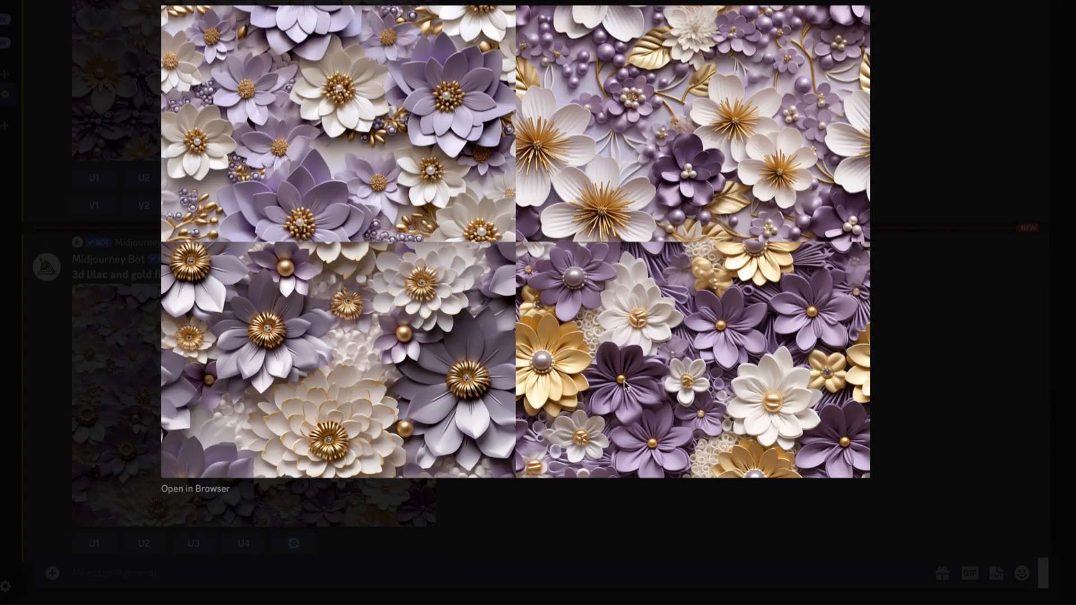
{"action": "mouse_move", "coordinate": [854, 389]}
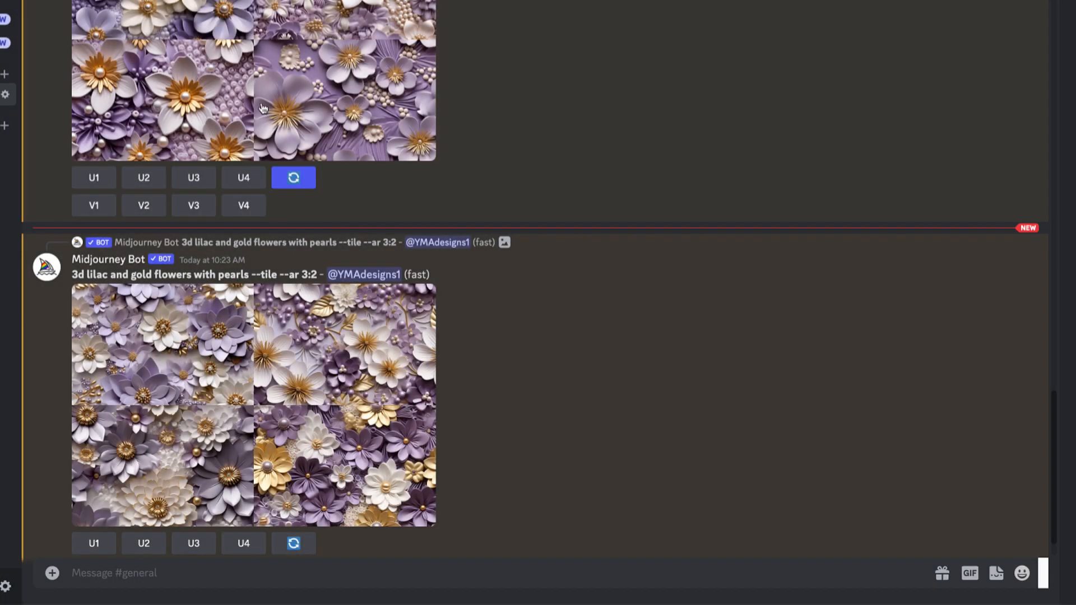
{"action": "scroll", "scroll_direction": "down", "scroll_amount": 3}
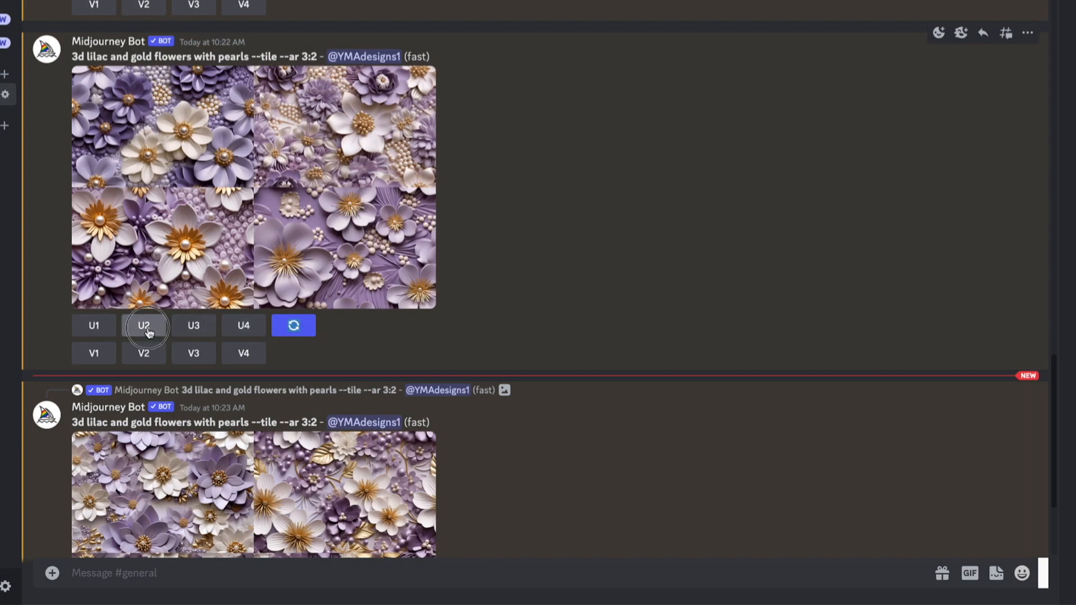
- Upscale image #2 of the first grid with U2 and view the result at full size
{"action": "left_click", "coordinate": [143, 325]}
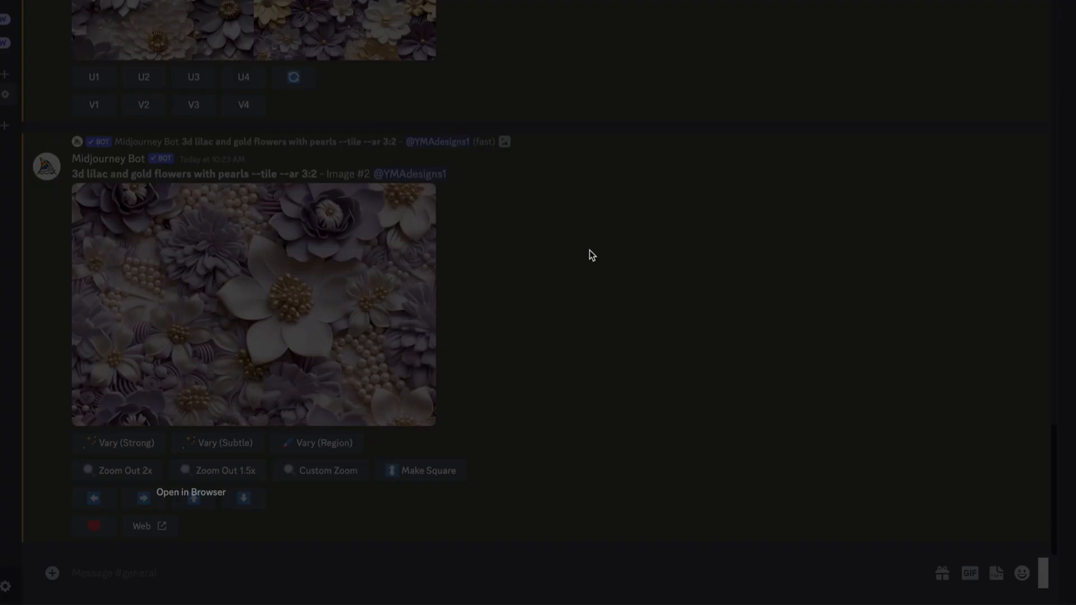
{"action": "left_click", "coordinate": [254, 304]}
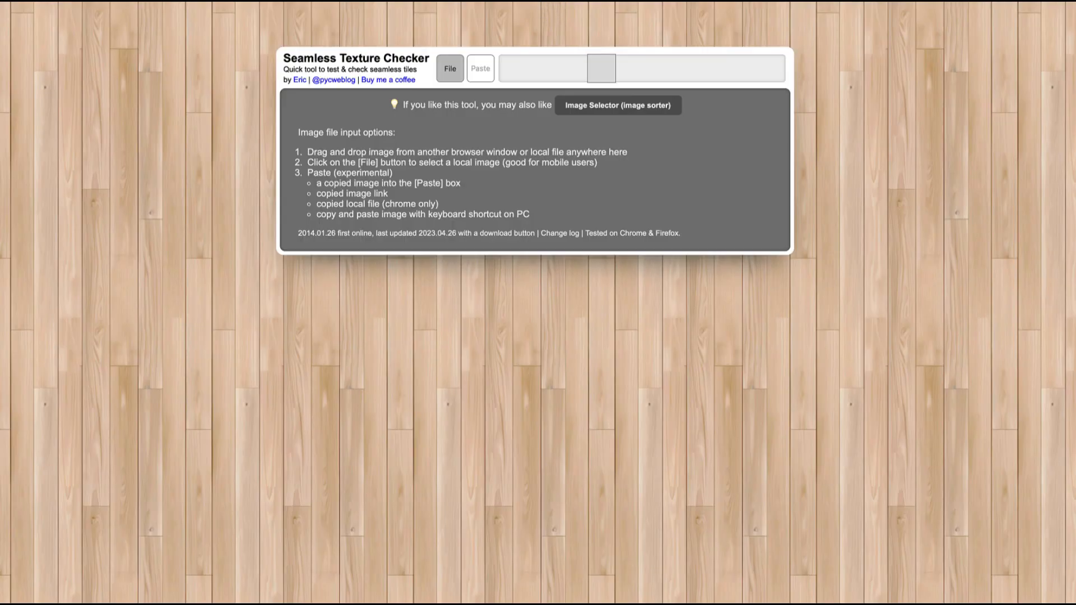
{"action": "mouse_move", "coordinate": [625, 145]}
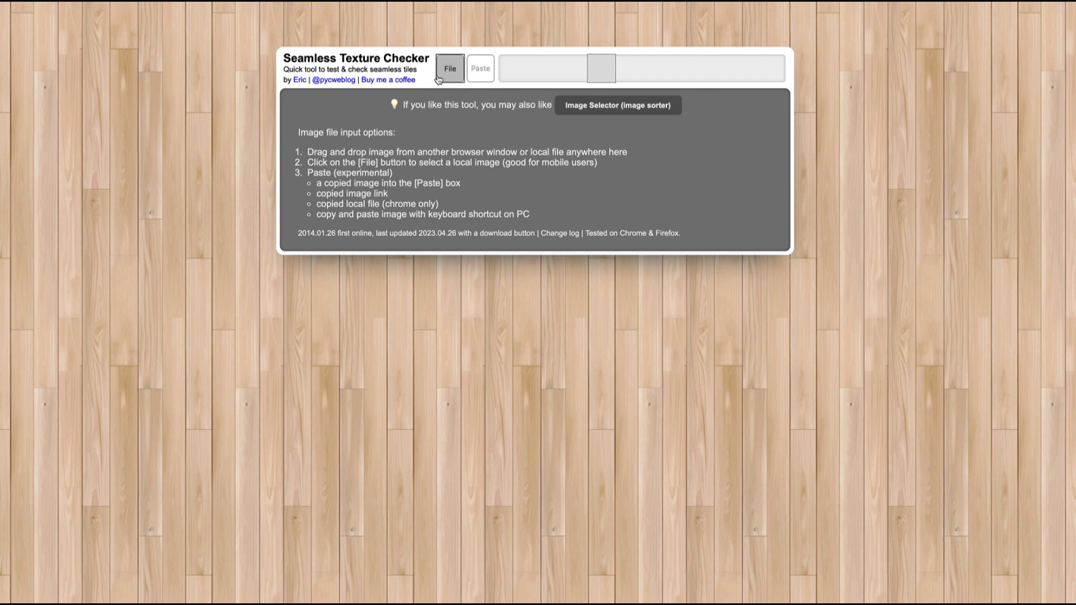
{"action": "mouse_move", "coordinate": [607, 238]}
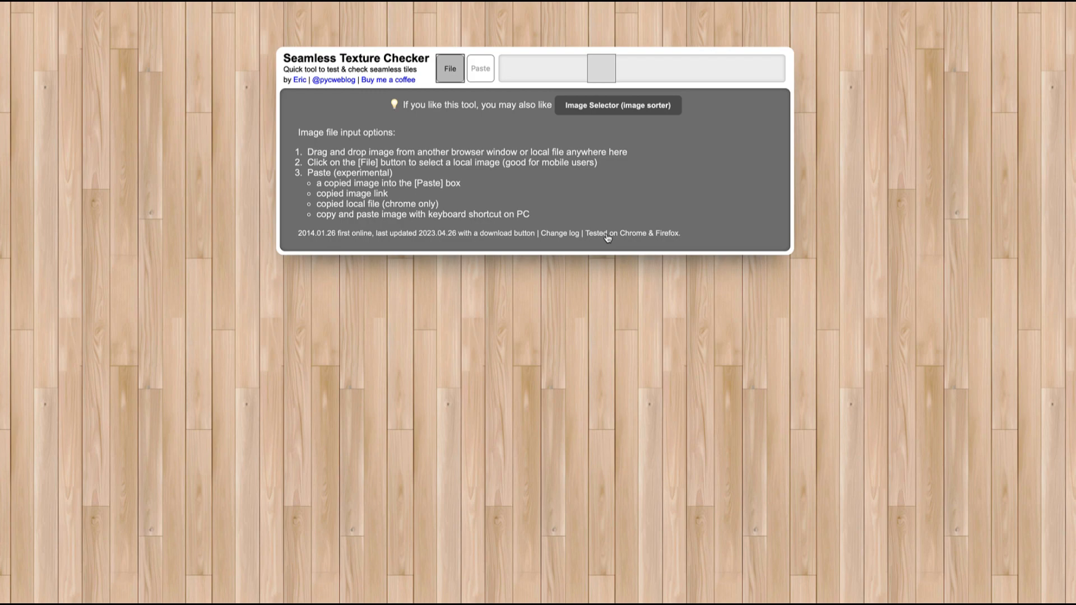
{"action": "mouse_move", "coordinate": [620, 122]}
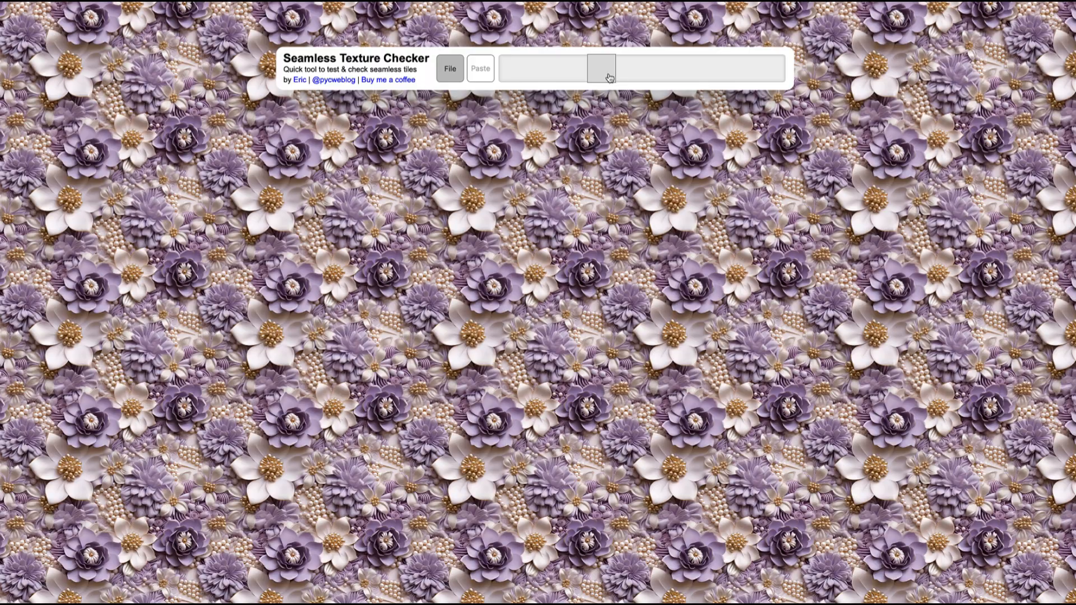
- Adjust the tile size smaller and larger to check the lilac pattern for visible seams
{"action": "left_click", "coordinate": [481, 68]}
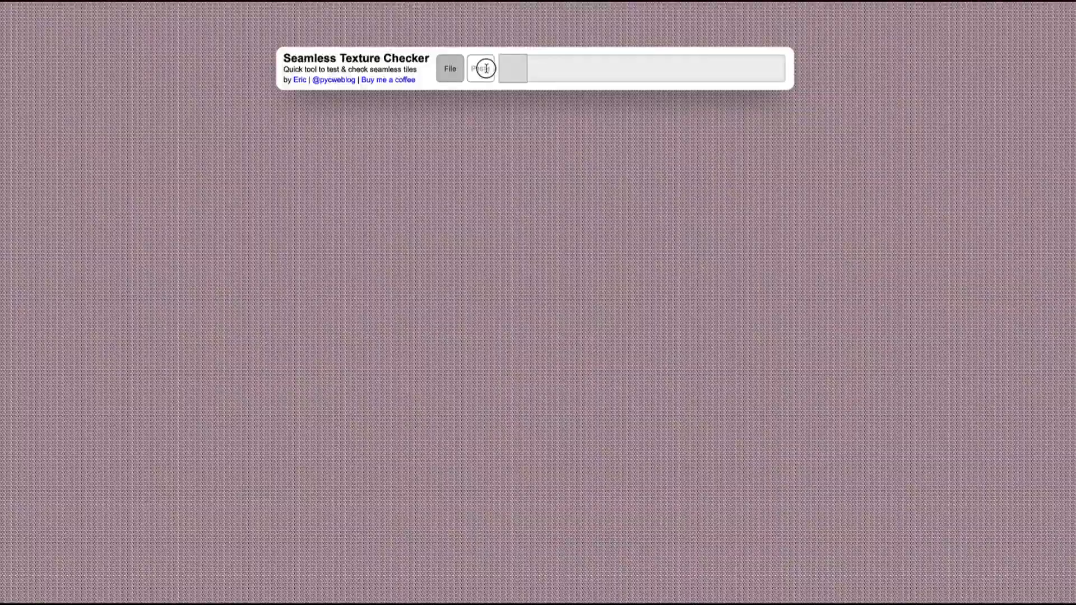
{"action": "left_click", "coordinate": [481, 68]}
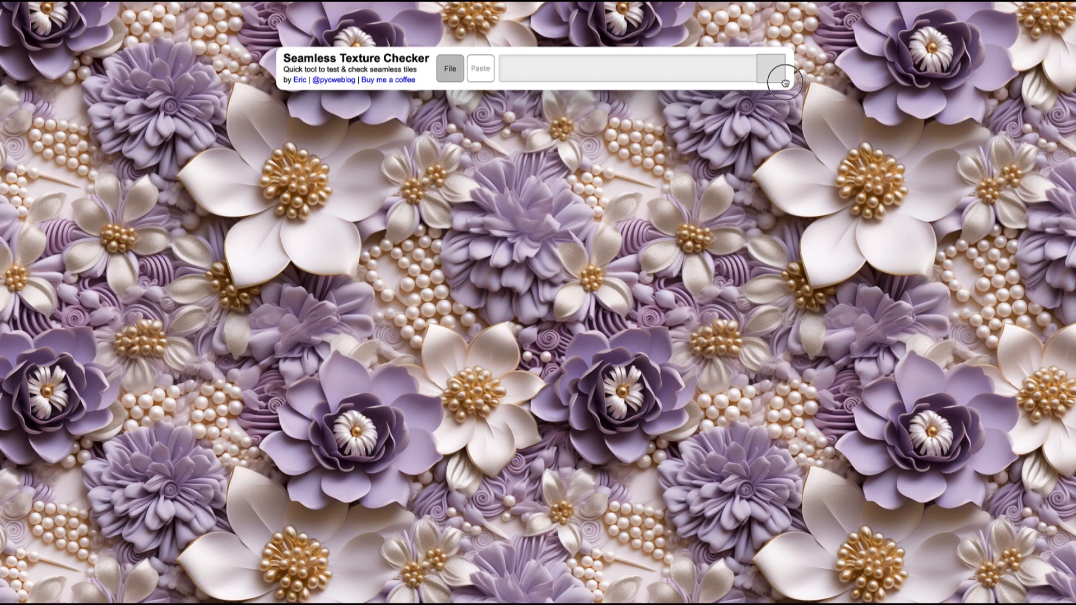
{"action": "mouse_move", "coordinate": [658, 49]}
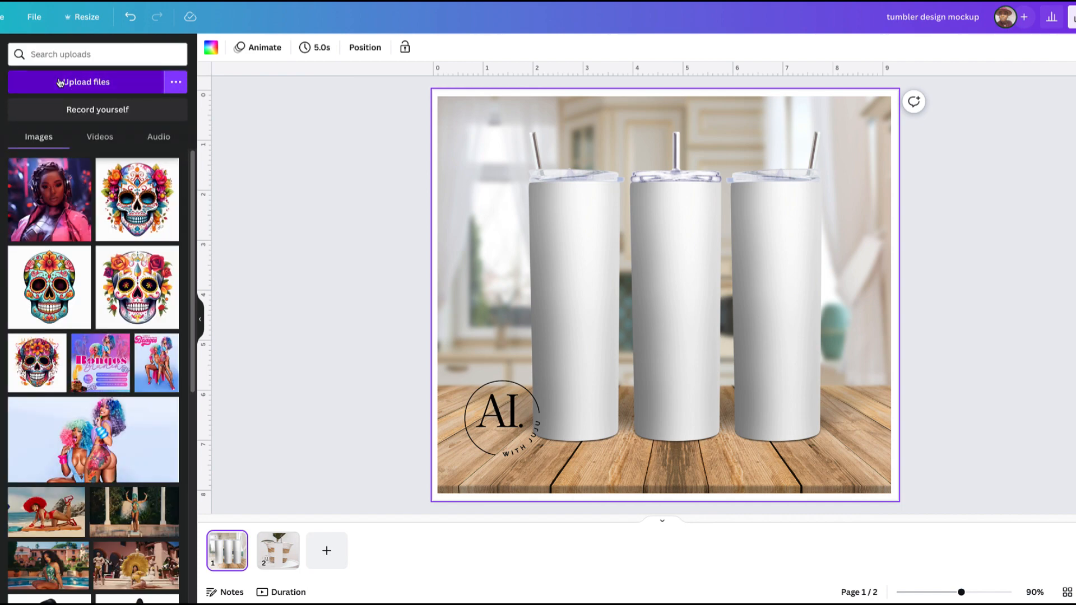
- Add the flower pattern from Uploads and resize it to cover the three tumblers
{"action": "scroll", "scroll_direction": "down", "scroll_amount": 3}
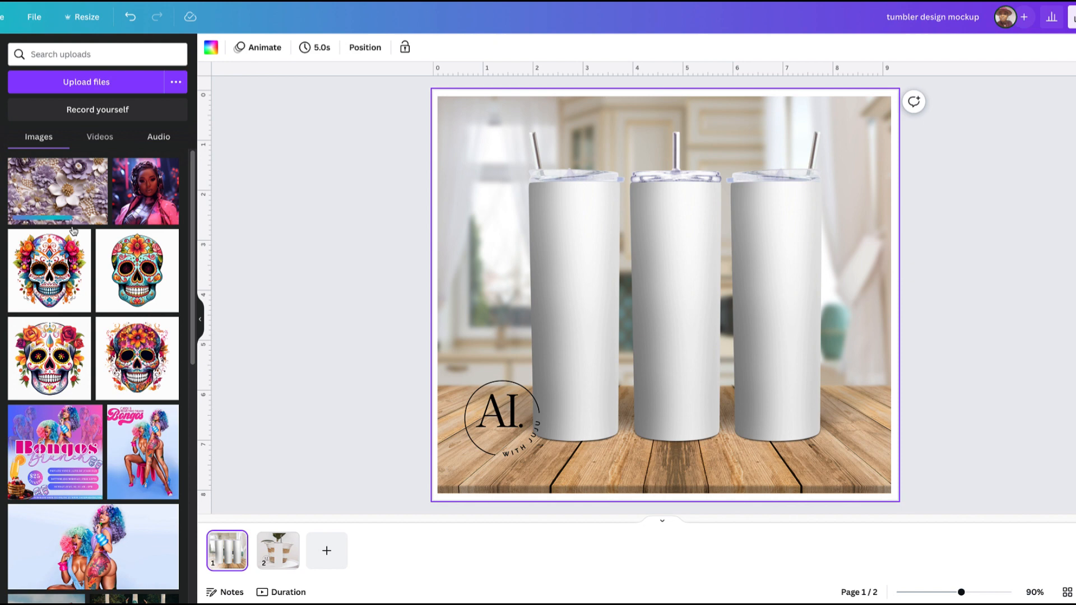
{"action": "left_click", "coordinate": [766, 335]}
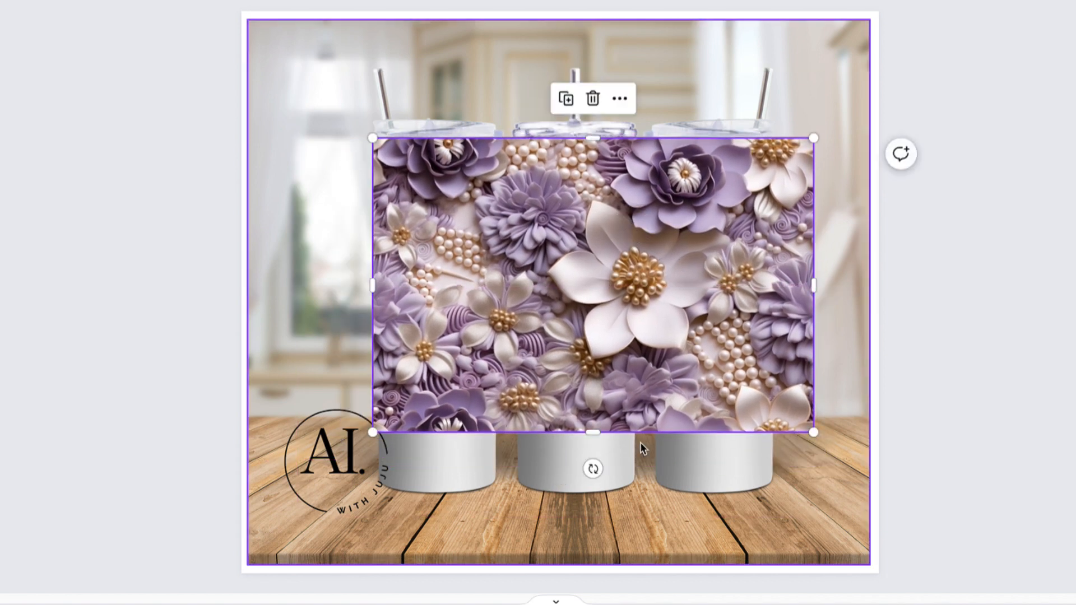
{"action": "left_click_drag", "start_coordinate": [589, 433], "coordinate": [576, 491]}
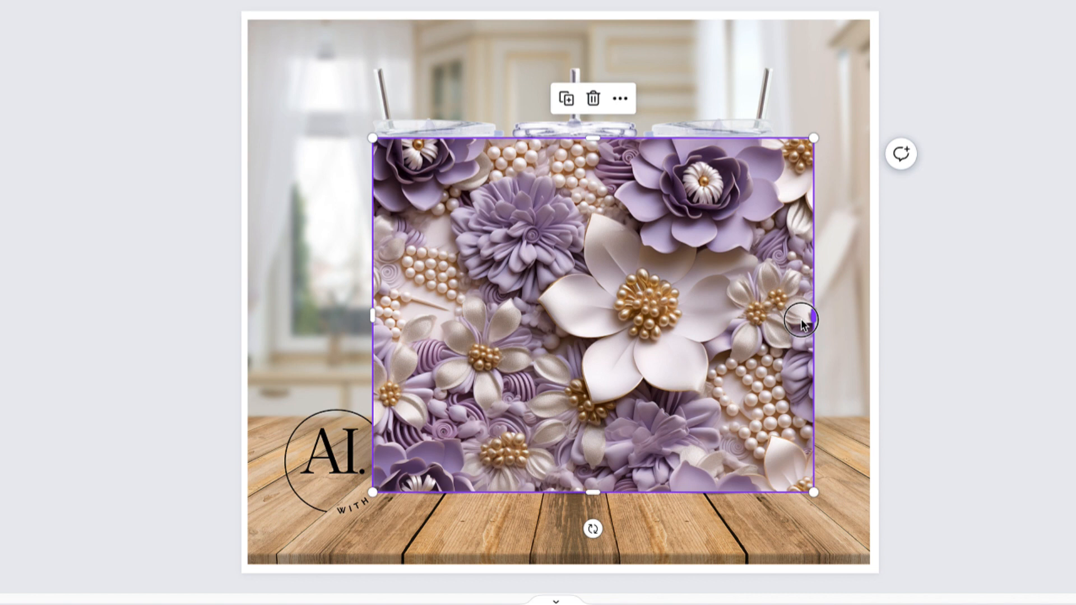
{"action": "left_click_drag", "start_coordinate": [813, 320], "coordinate": [759, 330]}
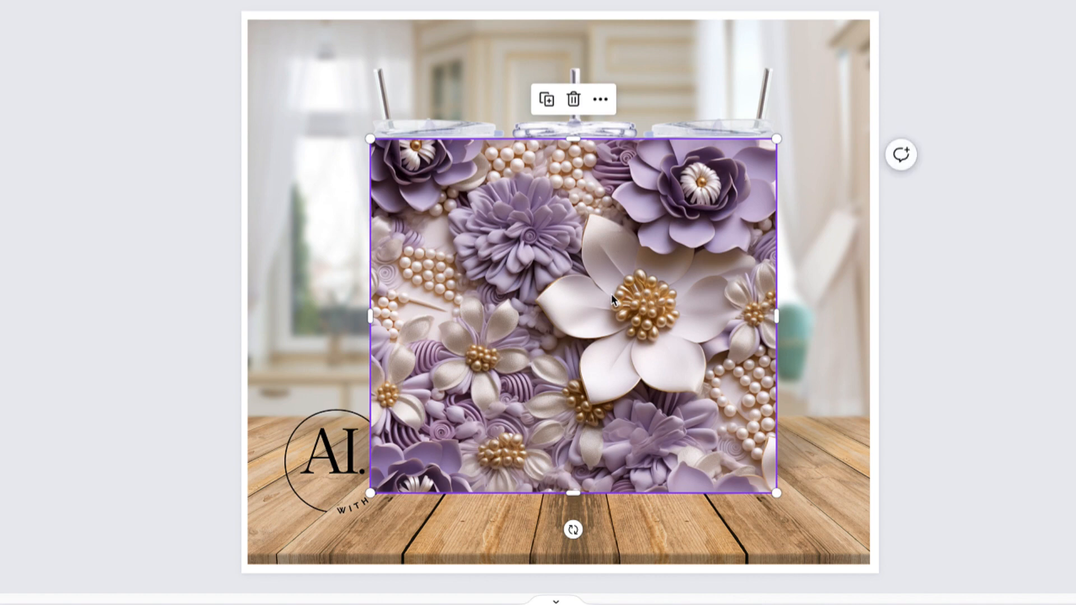
{"action": "mouse_move", "coordinate": [563, 344]}
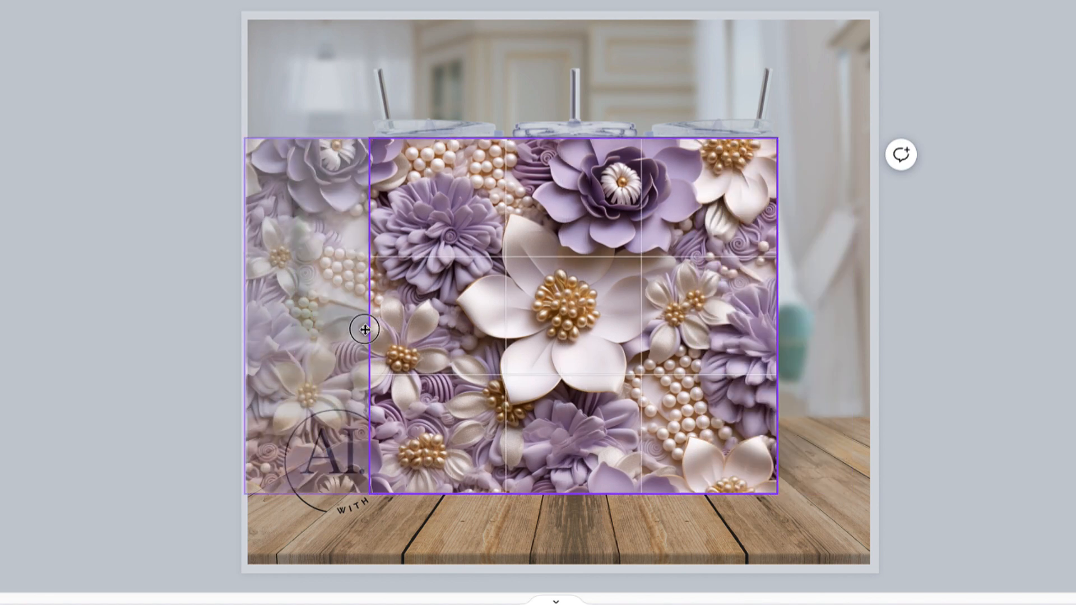
- Reposition the flower pattern inside its frame to fine-tune what shows on the tumblers
{"action": "left_click_drag", "start_coordinate": [364, 330], "coordinate": [718, 322]}
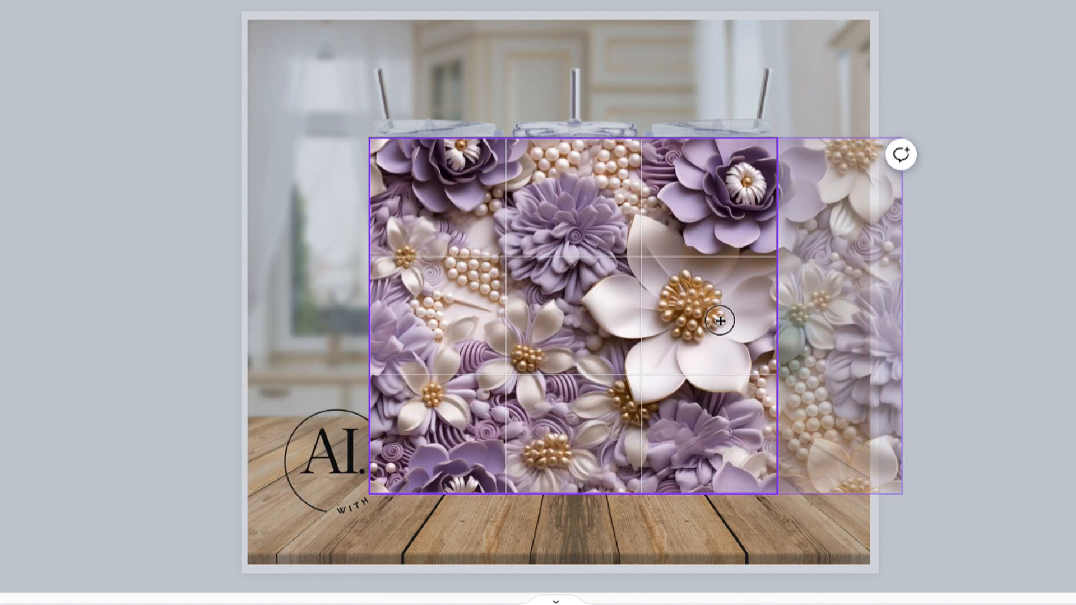
{"action": "left_click_drag", "start_coordinate": [718, 321], "coordinate": [445, 288]}
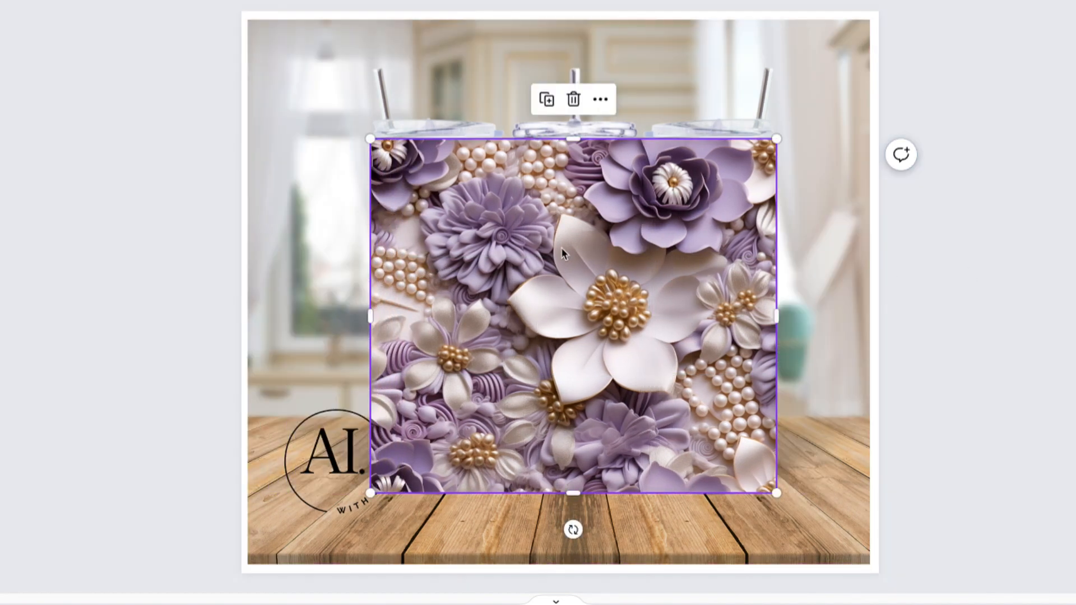
- Send the flower pattern backward via Layer until it sits behind the tumbler mockup photo
{"action": "right_click", "coordinate": [563, 254]}
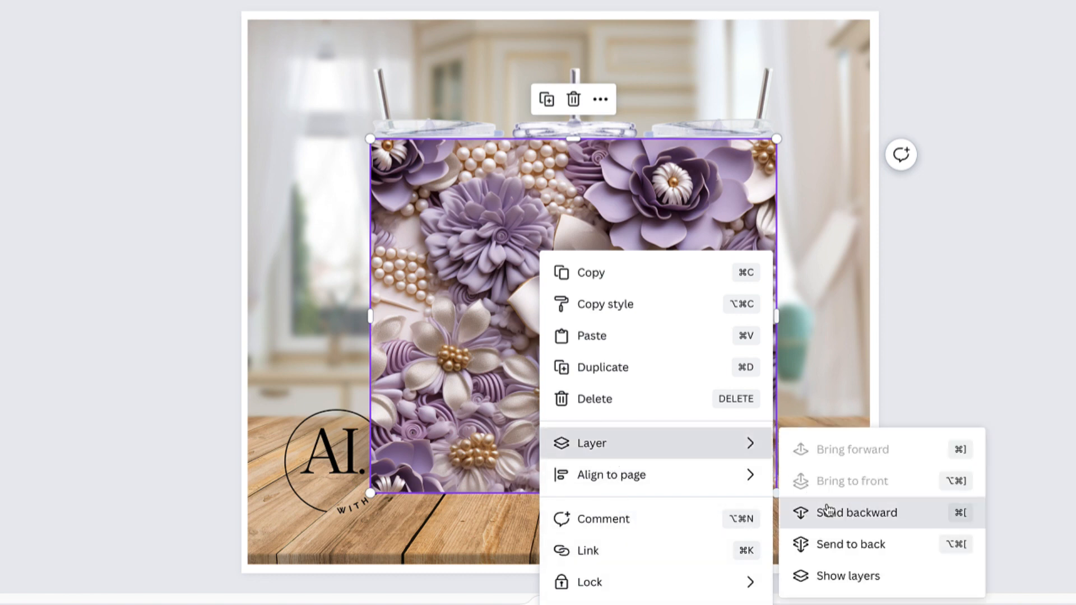
{"action": "left_click", "coordinate": [856, 513]}
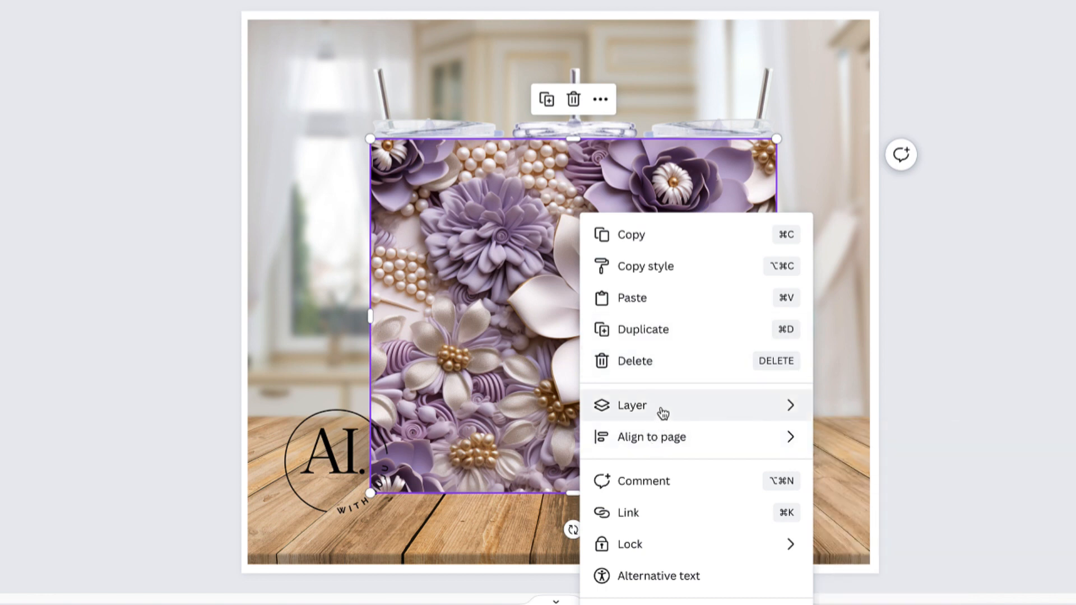
{"action": "left_click", "coordinate": [631, 404]}
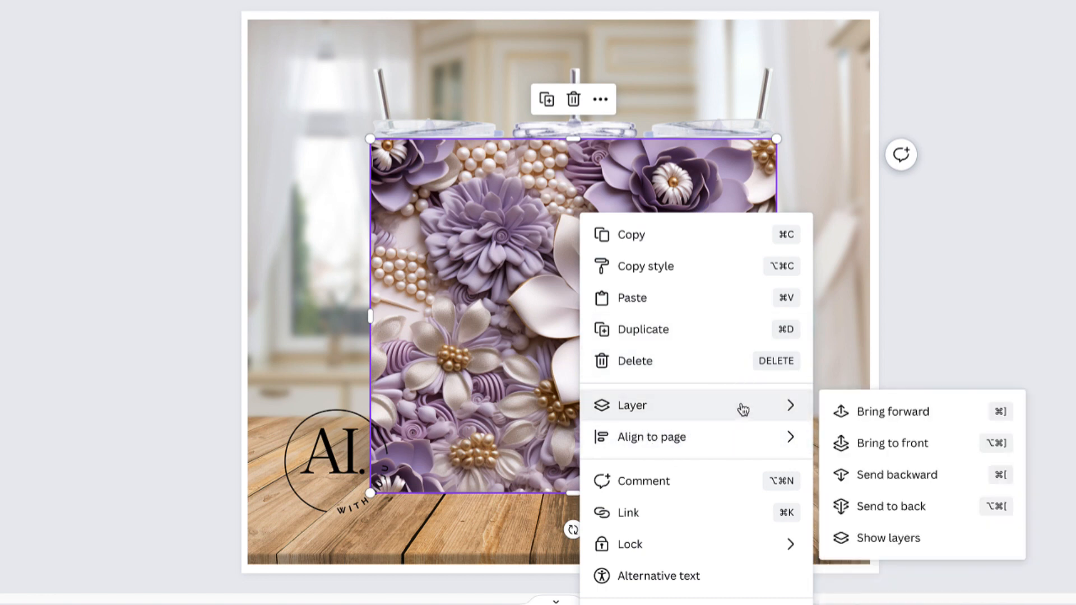
{"action": "mouse_move", "coordinate": [895, 474]}
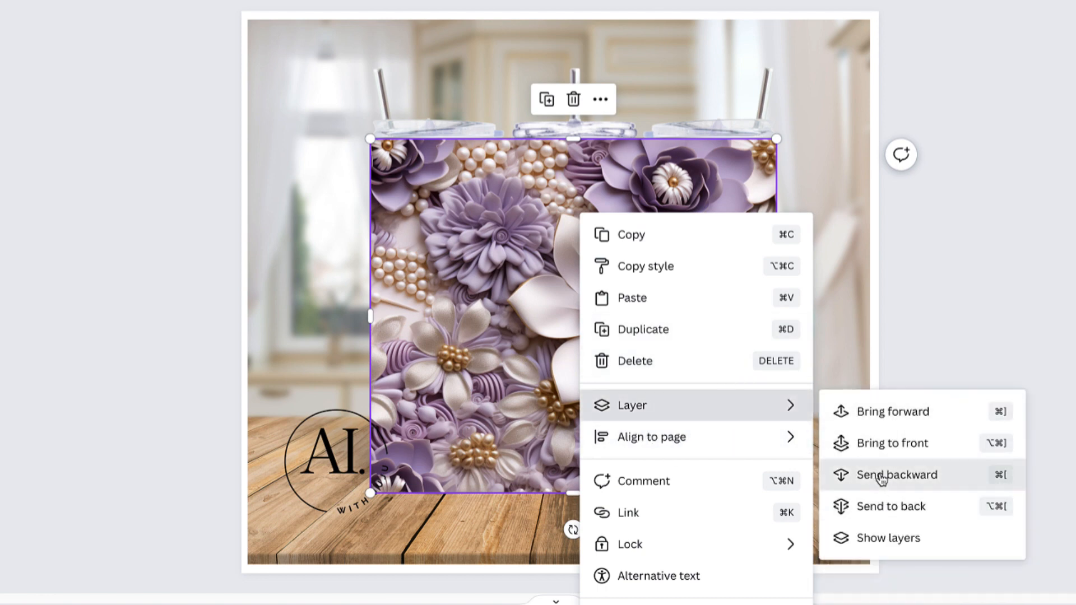
{"action": "left_click", "coordinate": [897, 474]}
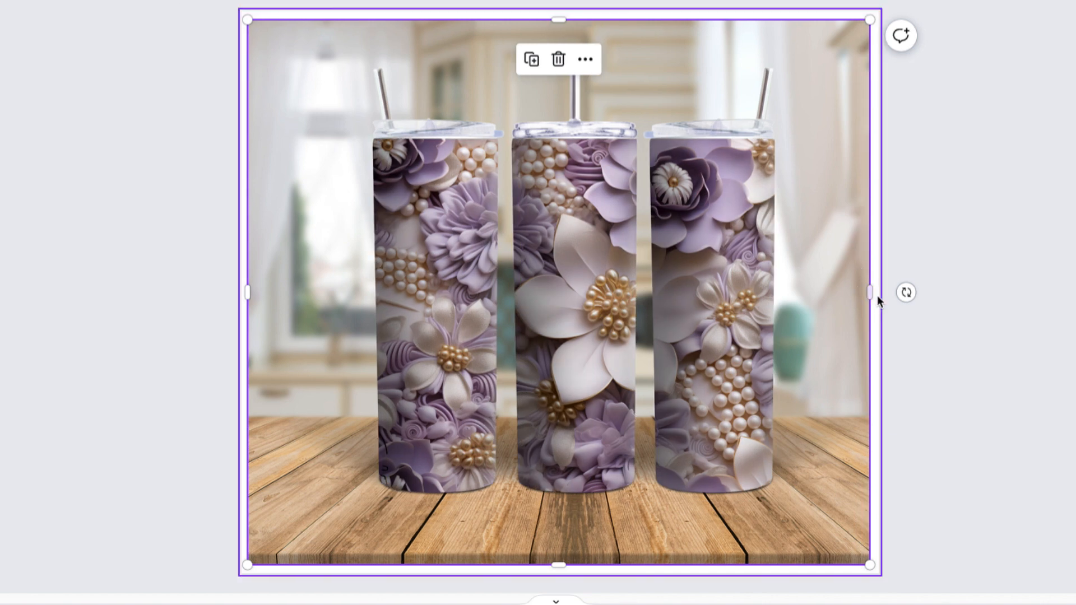
{"action": "left_click_drag", "start_coordinate": [870, 291], "coordinate": [484, 292]}
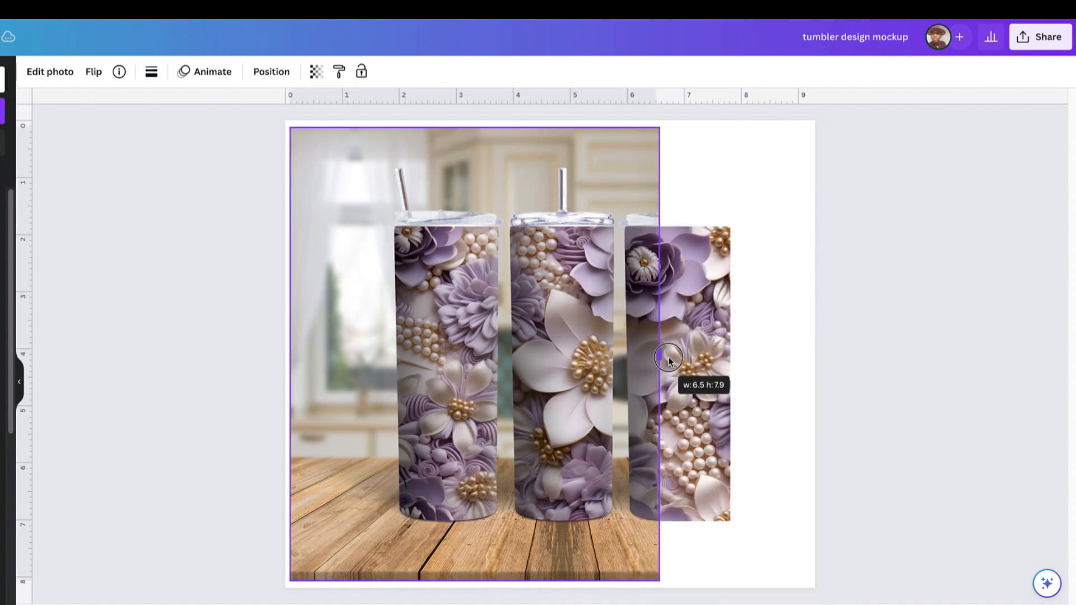
- Select the flower pattern on the basket page and slide it right of the basket, clear of the logo
{"action": "left_click_drag", "start_coordinate": [670, 362], "coordinate": [806, 362]}
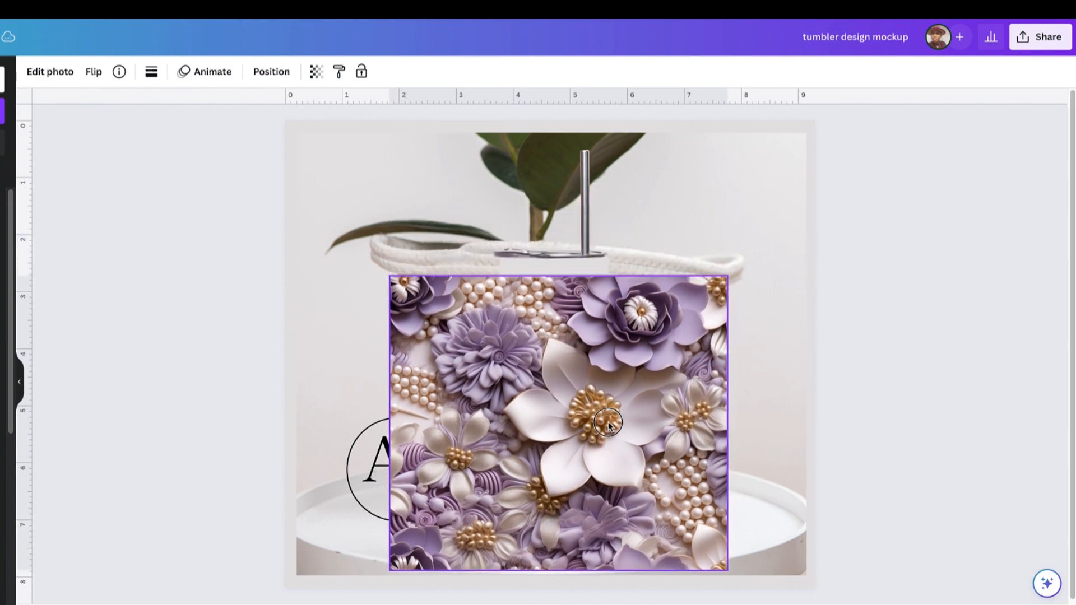
{"action": "left_click", "coordinate": [606, 424]}
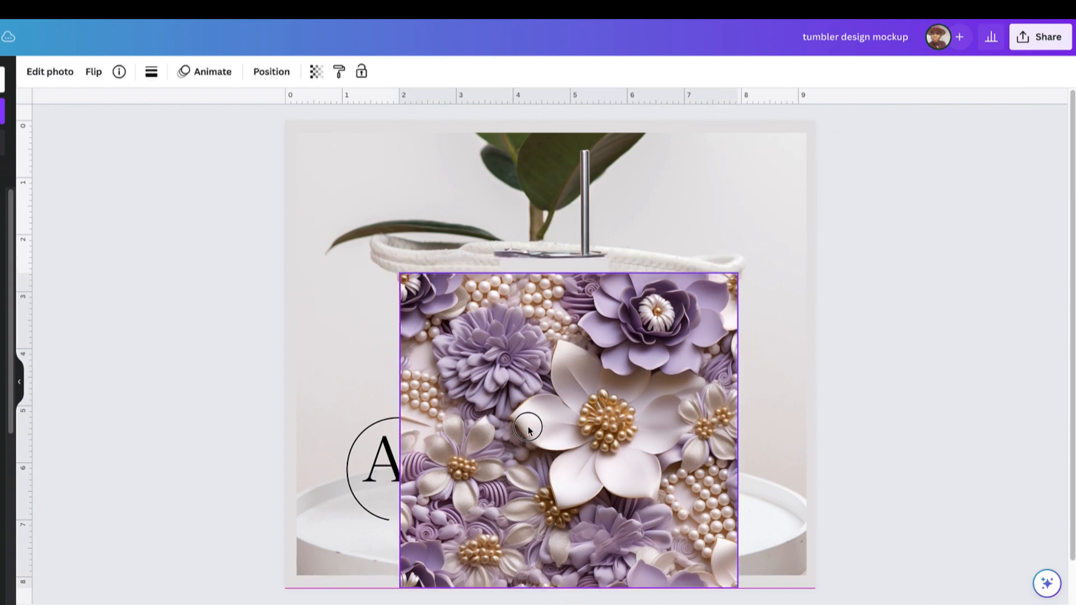
{"action": "left_click", "coordinate": [528, 426]}
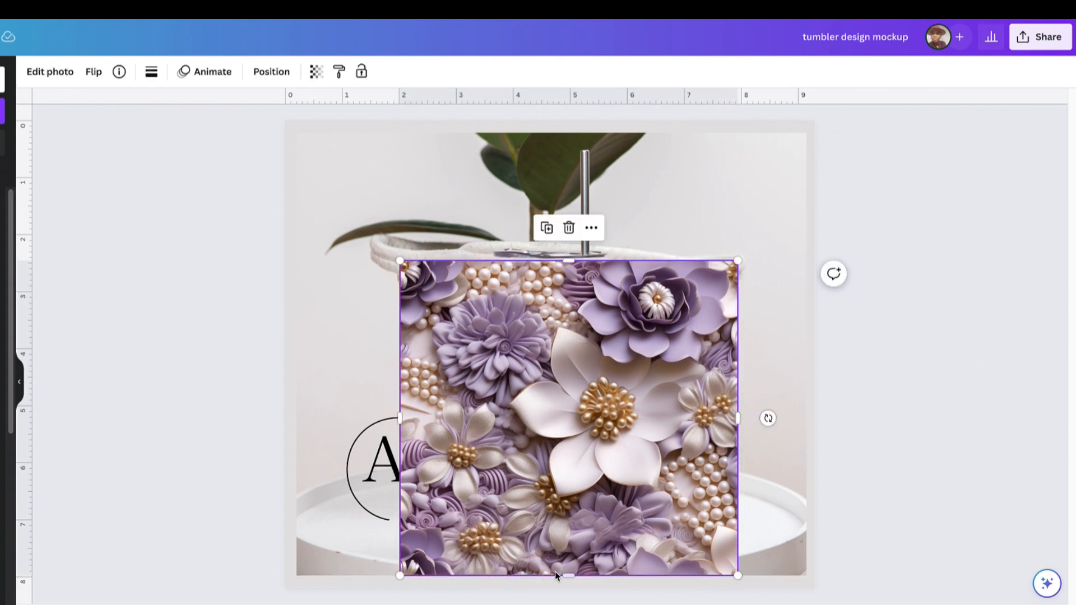
{"action": "left_click_drag", "start_coordinate": [556, 575], "coordinate": [565, 551]}
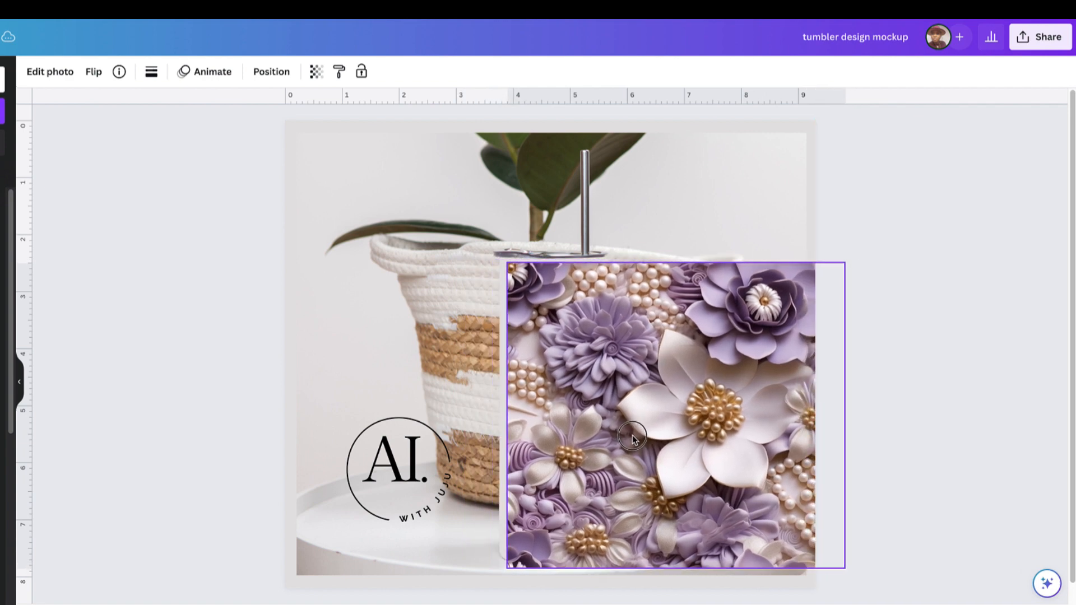
{"action": "left_click_drag", "start_coordinate": [632, 439], "coordinate": [626, 438]}
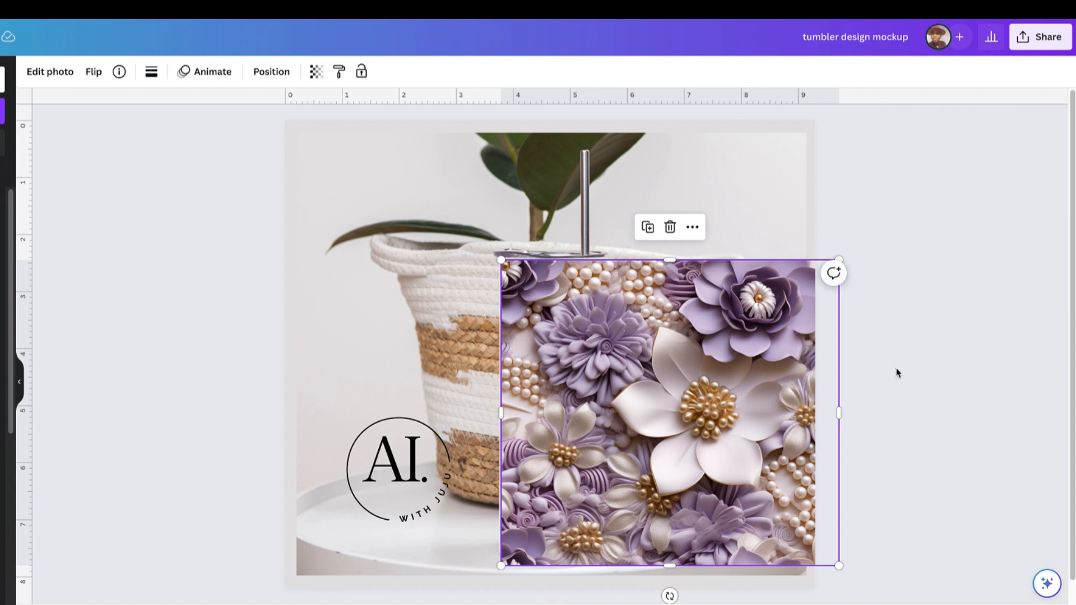
{"action": "mouse_move", "coordinate": [864, 354]}
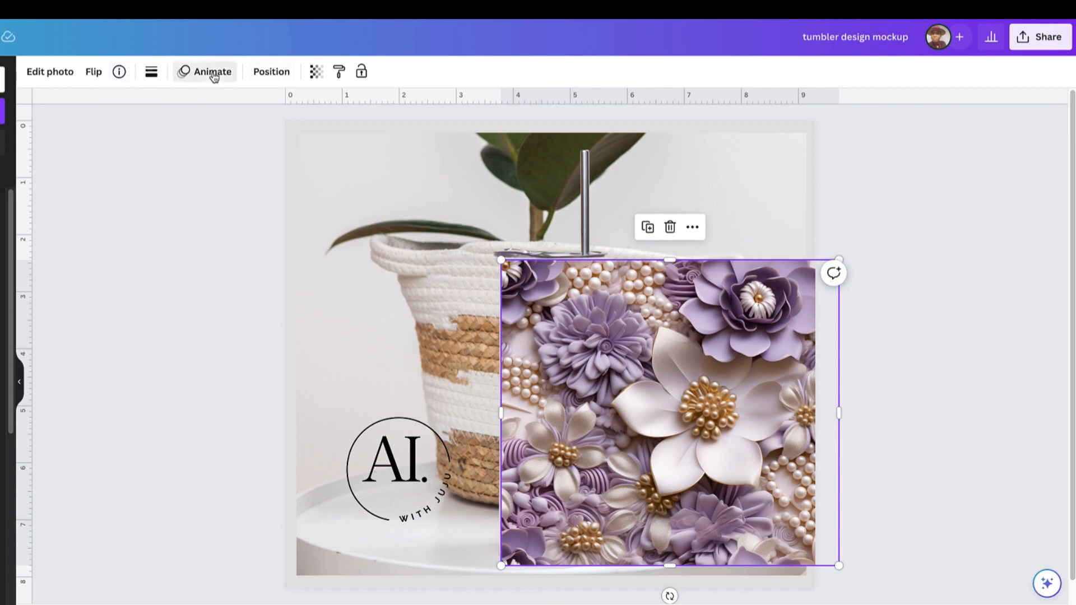
- Drag the flower wrap leftward across the tumbler in Create an Animation to record its sliding path
{"action": "left_click", "coordinate": [212, 71]}
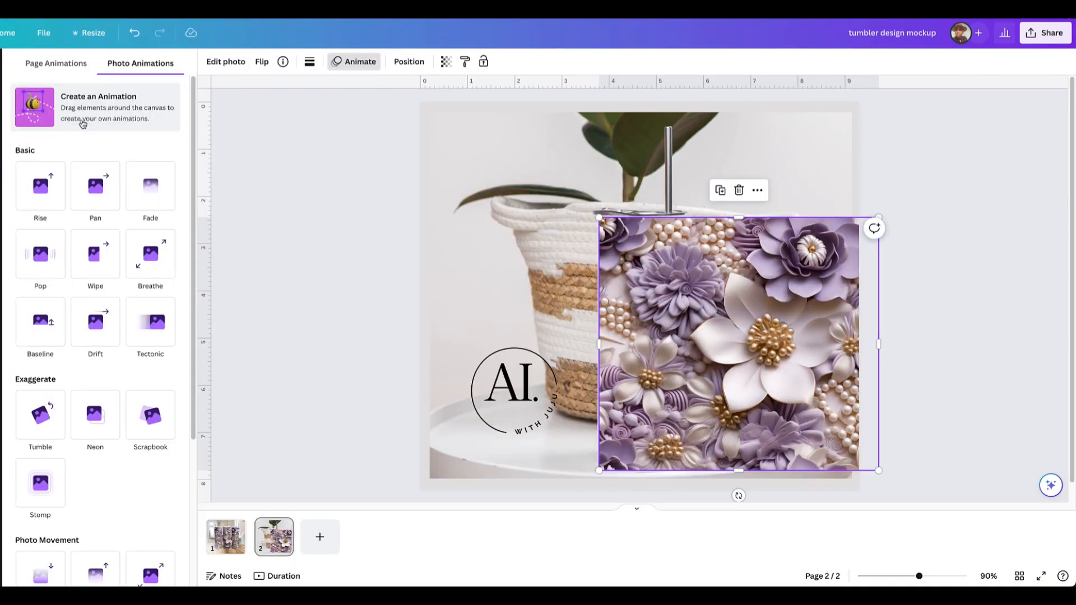
{"action": "left_click", "coordinate": [99, 107]}
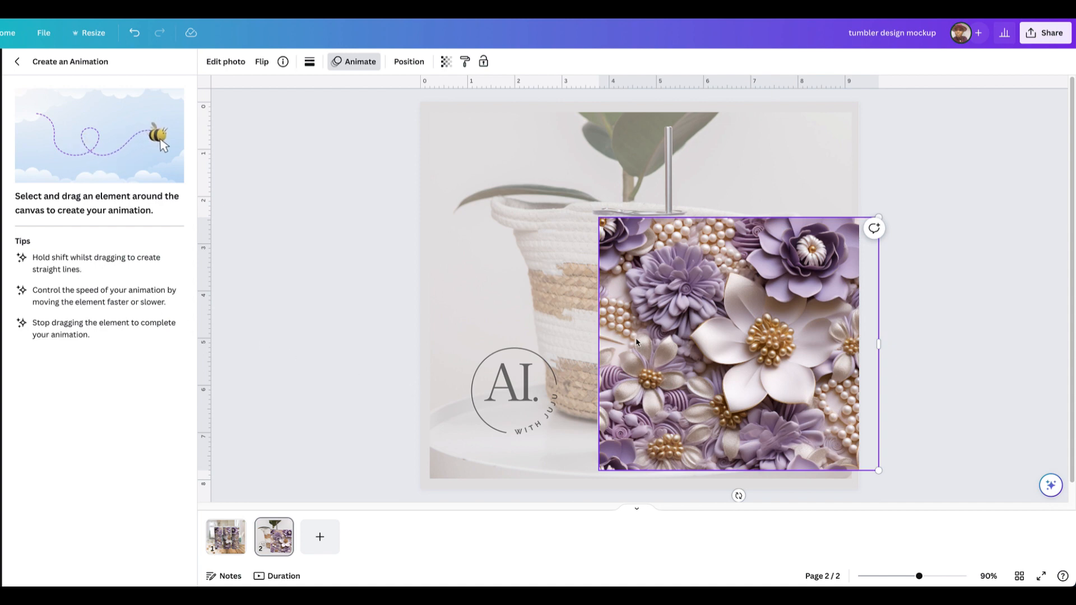
{"action": "mouse_move", "coordinate": [551, 343]}
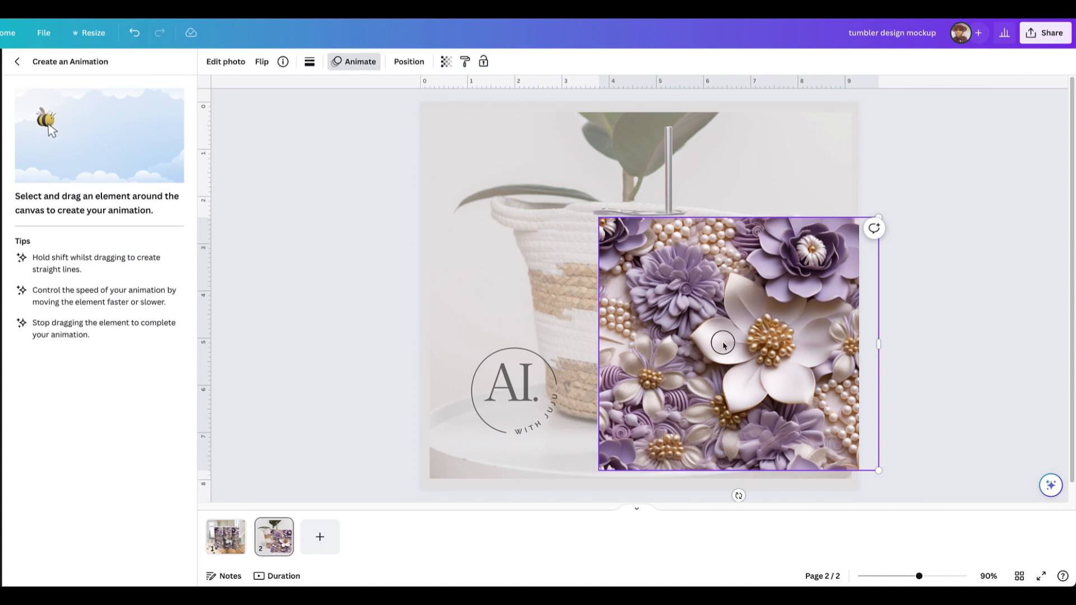
{"action": "left_click_drag", "start_coordinate": [723, 343], "coordinate": [704, 343]}
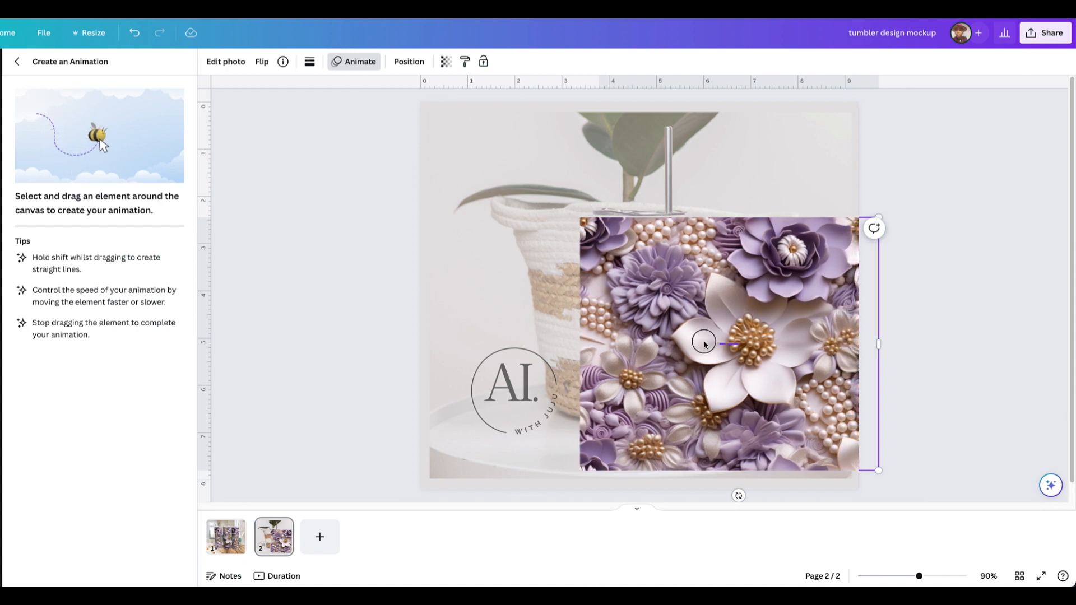
{"action": "left_click_drag", "start_coordinate": [704, 343], "coordinate": [679, 343]}
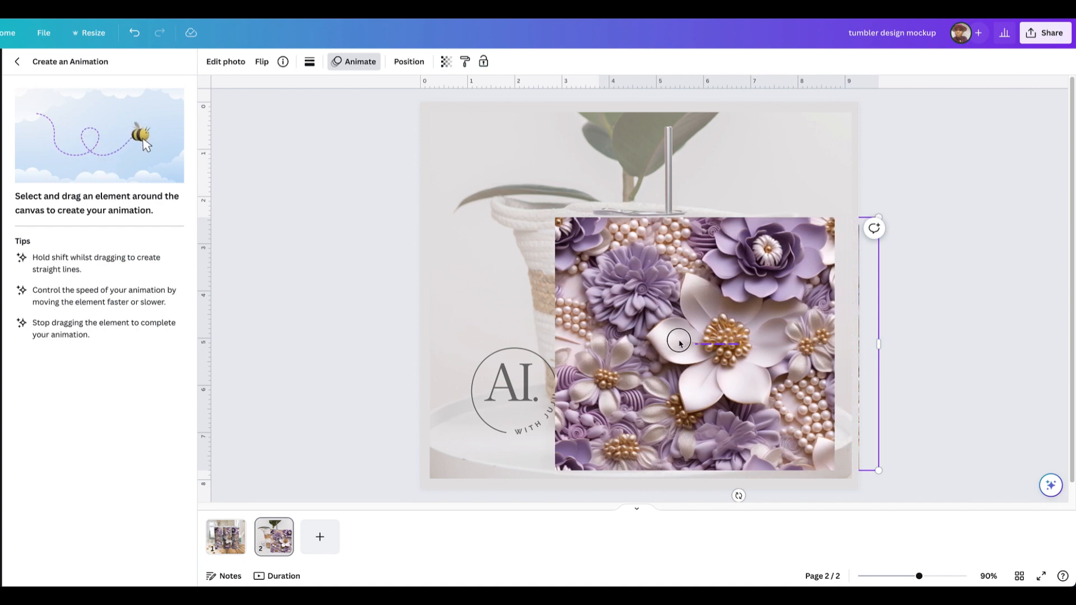
{"action": "left_click_drag", "start_coordinate": [679, 343], "coordinate": [659, 342]}
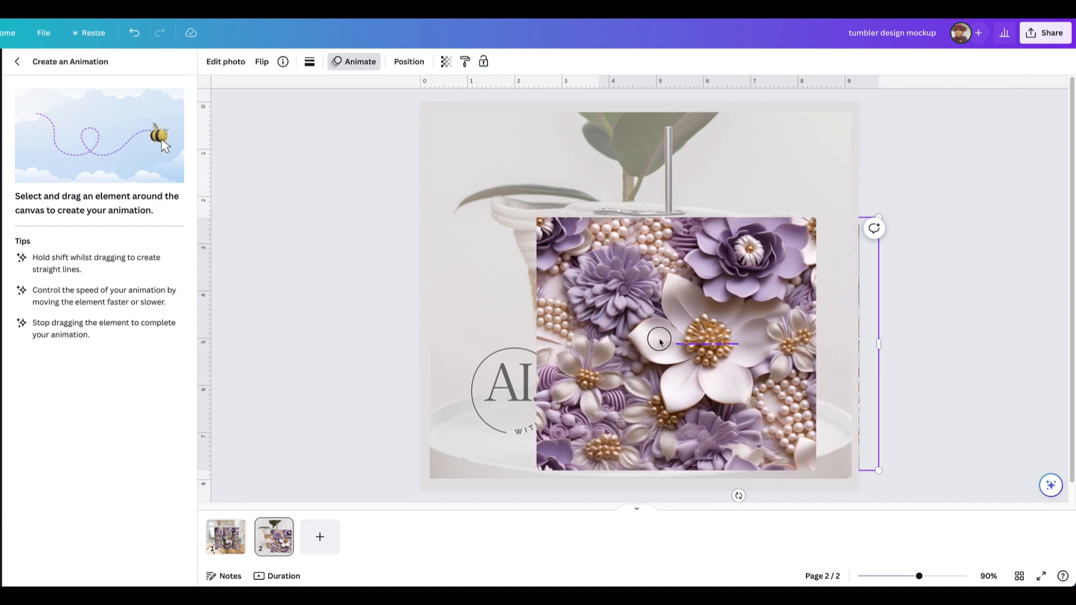
{"action": "left_click_drag", "start_coordinate": [659, 341], "coordinate": [631, 341]}
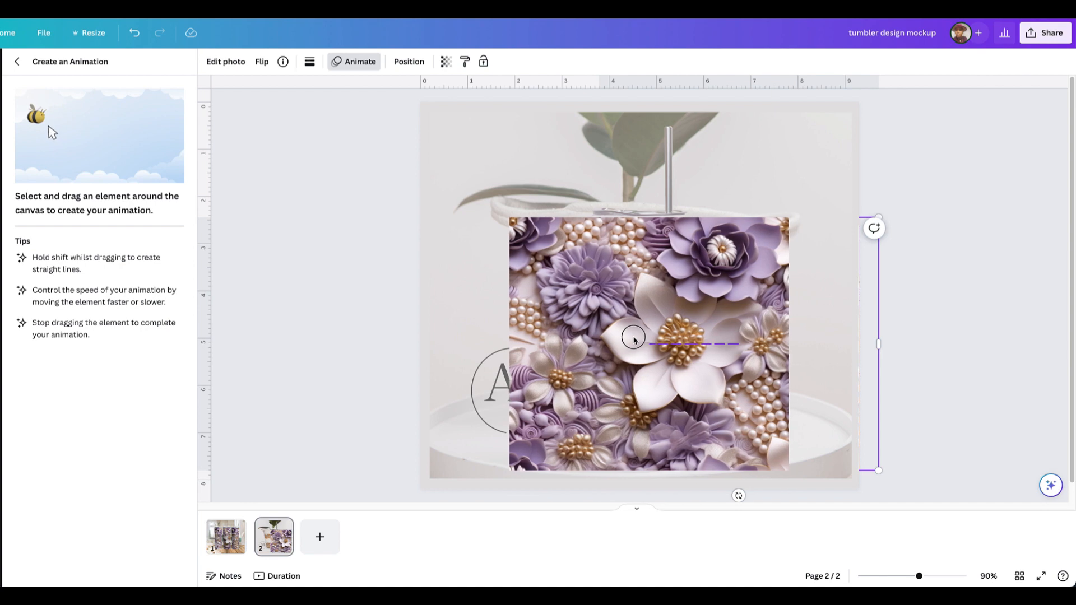
{"action": "left_click_drag", "start_coordinate": [635, 340], "coordinate": [608, 337]}
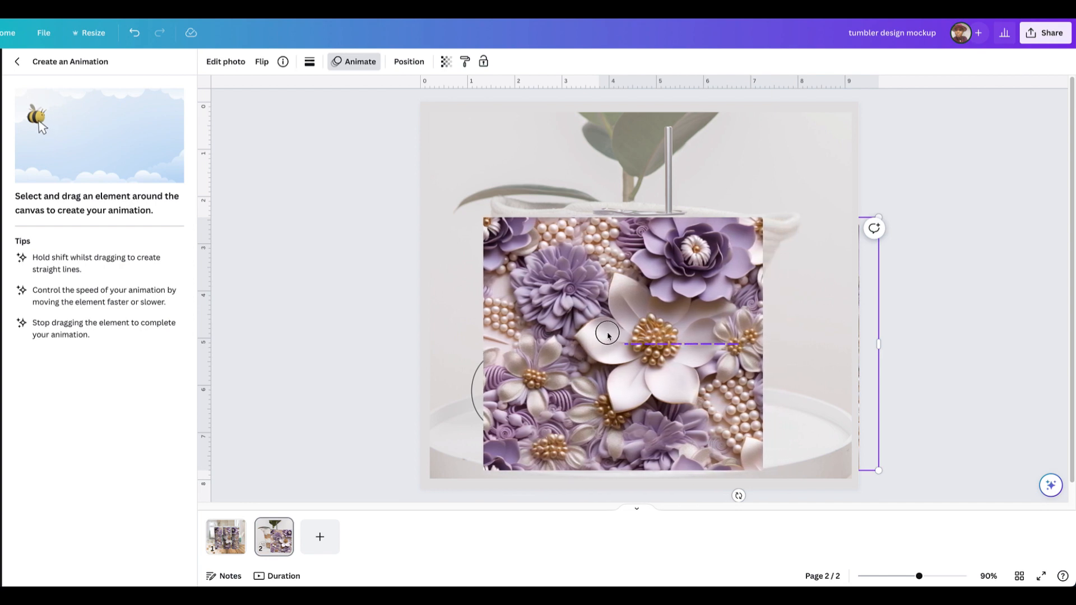
{"action": "left_click_drag", "start_coordinate": [607, 335], "coordinate": [580, 330]}
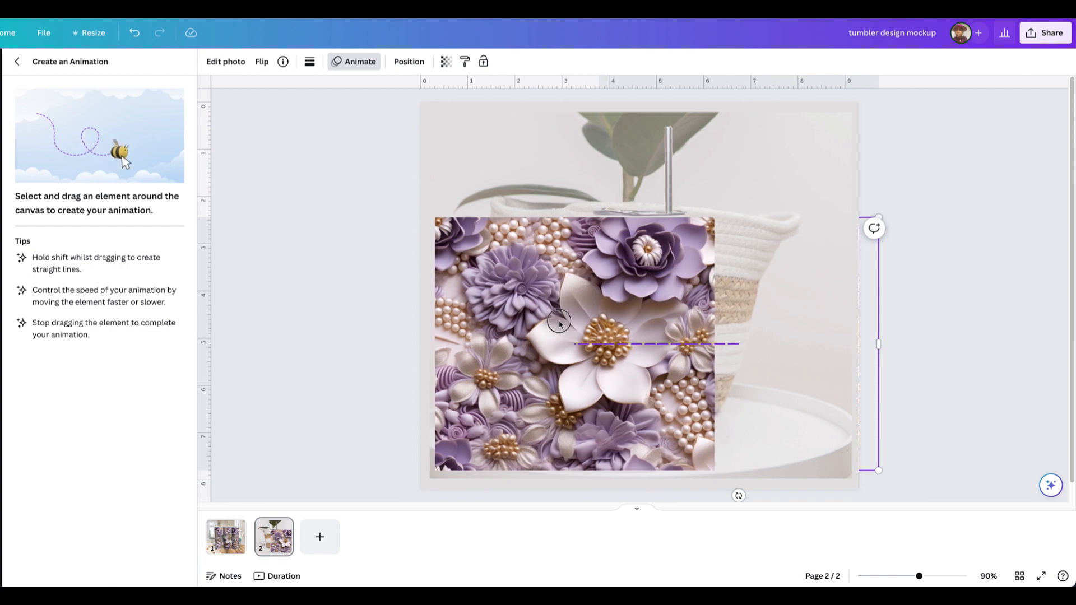
{"action": "left_click_drag", "start_coordinate": [560, 323], "coordinate": [545, 317]}
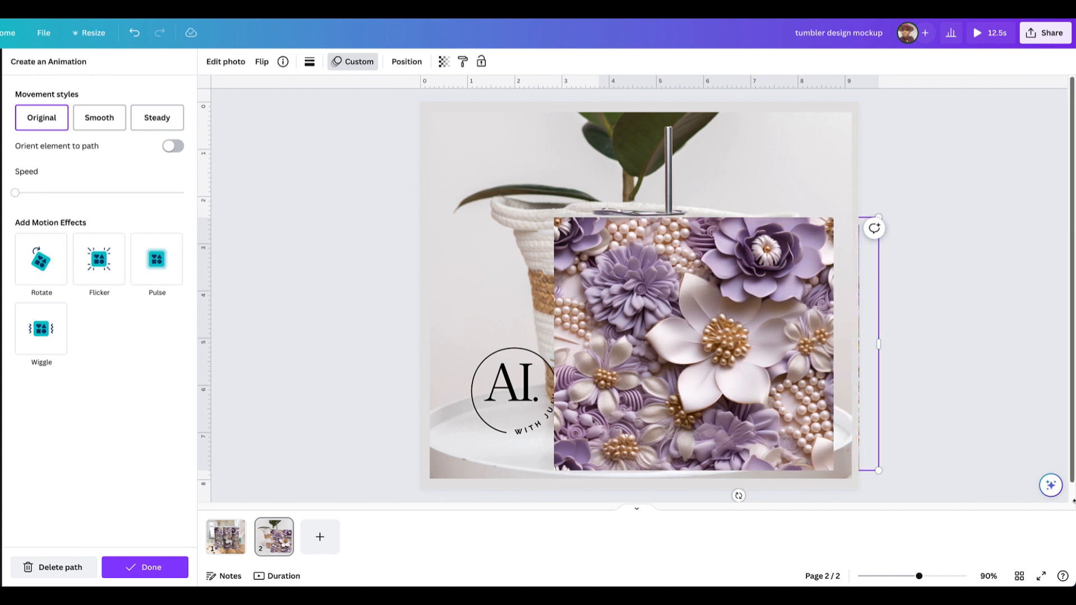
- Raise the Speed slider slightly and confirm Done so the wrap's slide shows 7.6 s timing
{"action": "left_click_drag", "start_coordinate": [692, 343], "coordinate": [662, 343]}
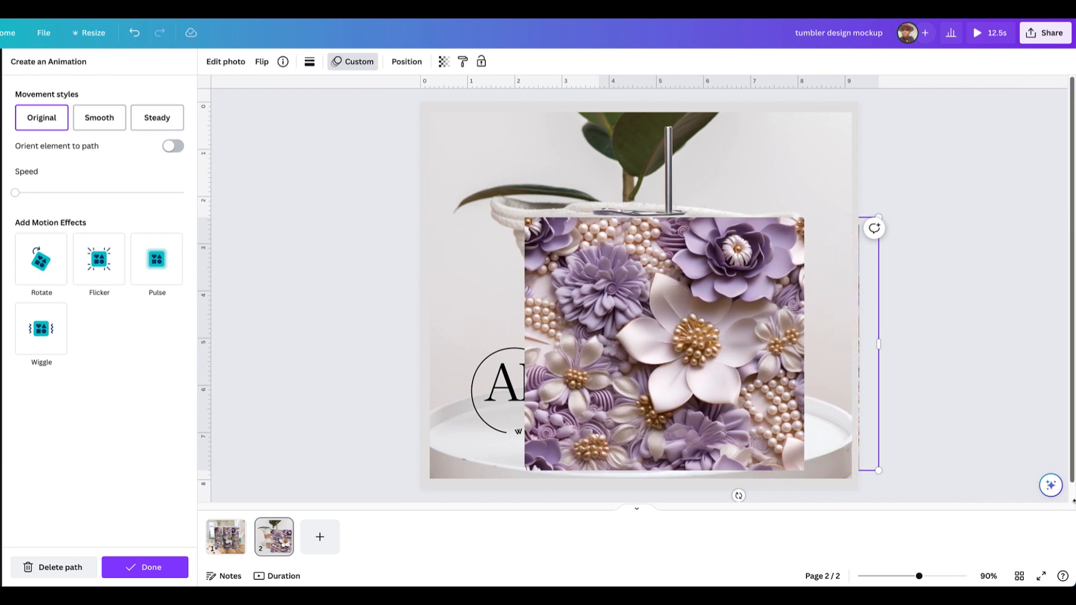
{"action": "left_click_drag", "start_coordinate": [663, 343], "coordinate": [621, 343]}
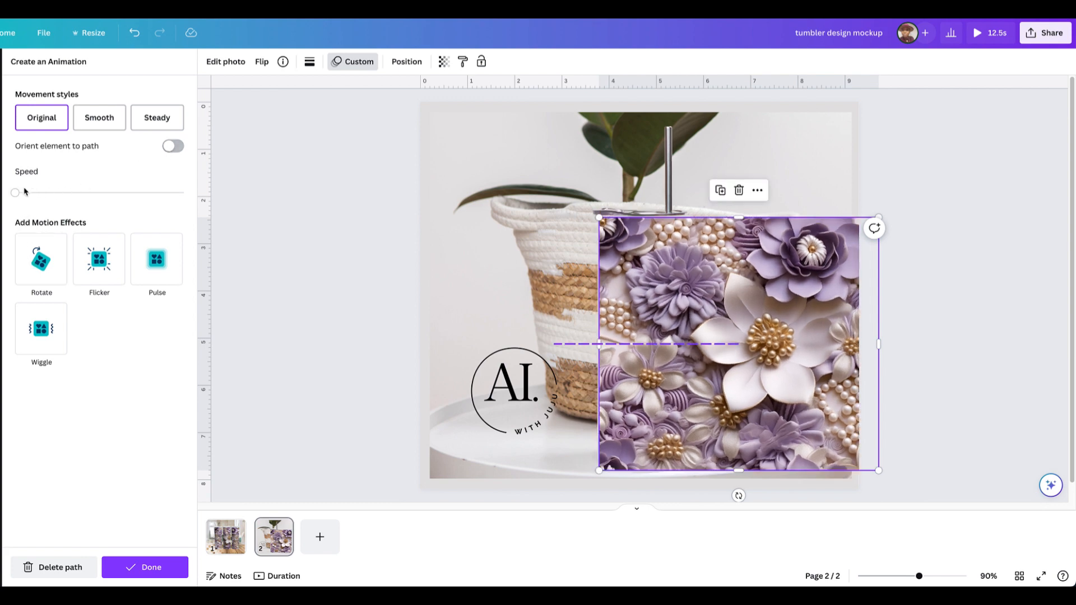
{"action": "left_click", "coordinate": [41, 259]}
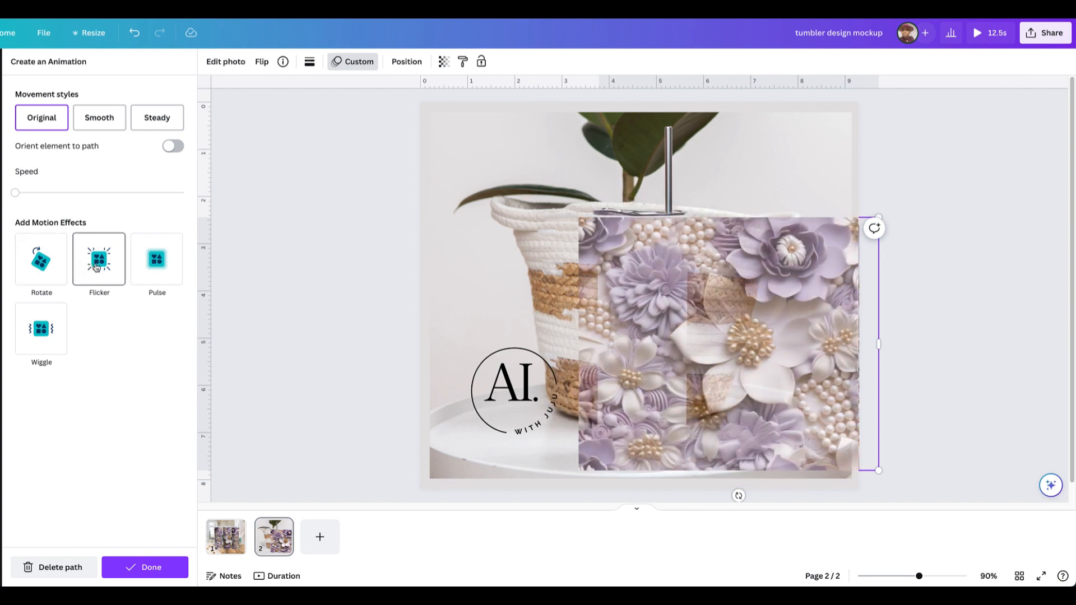
{"action": "left_click_drag", "start_coordinate": [717, 346], "coordinate": [686, 346]}
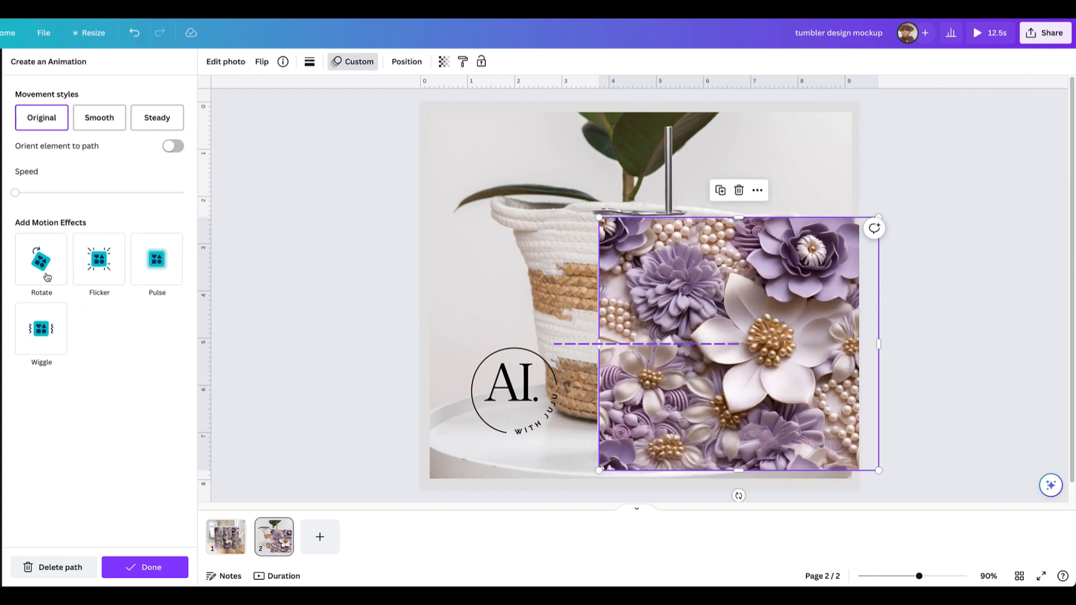
{"action": "mouse_move", "coordinate": [15, 193]}
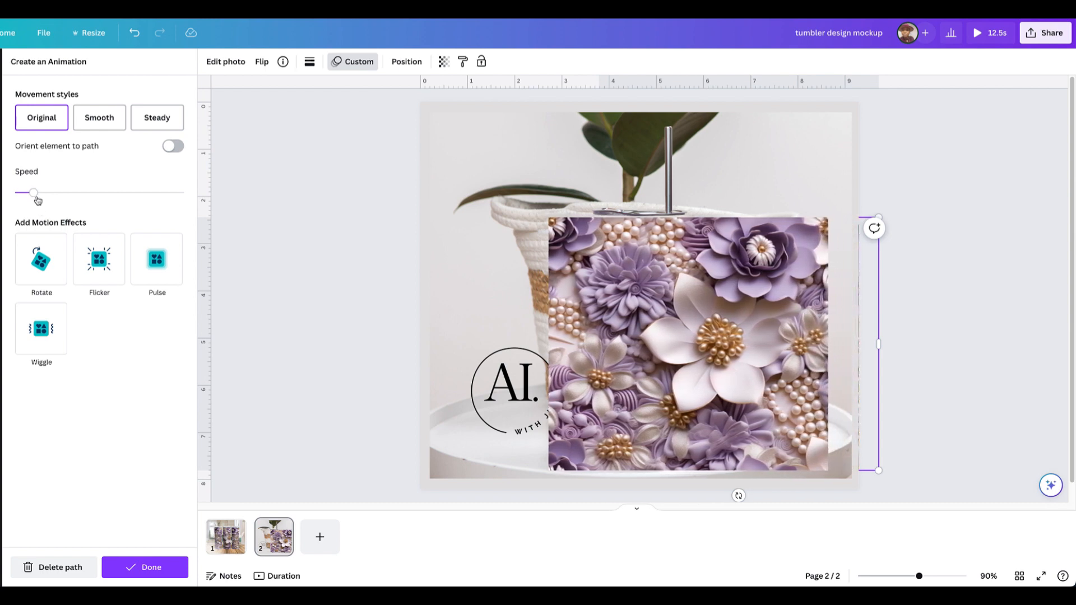
{"action": "left_click_drag", "start_coordinate": [686, 343], "coordinate": [646, 343]}
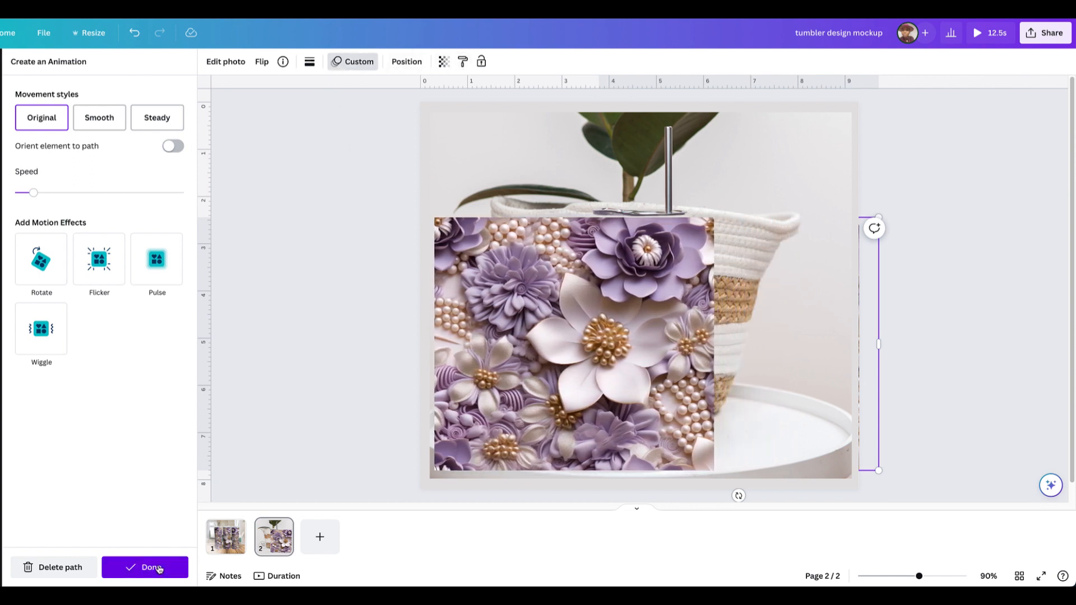
{"action": "left_click", "coordinate": [145, 567]}
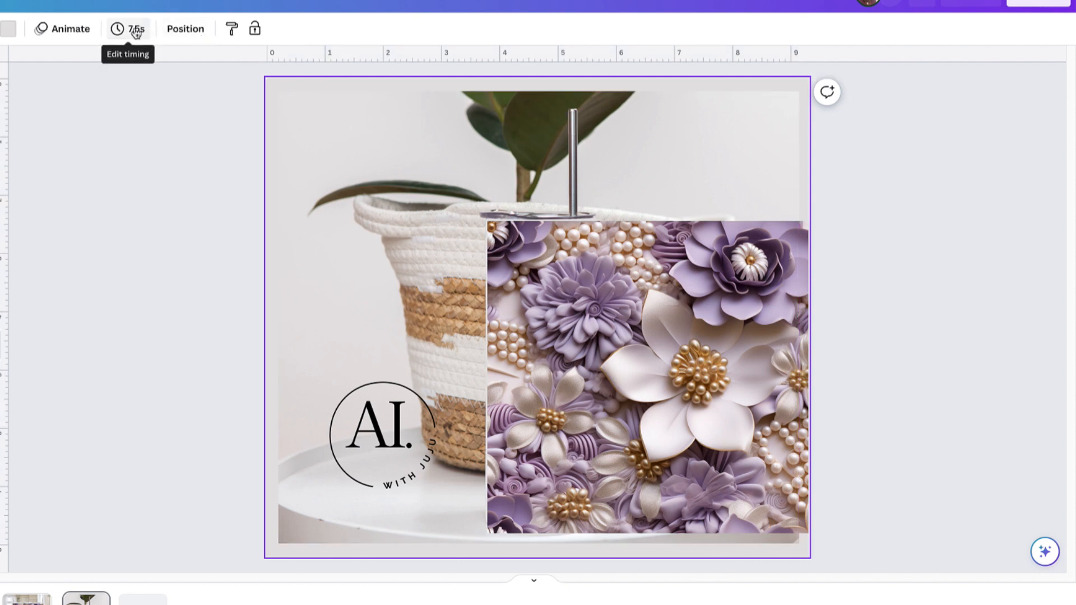
- Set the basket mockup page's timing to 10.0 s
{"action": "left_click", "coordinate": [135, 29]}
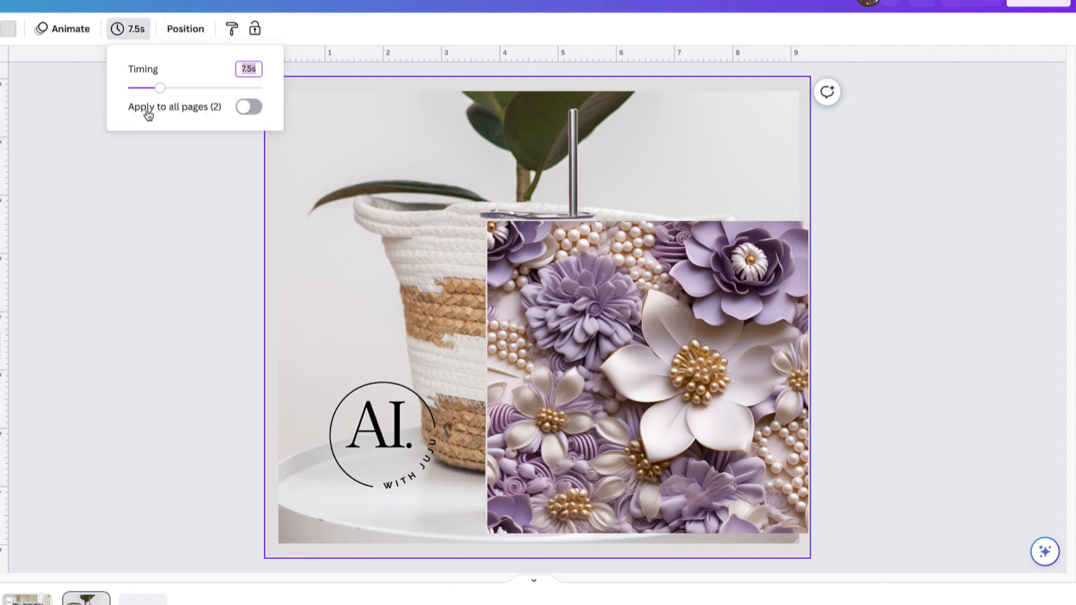
{"action": "left_click_drag", "start_coordinate": [158, 87], "coordinate": [167, 87]}
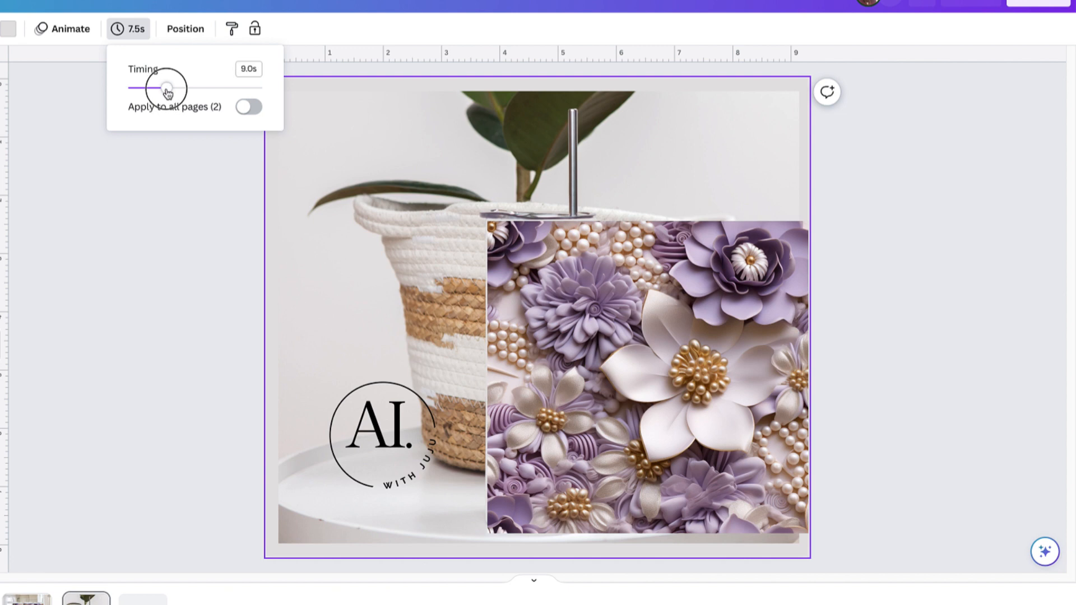
{"action": "left_click_drag", "start_coordinate": [167, 88], "coordinate": [170, 88]}
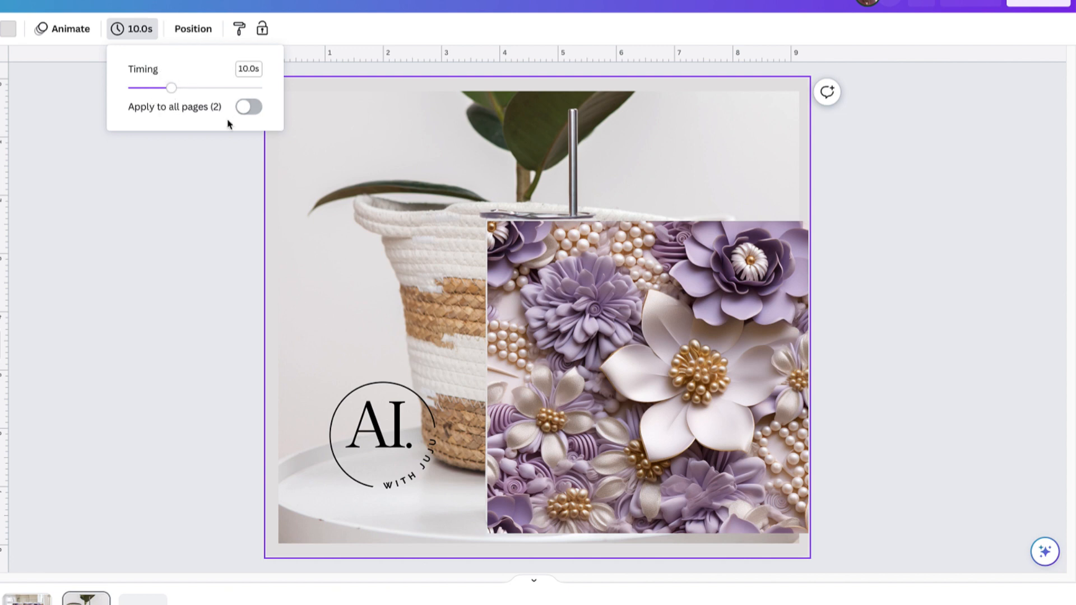
{"action": "left_click", "coordinate": [645, 378]}
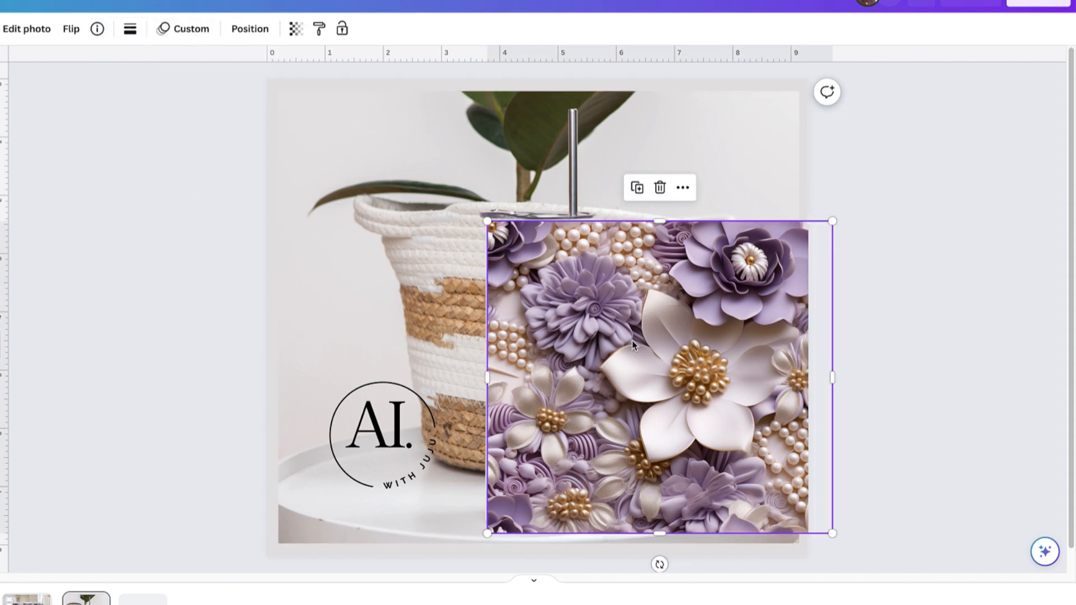
- Send the flower wrap backward behind the basket photo via its right-click layer options
{"action": "right_click", "coordinate": [631, 346]}
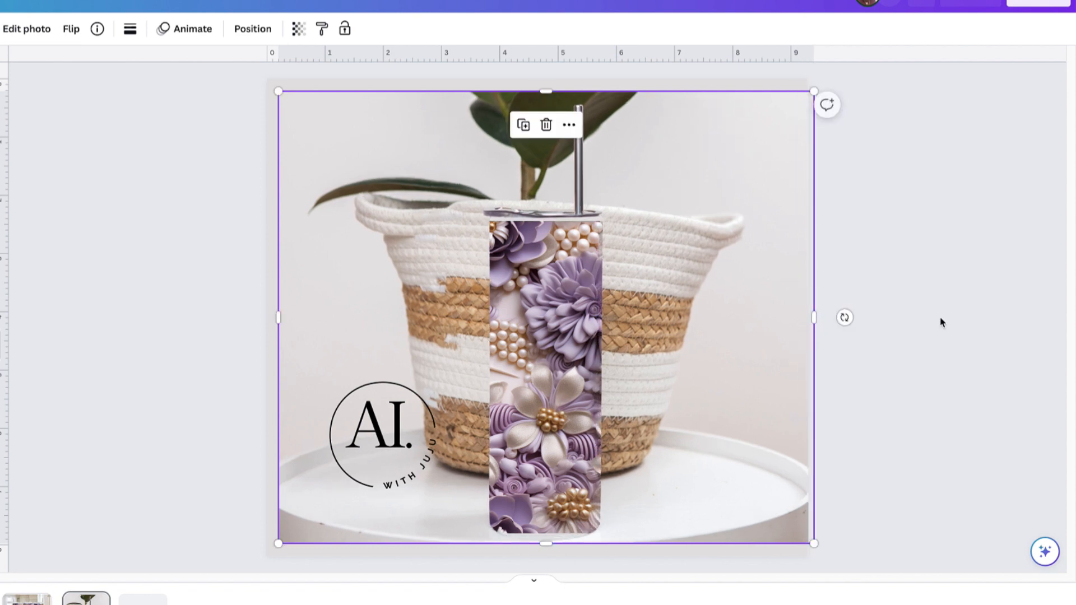
{"action": "mouse_move", "coordinate": [844, 316]}
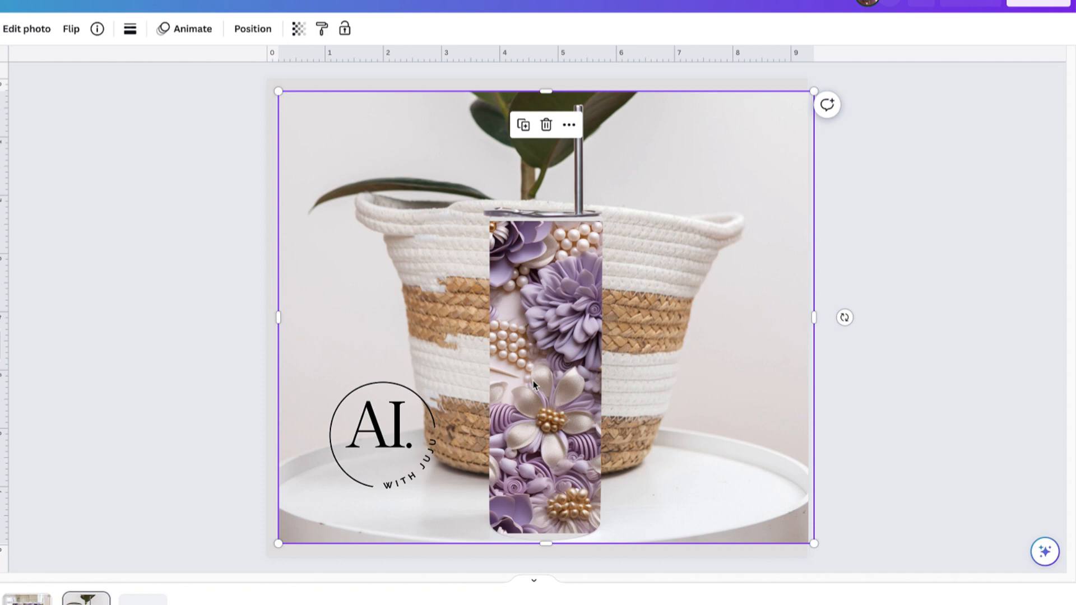
{"action": "left_click_drag", "start_coordinate": [814, 317], "coordinate": [773, 314]}
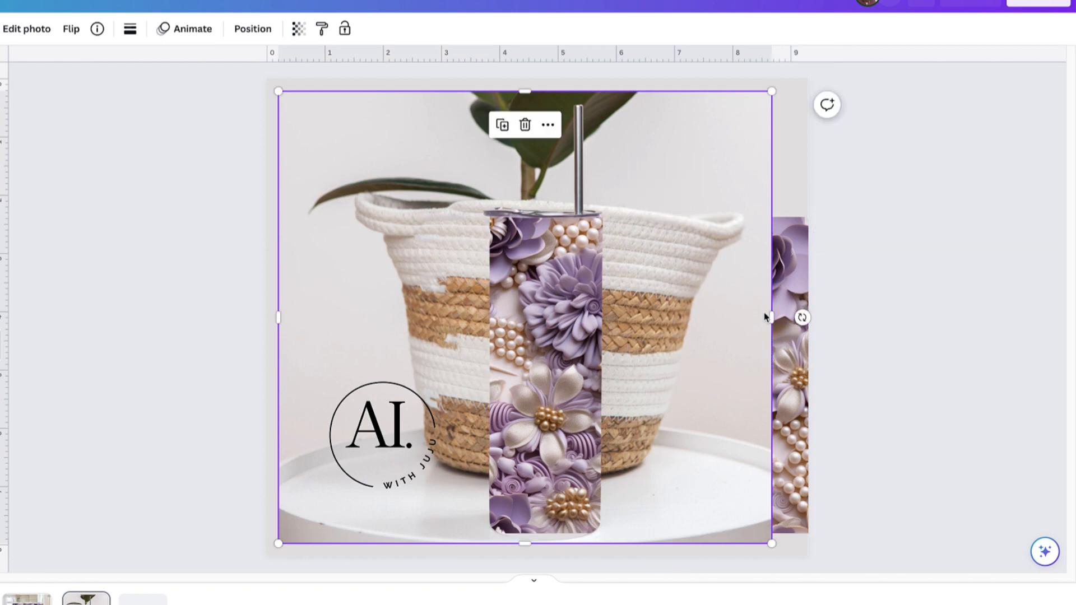
{"action": "left_click", "coordinate": [879, 426]}
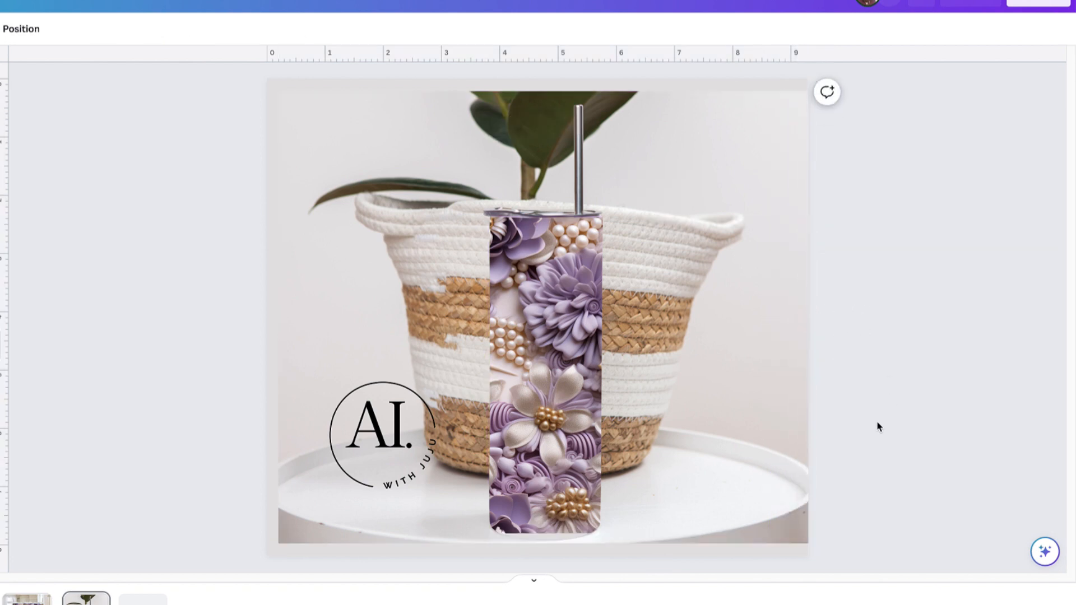
{"action": "left_click", "coordinate": [543, 309]}
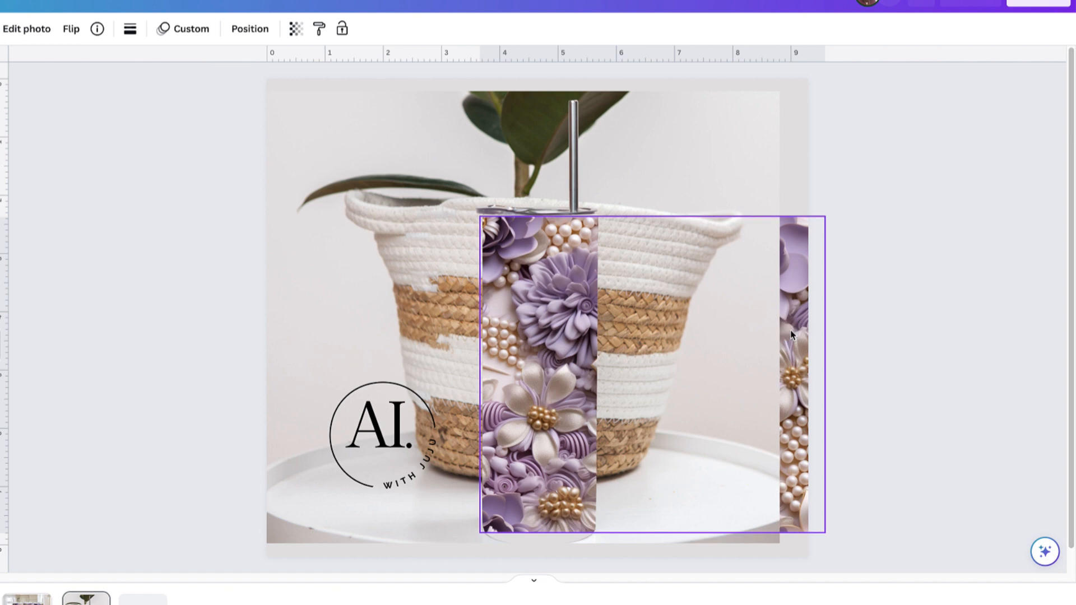
- Stretch the basket photo's right edge to full page width so the wrap shows only on the tumbler
{"action": "left_click_drag", "start_coordinate": [647, 540], "coordinate": [647, 542]}
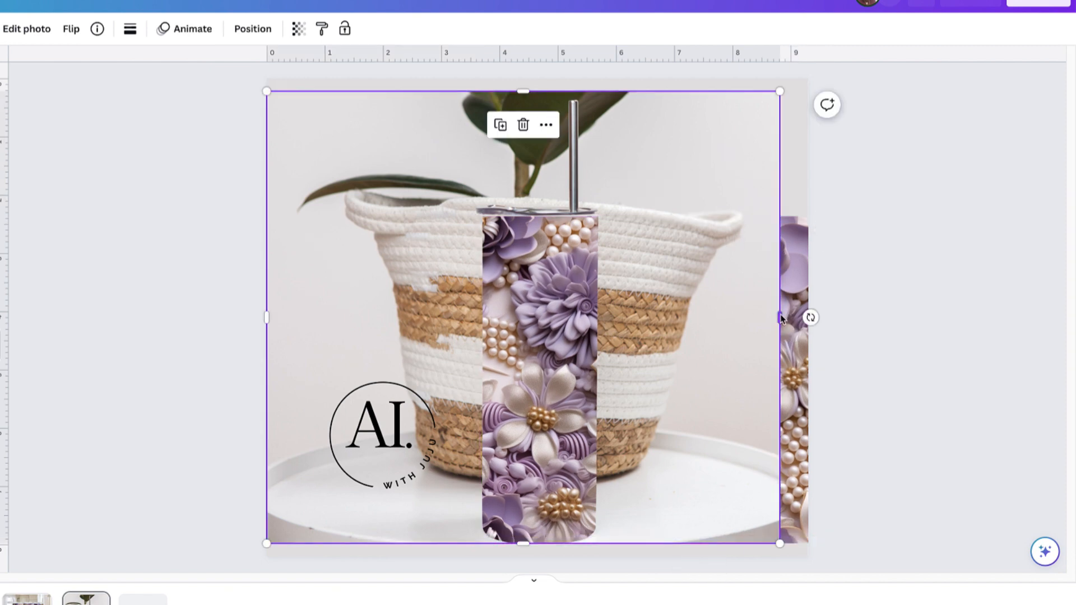
{"action": "left_click_drag", "start_coordinate": [781, 318], "coordinate": [824, 317]}
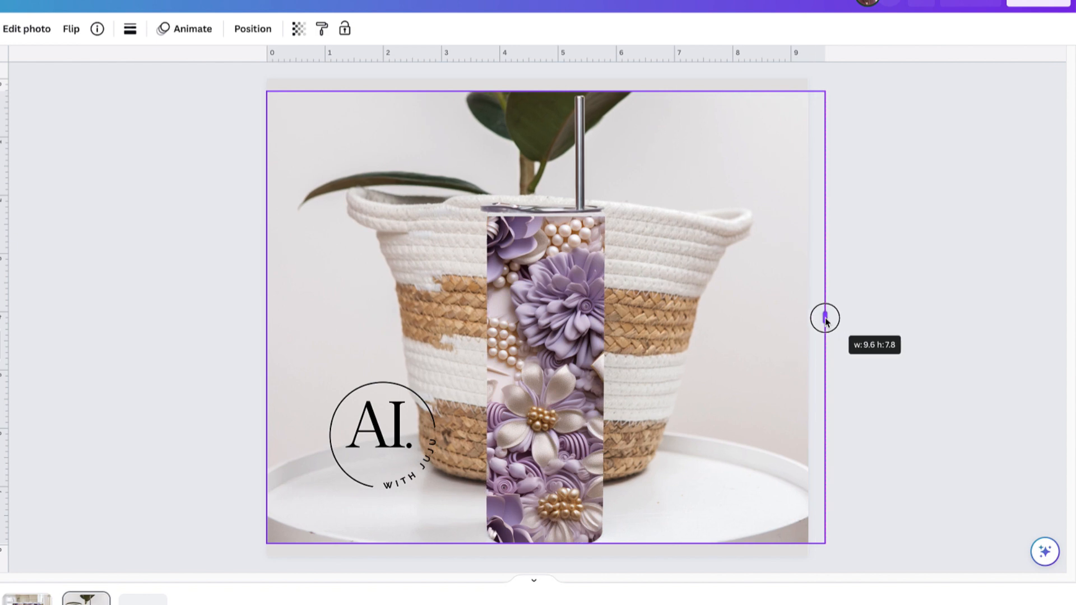
{"action": "left_click_drag", "start_coordinate": [824, 318], "coordinate": [809, 320]}
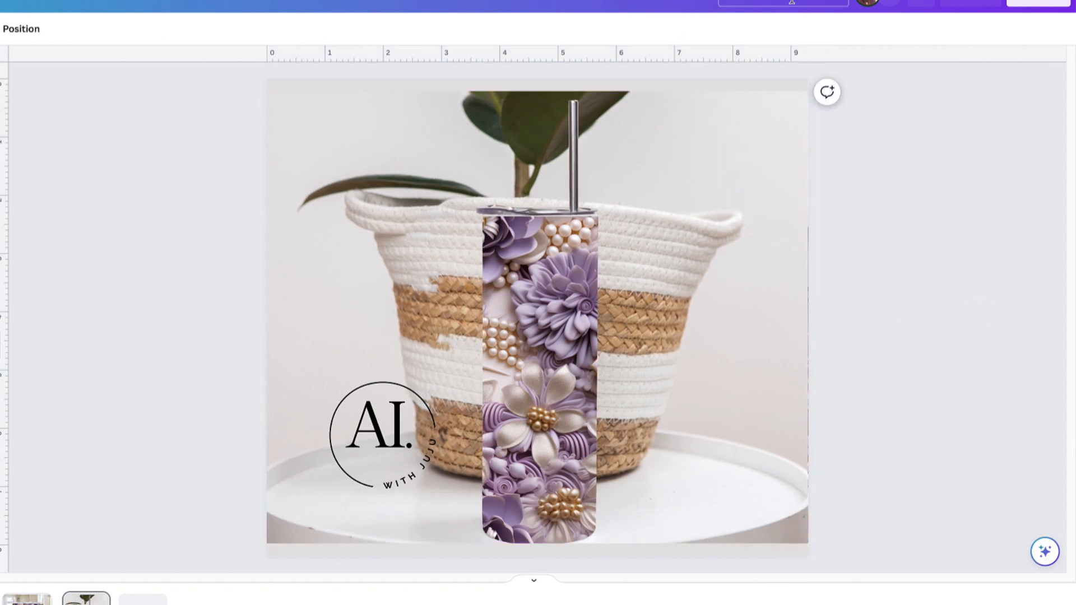
{"action": "left_click", "coordinate": [536, 316]}
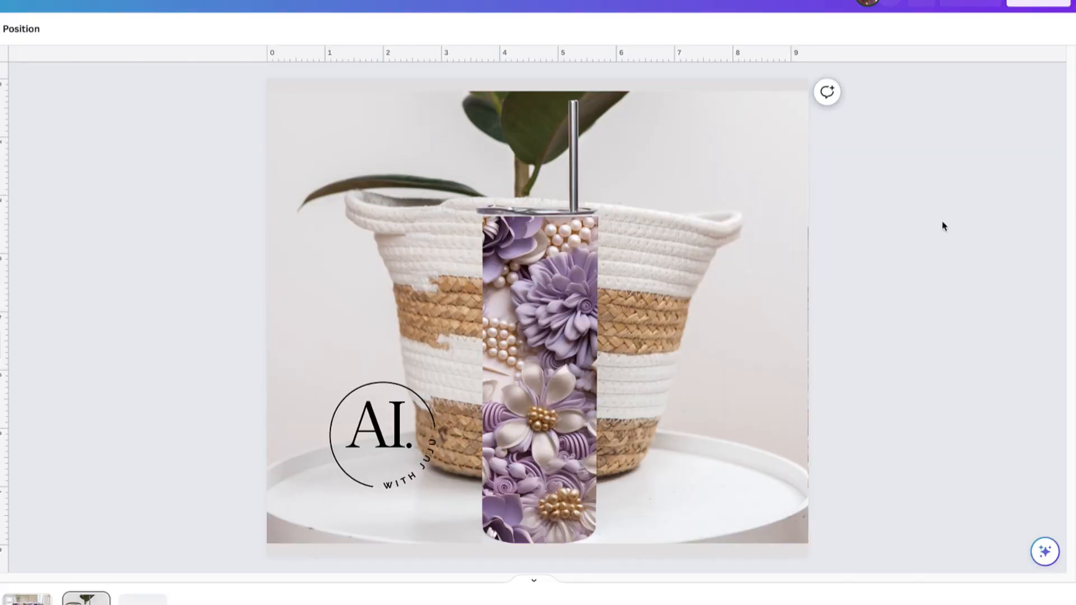
{"action": "mouse_move", "coordinate": [942, 351]}
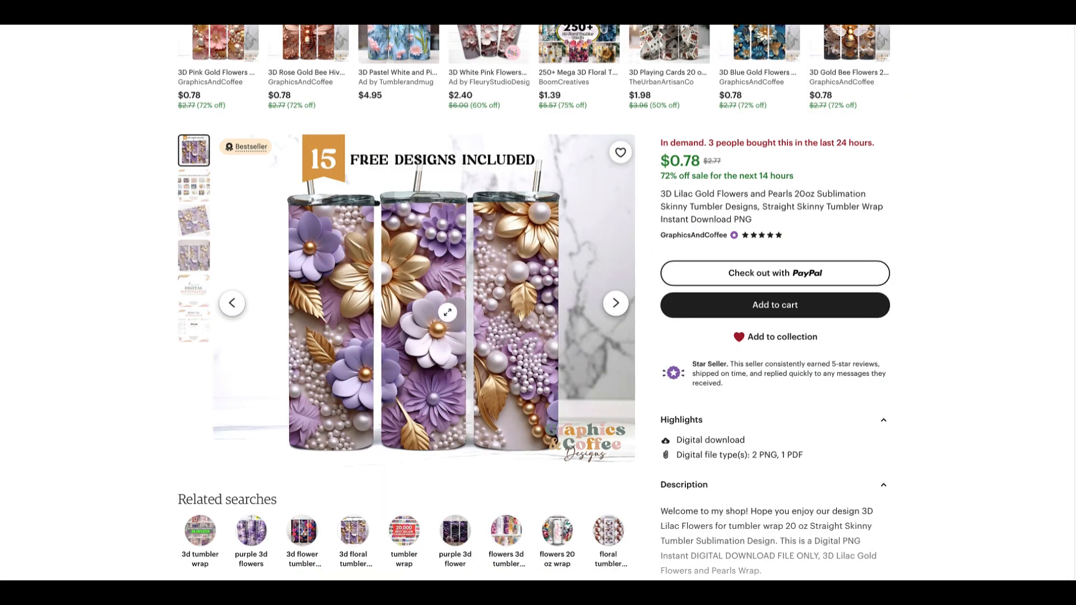
- Scroll the Etsy lilac gold flowers listing down to its description and 200 reviews
{"action": "scroll", "scroll_direction": "down", "scroll_amount": 3}
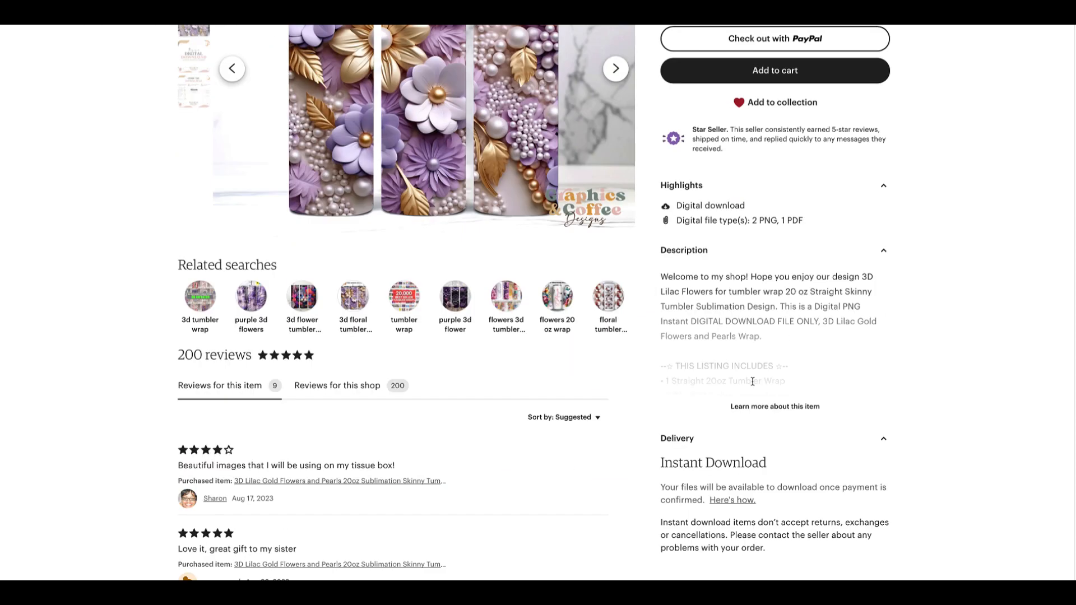
{"action": "scroll", "scroll_direction": "down", "scroll_amount": 3}
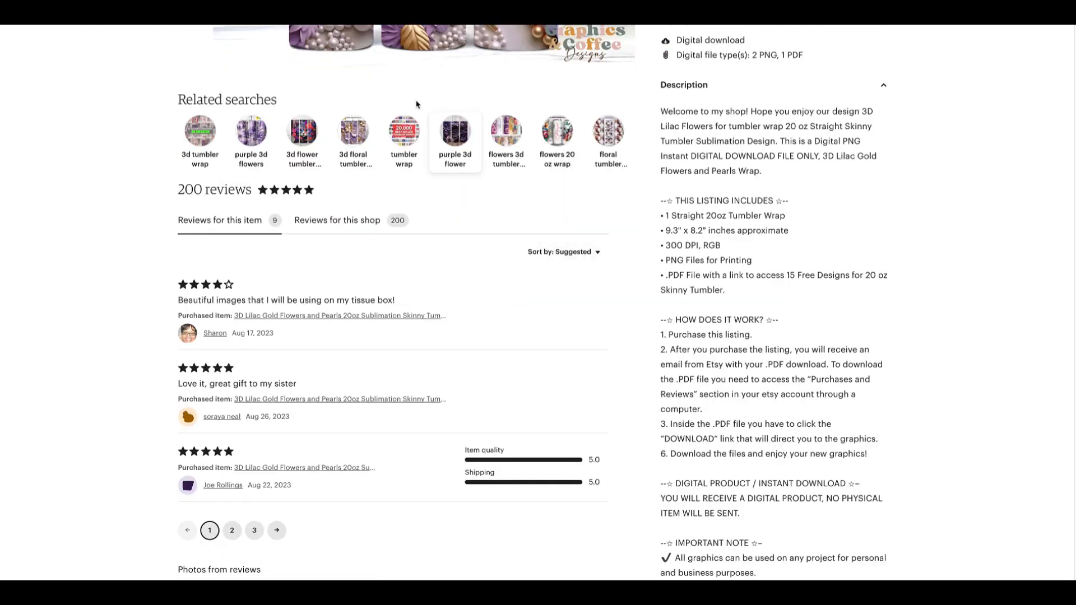